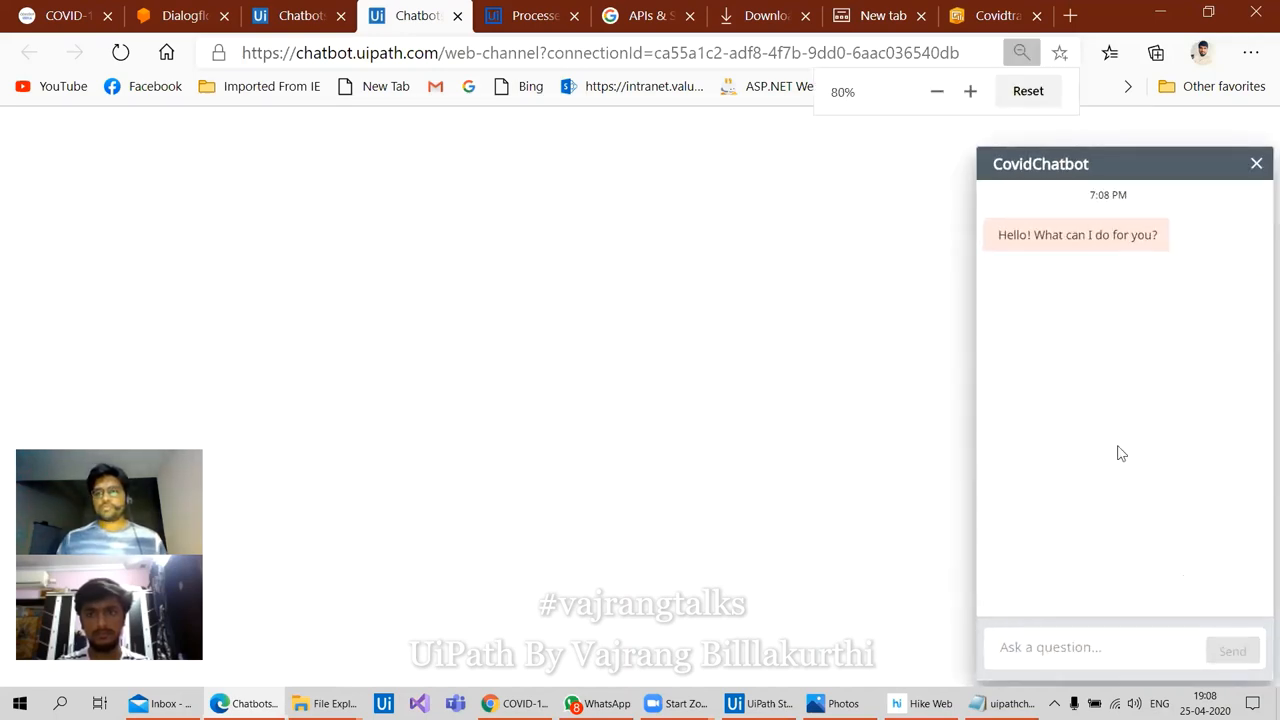
Type 'hi' into the CovidChatbot 'Ask a question...' box, leaving it unsent
left_click(1100, 647)
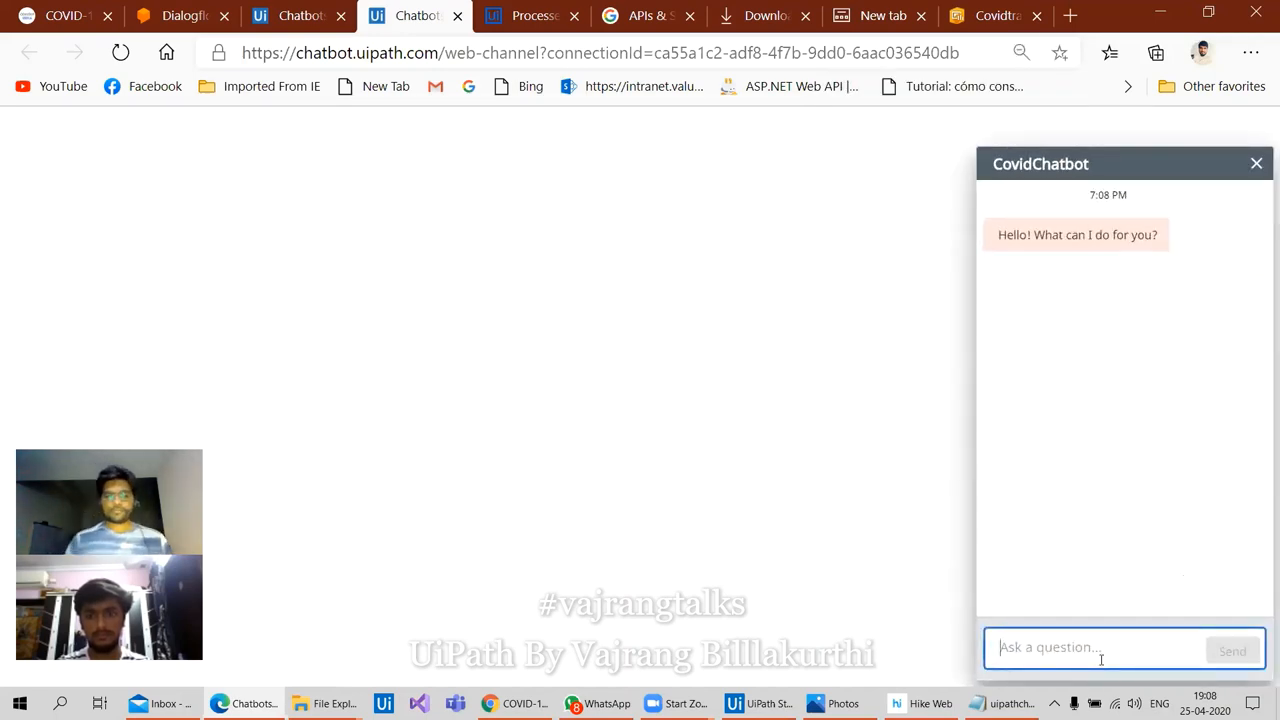
type("Give me")
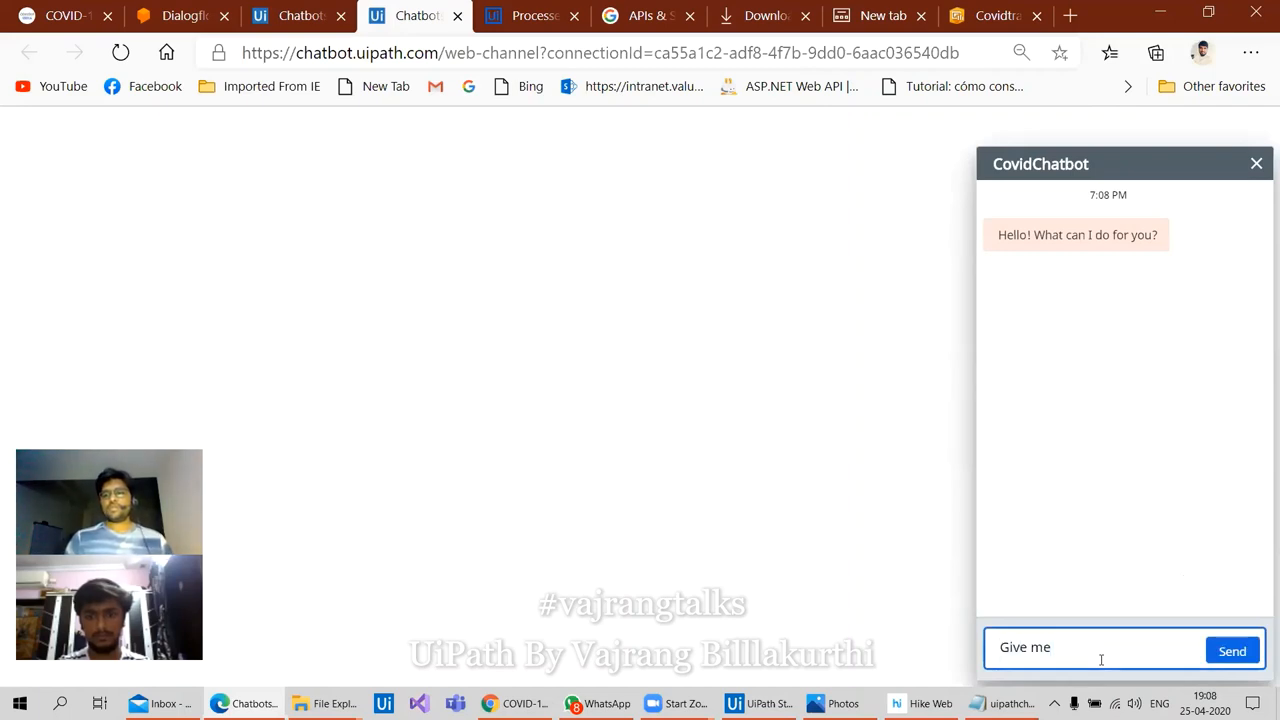
type("covid")
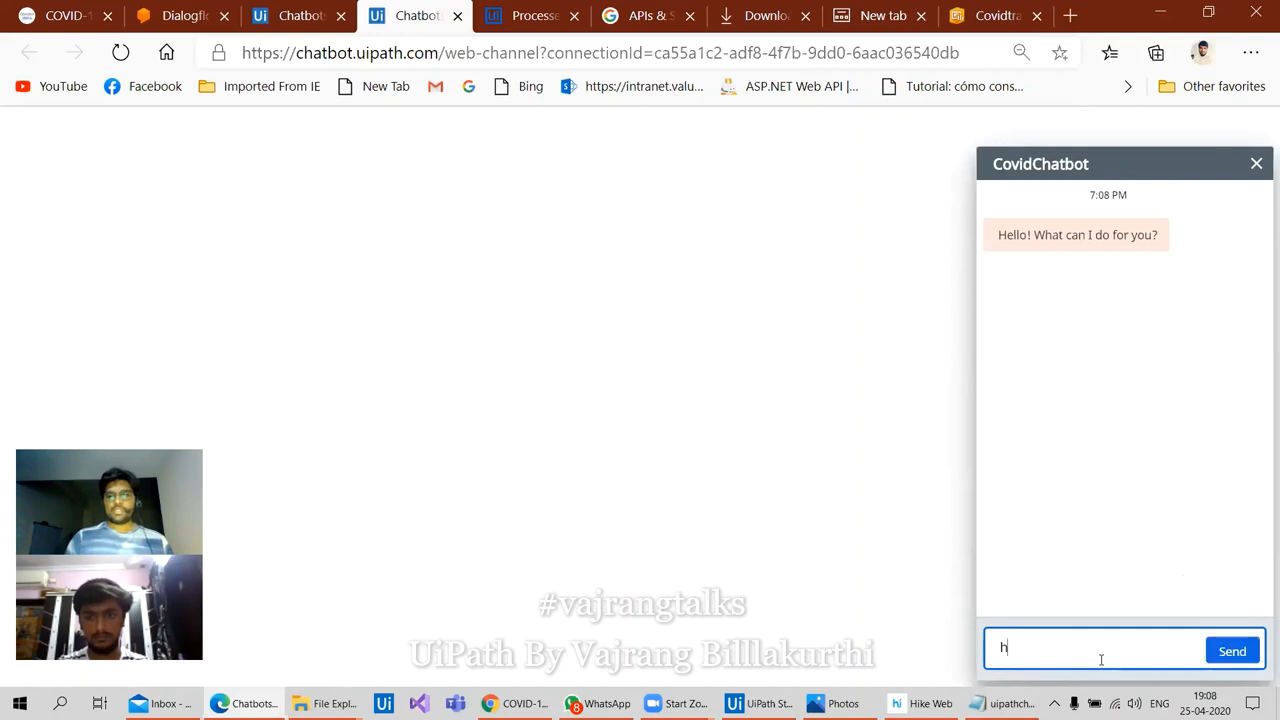
type("i")
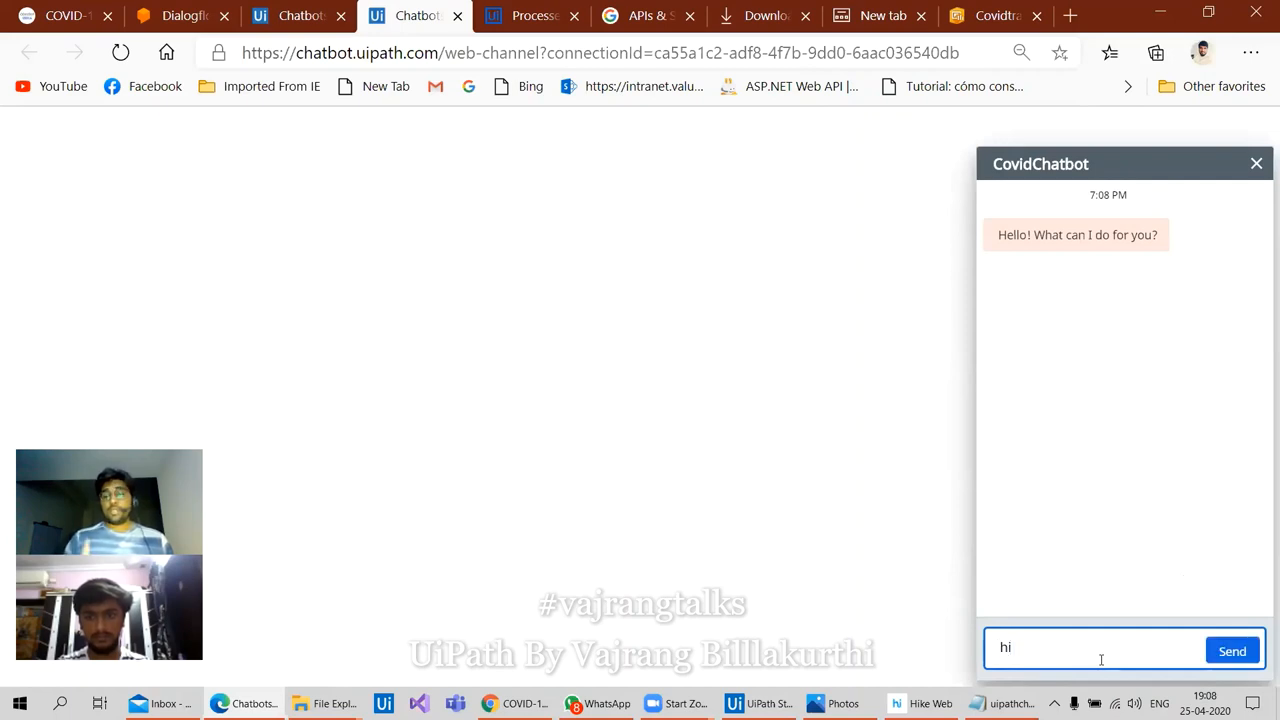
mouse_move(615, 128)
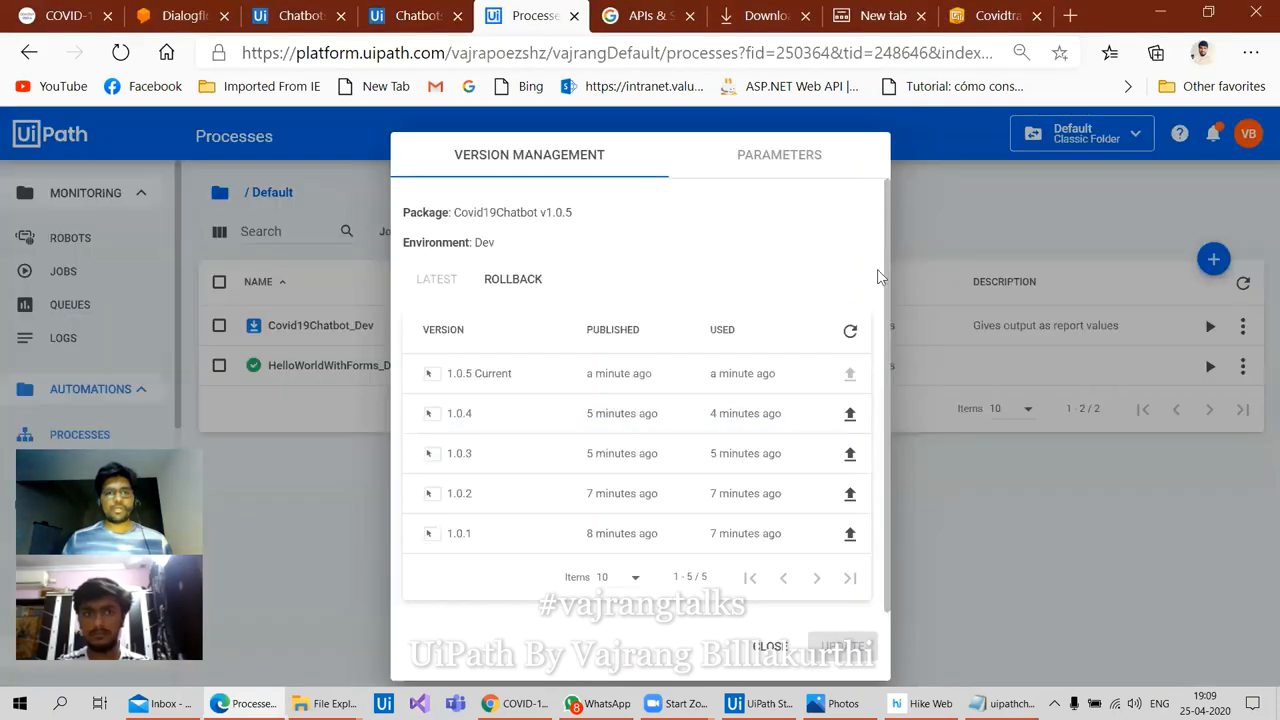
Close Covid19Chatbot_Dev's version management with 1.0.5 as the current version
left_click(768, 645)
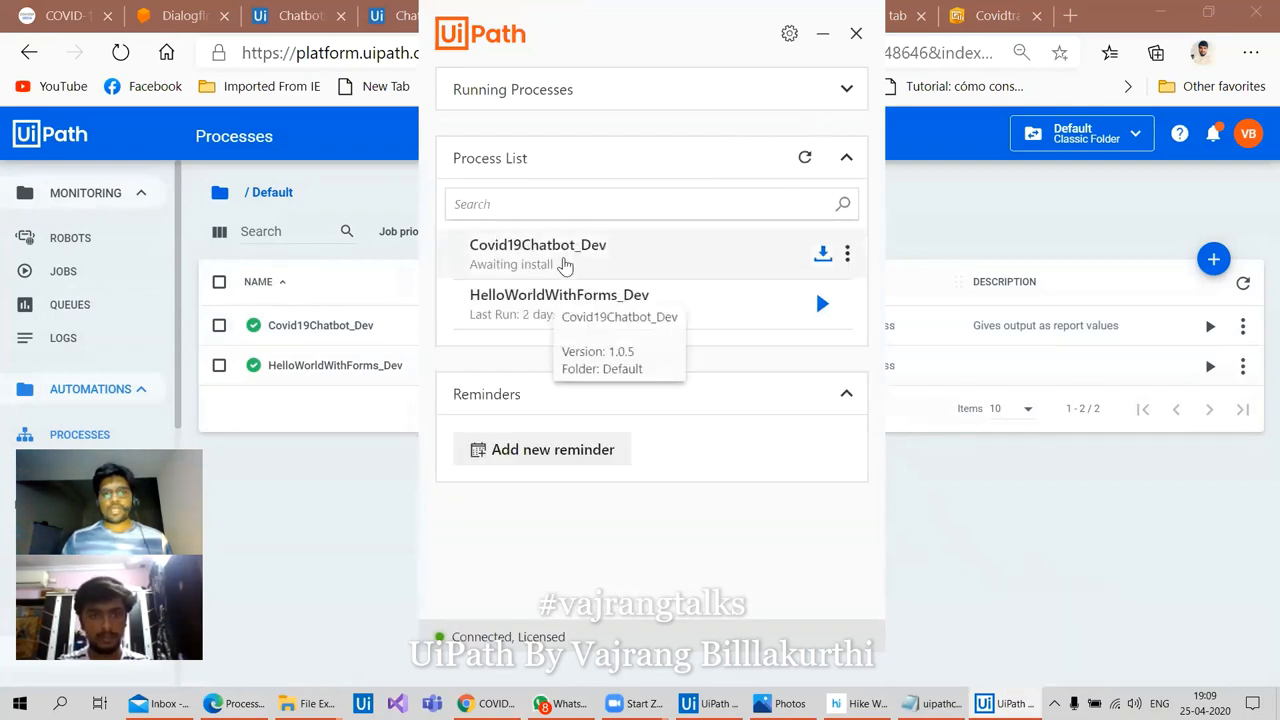
Install the updated Covid19Chatbot_Dev process in UiPath Assistant, then minimize the Assistant
left_click(822, 254)
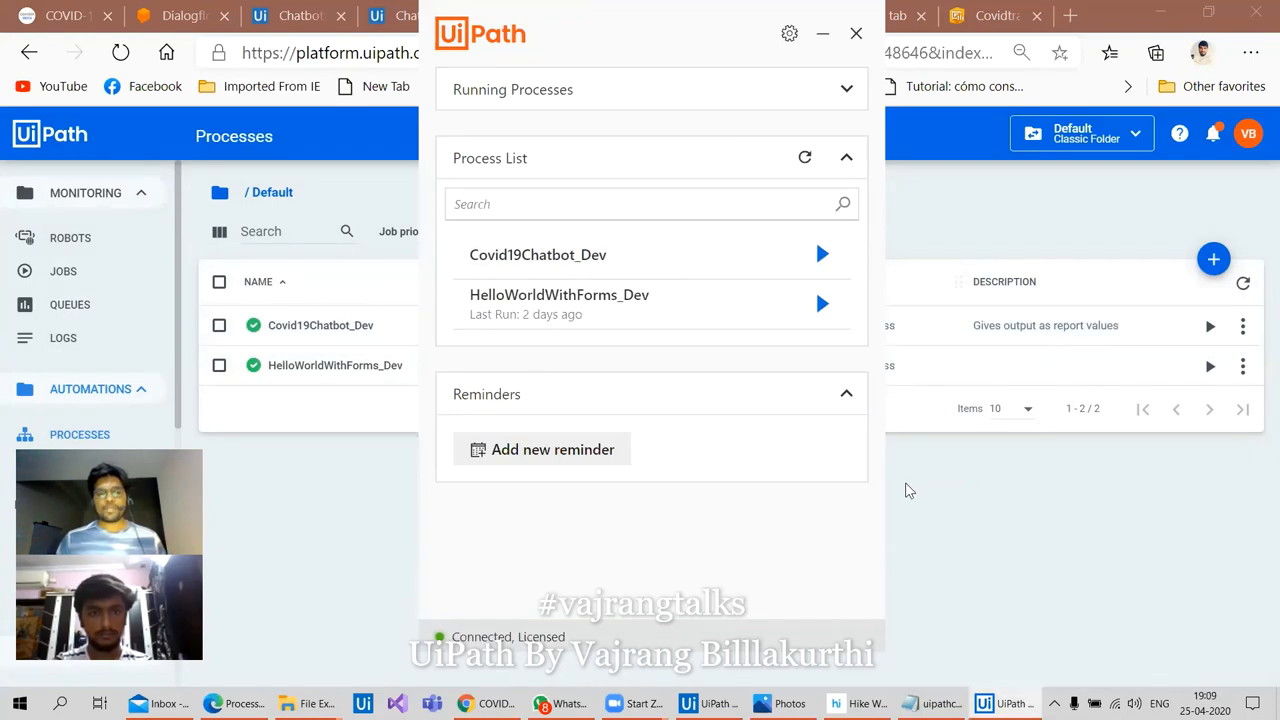
mouse_move(822, 33)
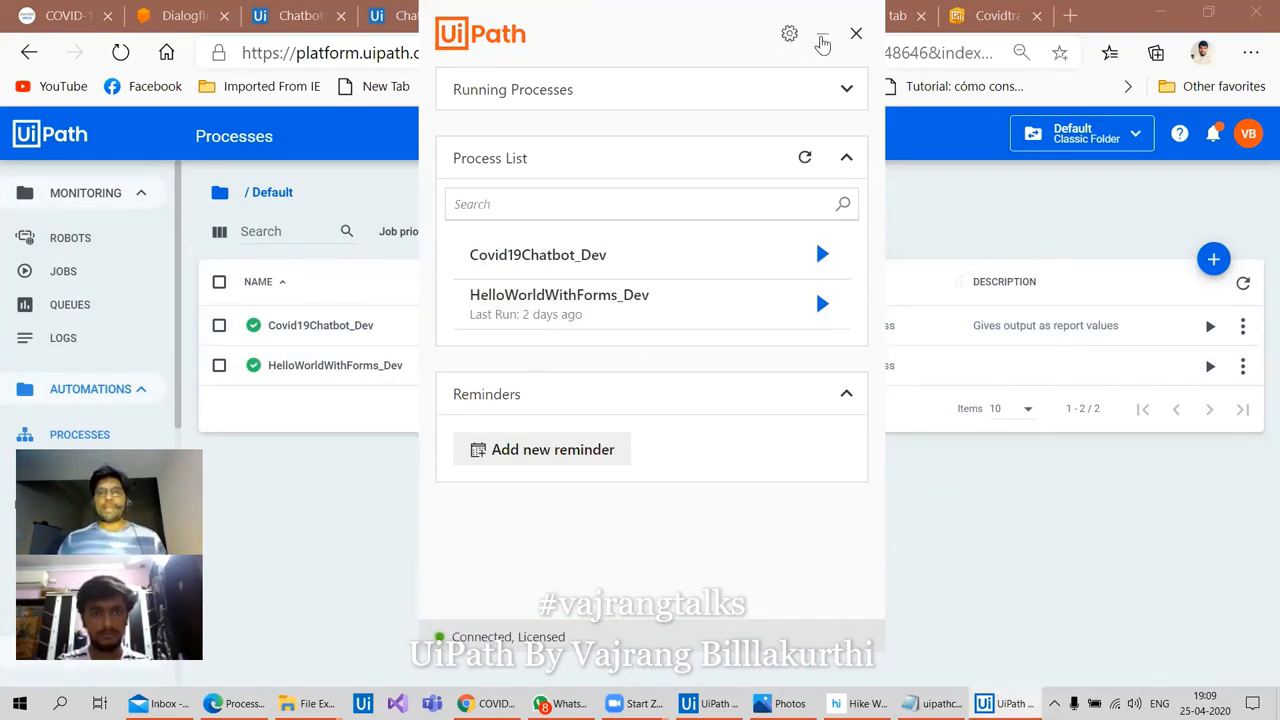
left_click(856, 33)
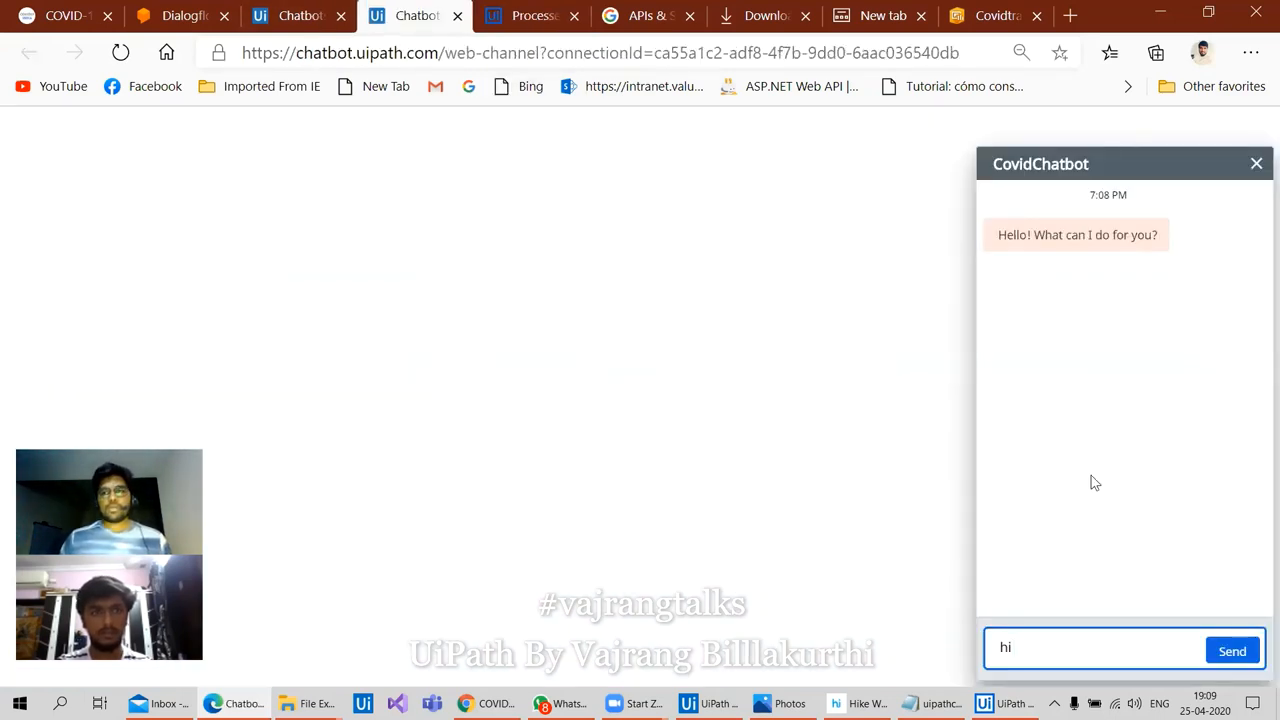
Send 'hi' and then 'Give me covid19 report' to the chatbot
left_click(1232, 650)
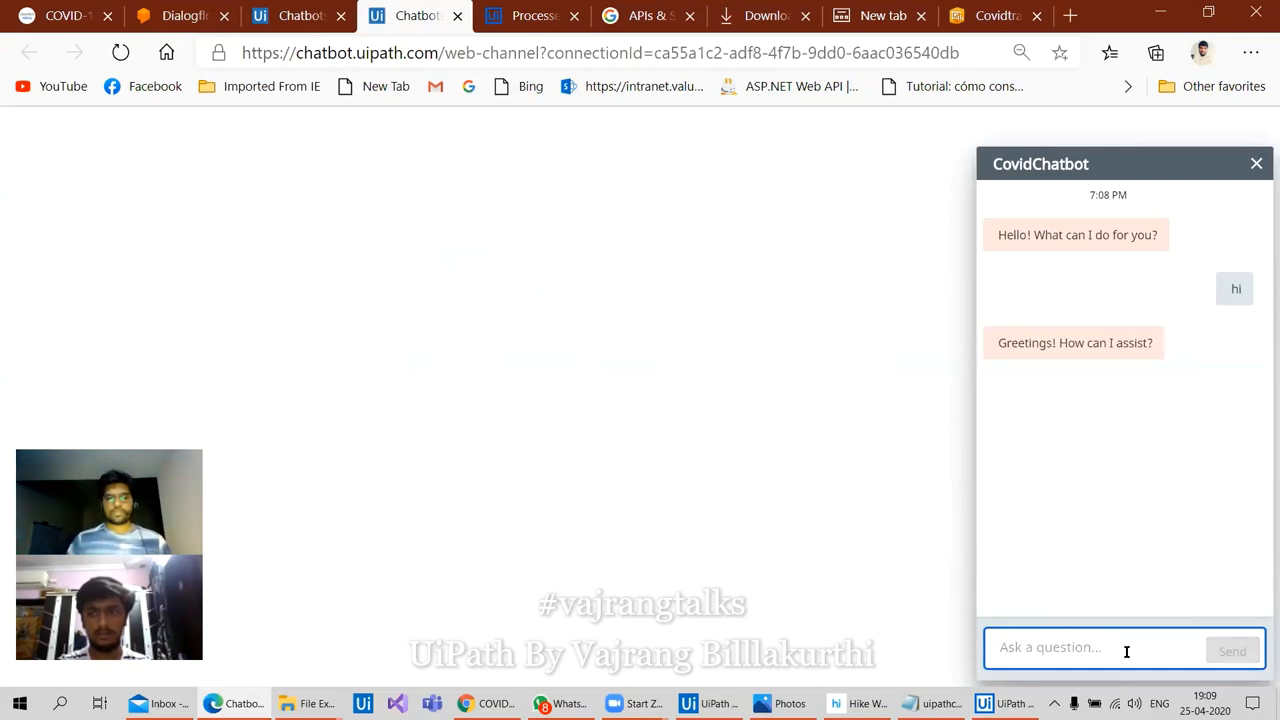
type("Give me vo")
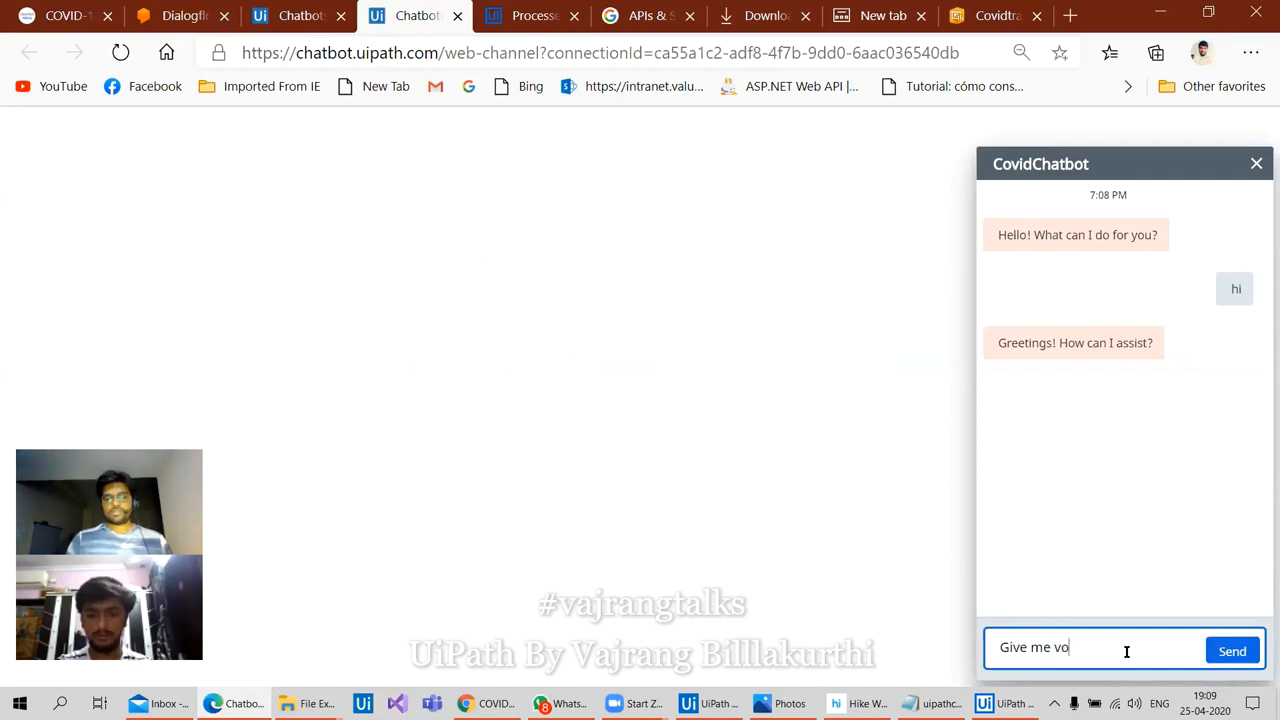
type("covid19 rep")
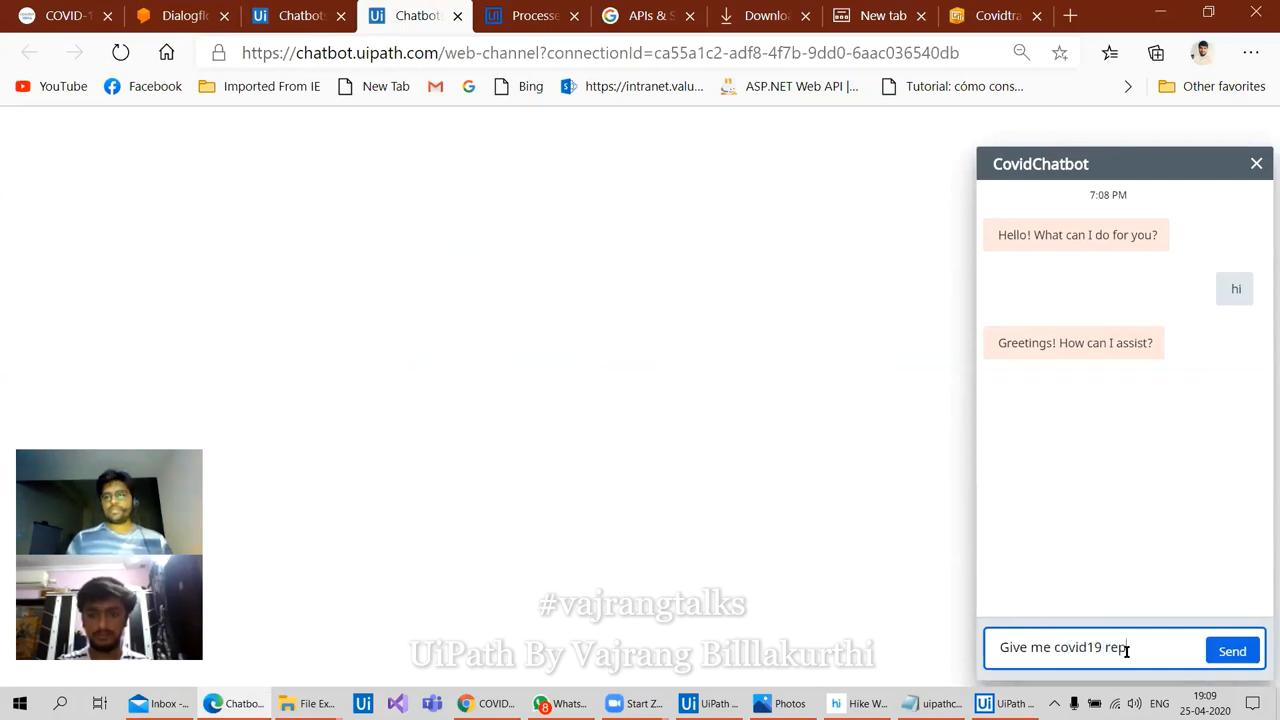
left_click(1232, 650)
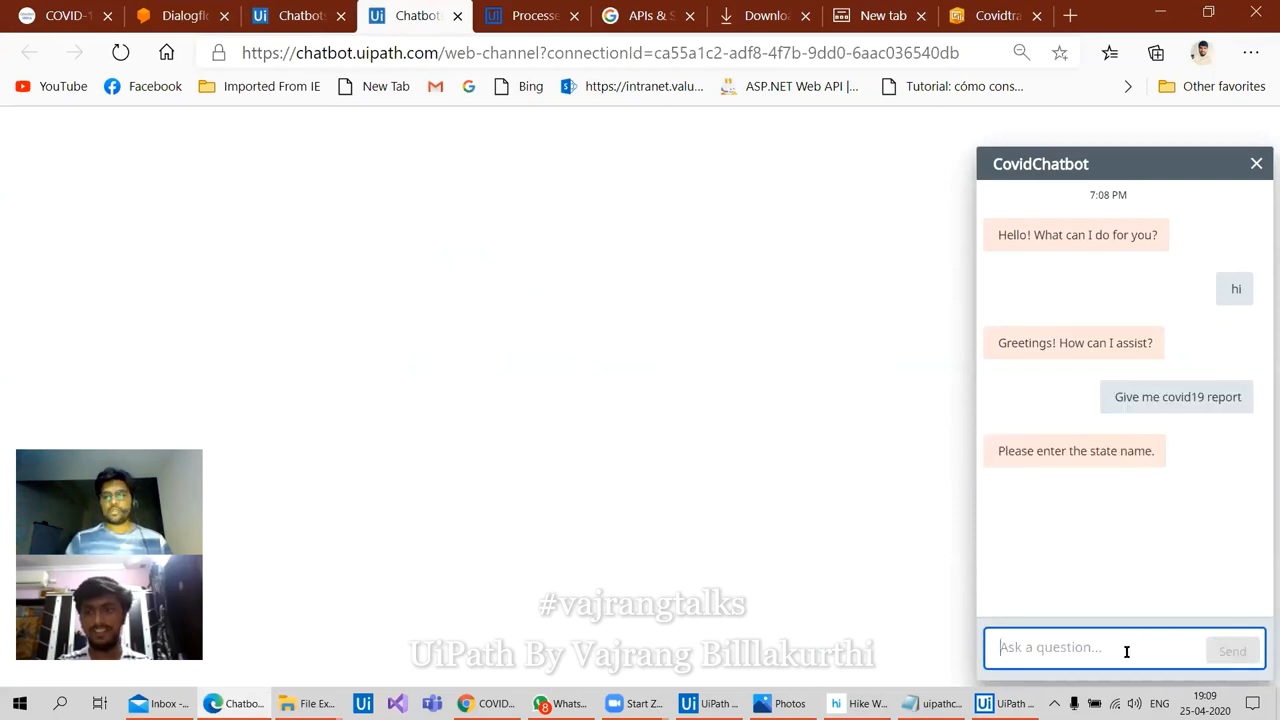
Reply with 'delhi' as the state name
type("d")
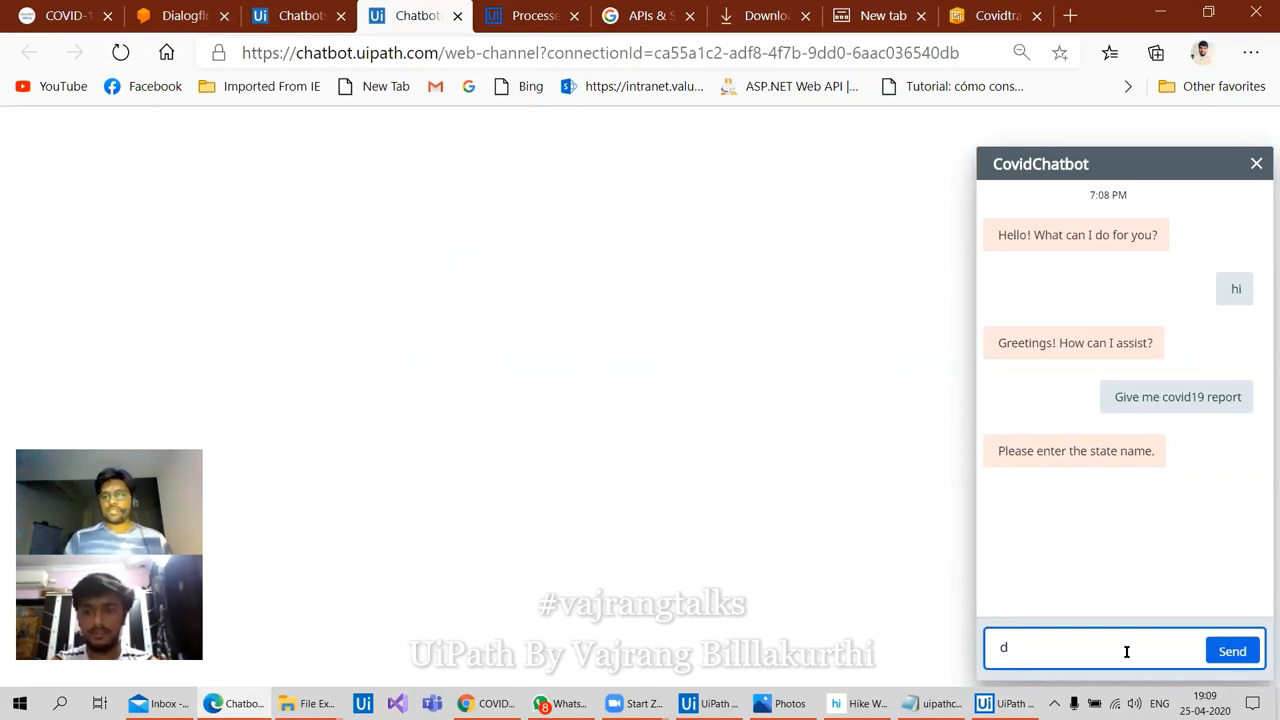
type("elhi")
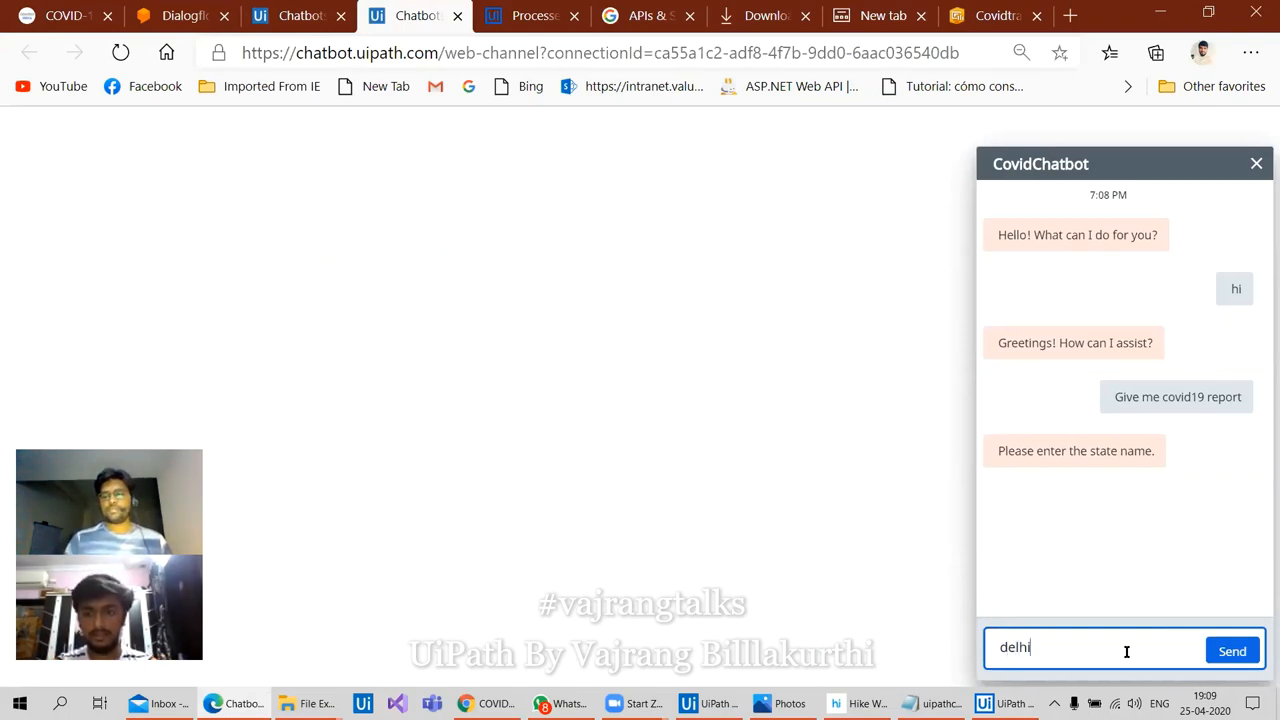
left_click(1232, 651)
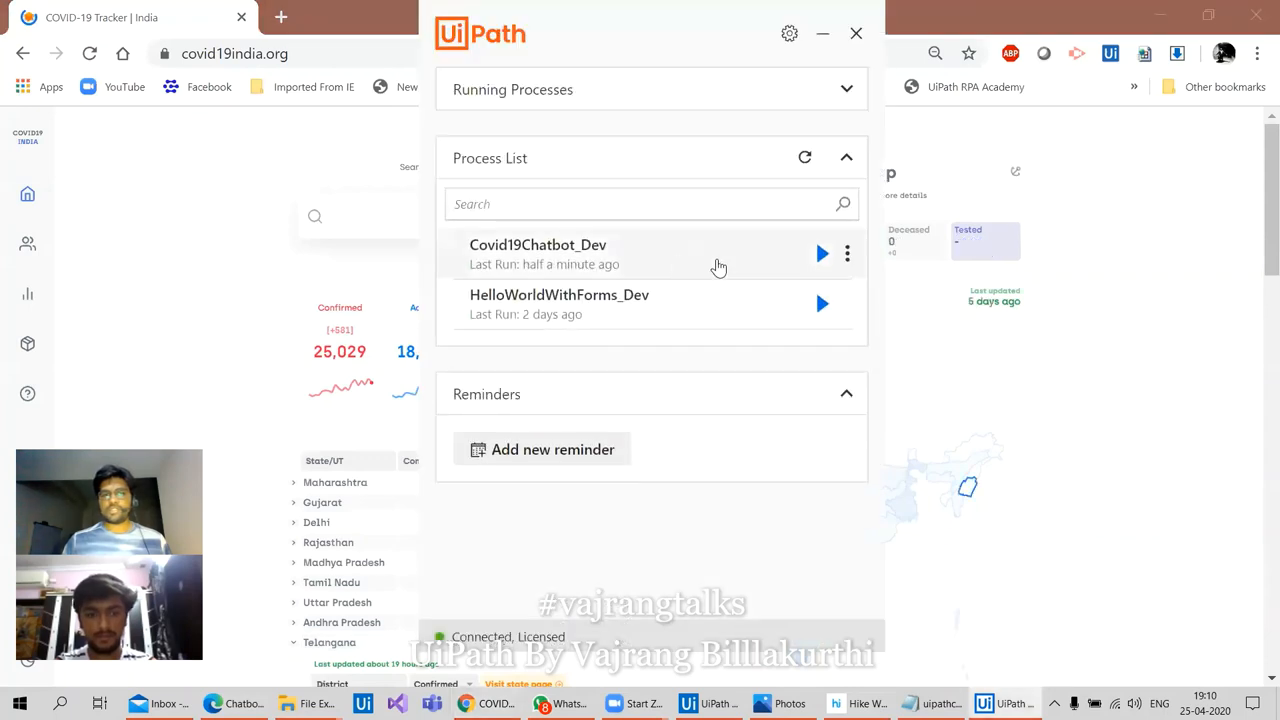
Return to the chatbot to read Delhi's report: 983 confirmed, 667 active, 291 recovered, 25 deceased
left_click(822, 253)
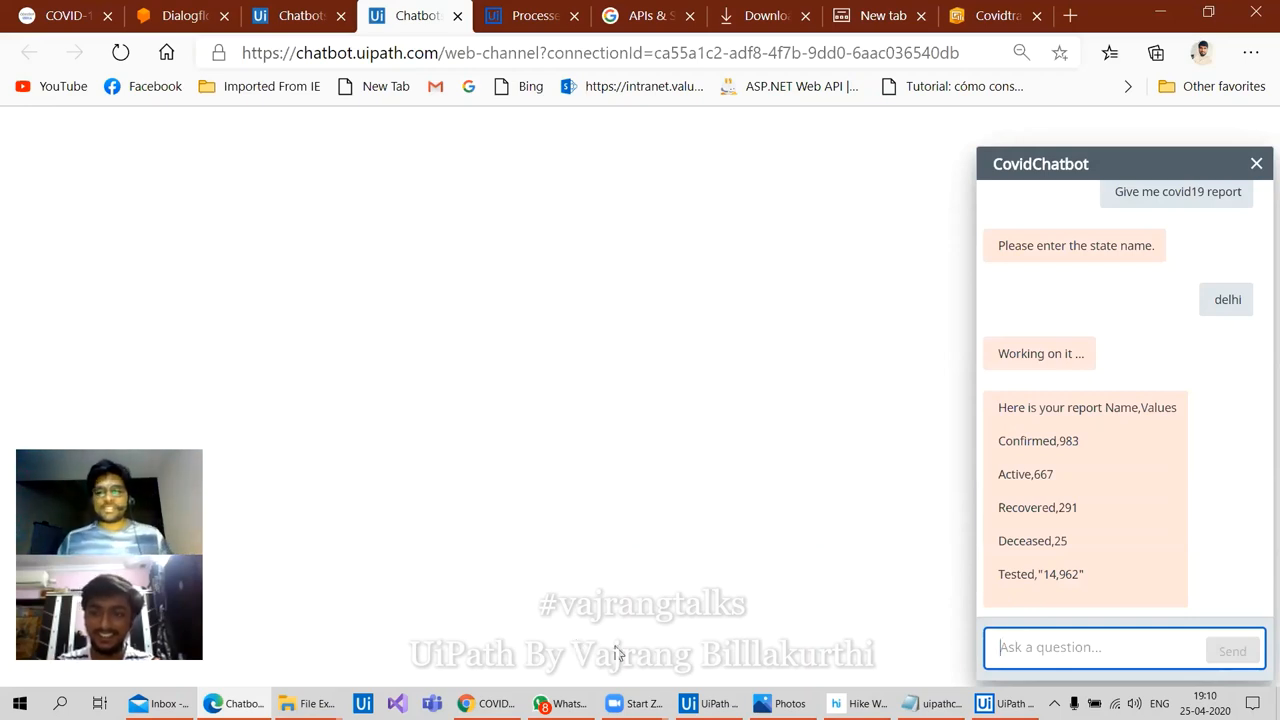
mouse_move(875, 640)
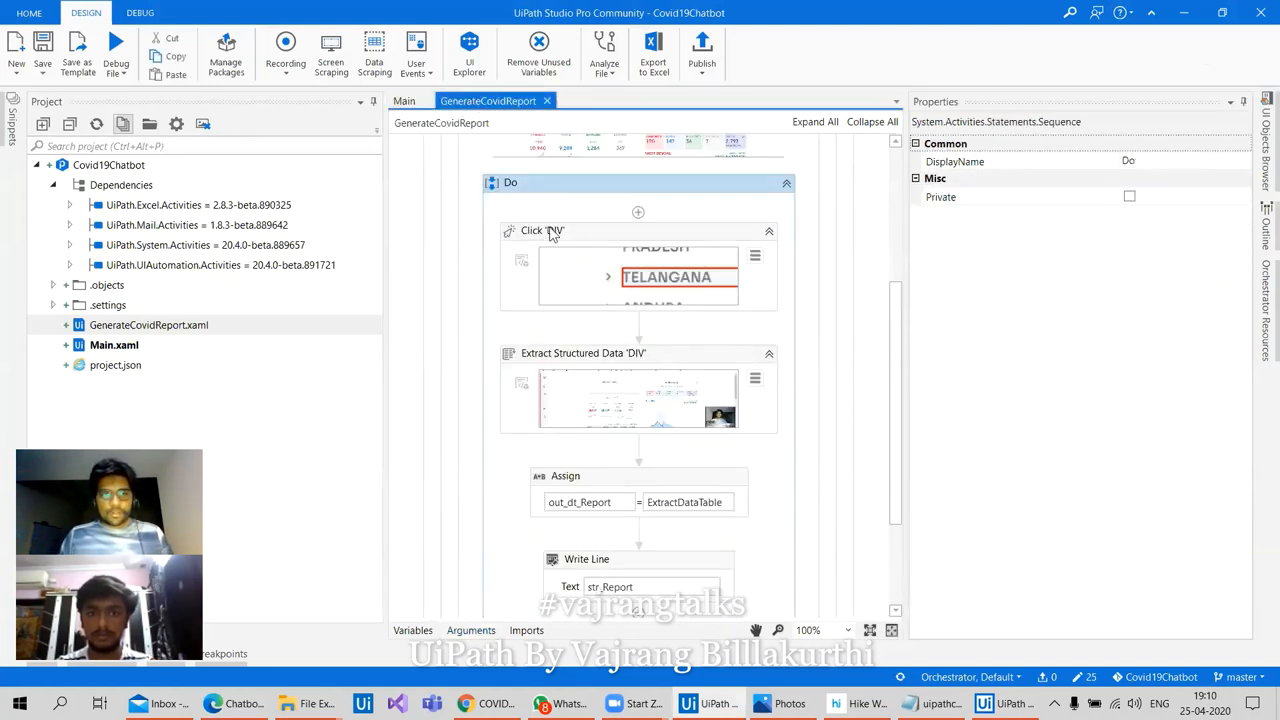
Replace 'Telangana' in the Click 'DIV' selector with {{in}} and show the Arguments panel
left_click(755, 255)
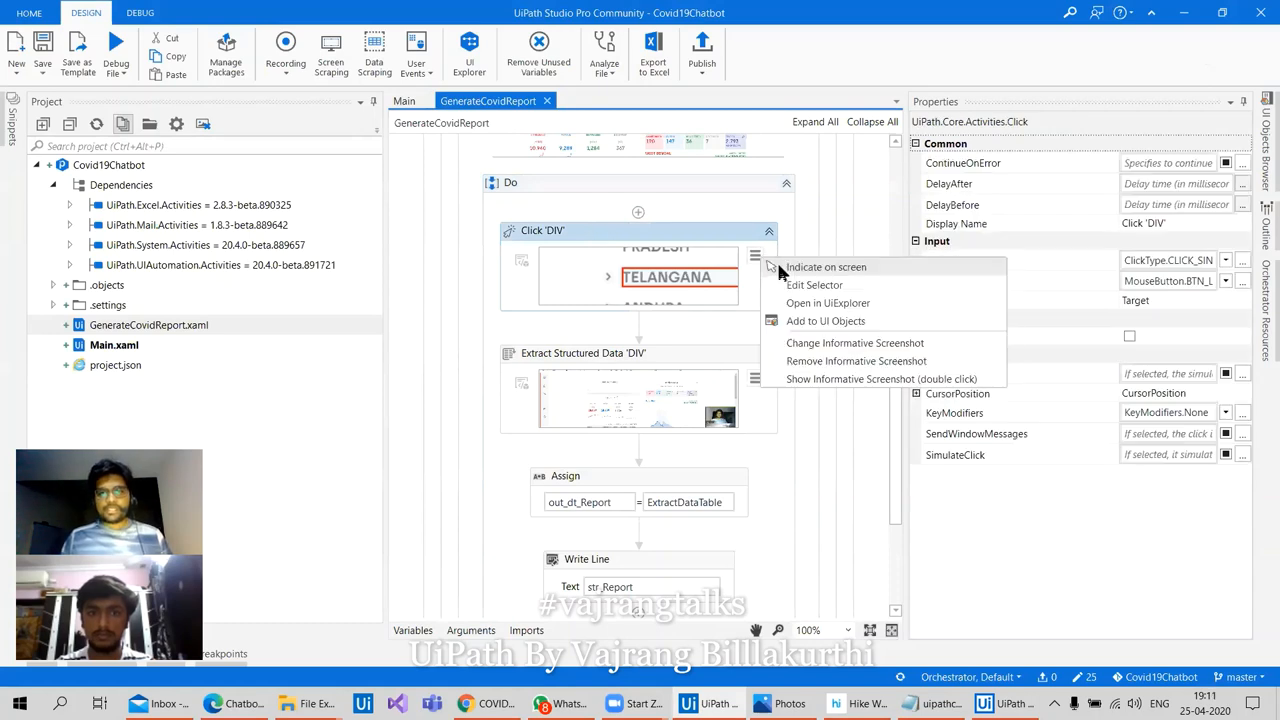
left_click(814, 285)
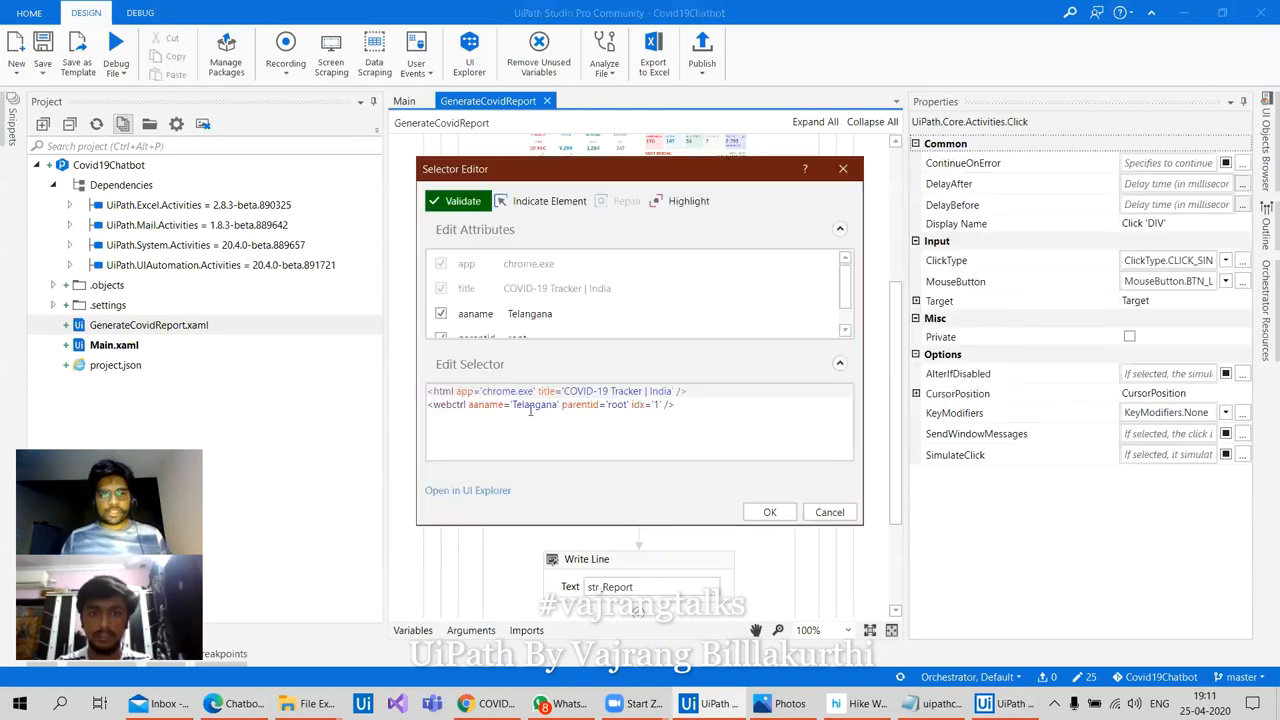
double_click(535, 404)
type("{{in}}")
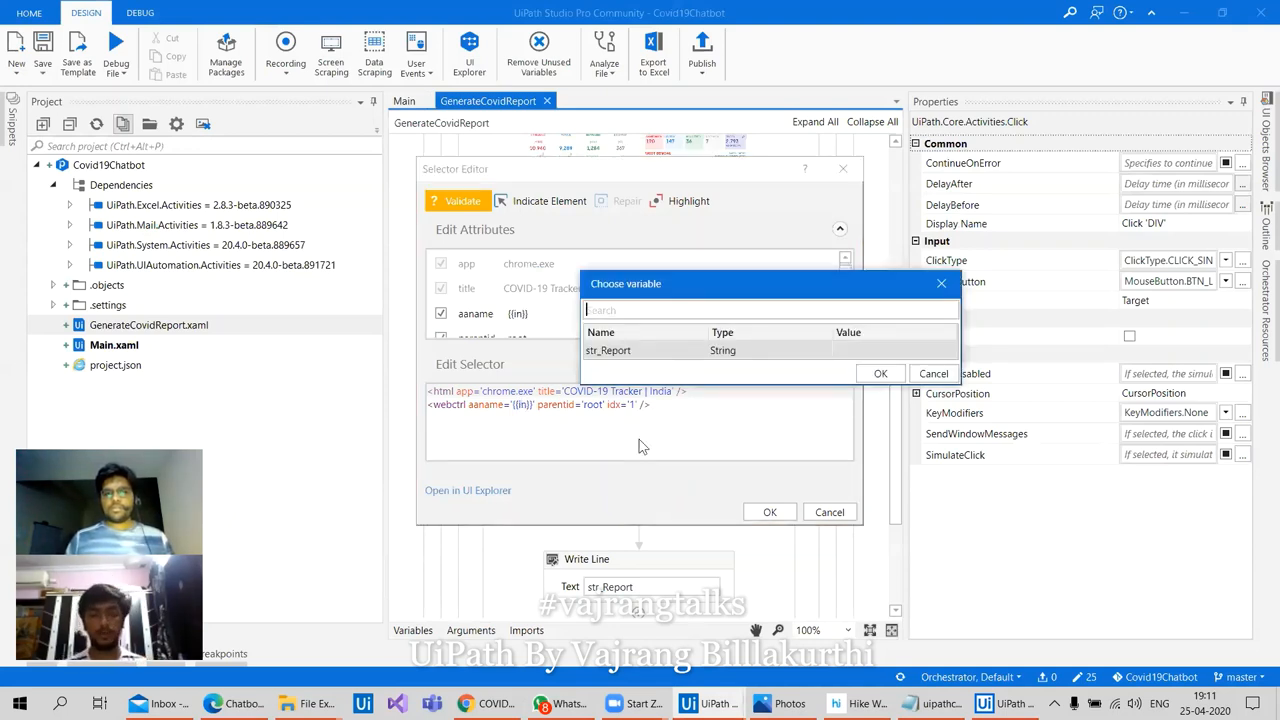
mouse_move(768, 373)
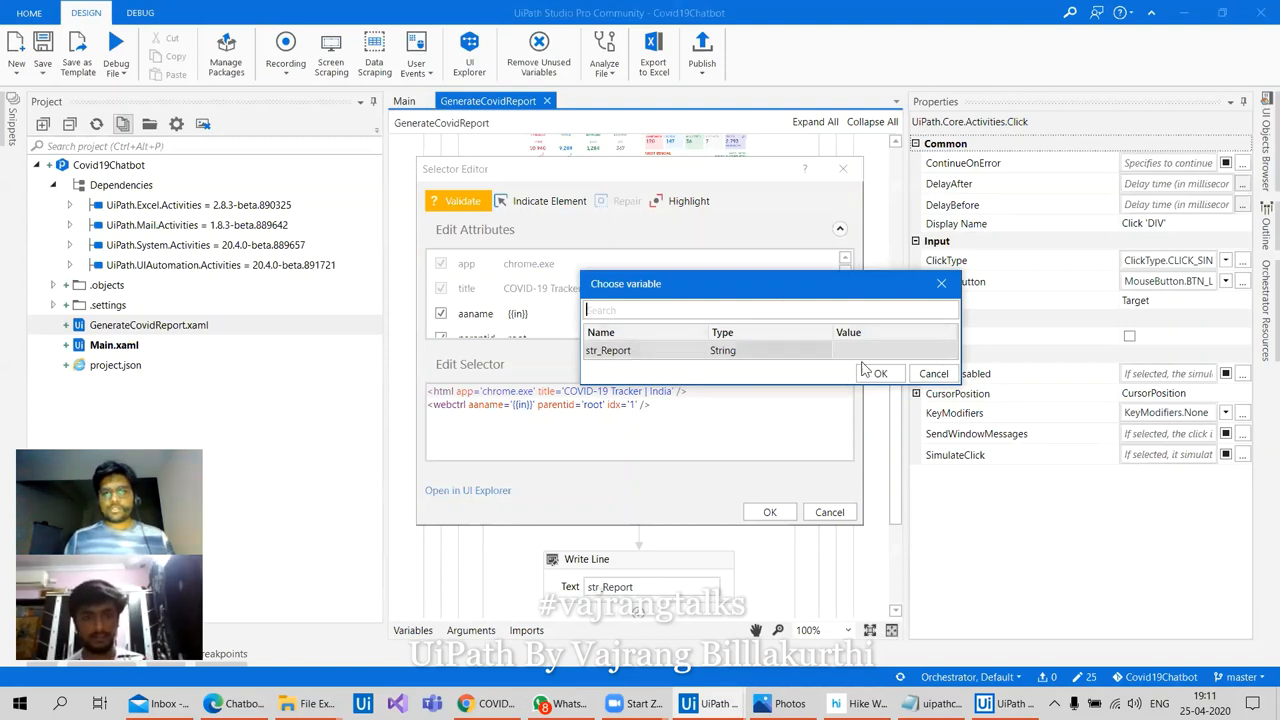
left_click(932, 373)
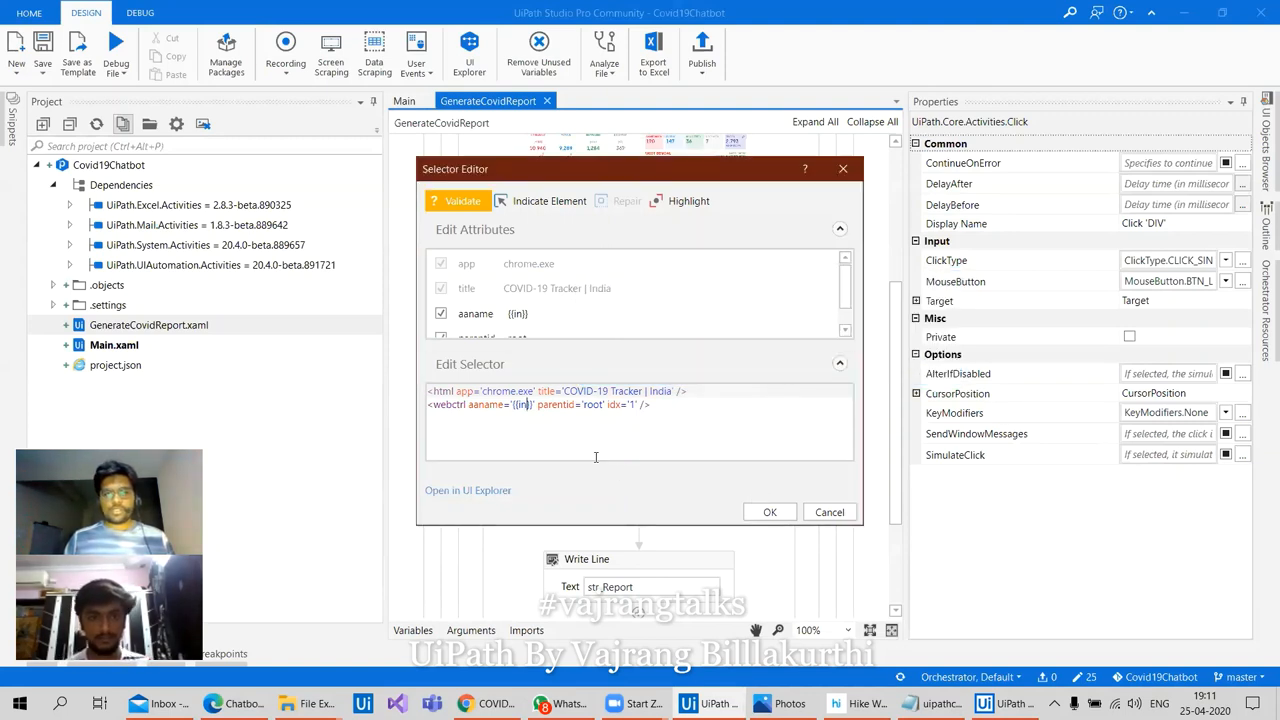
left_click(770, 512)
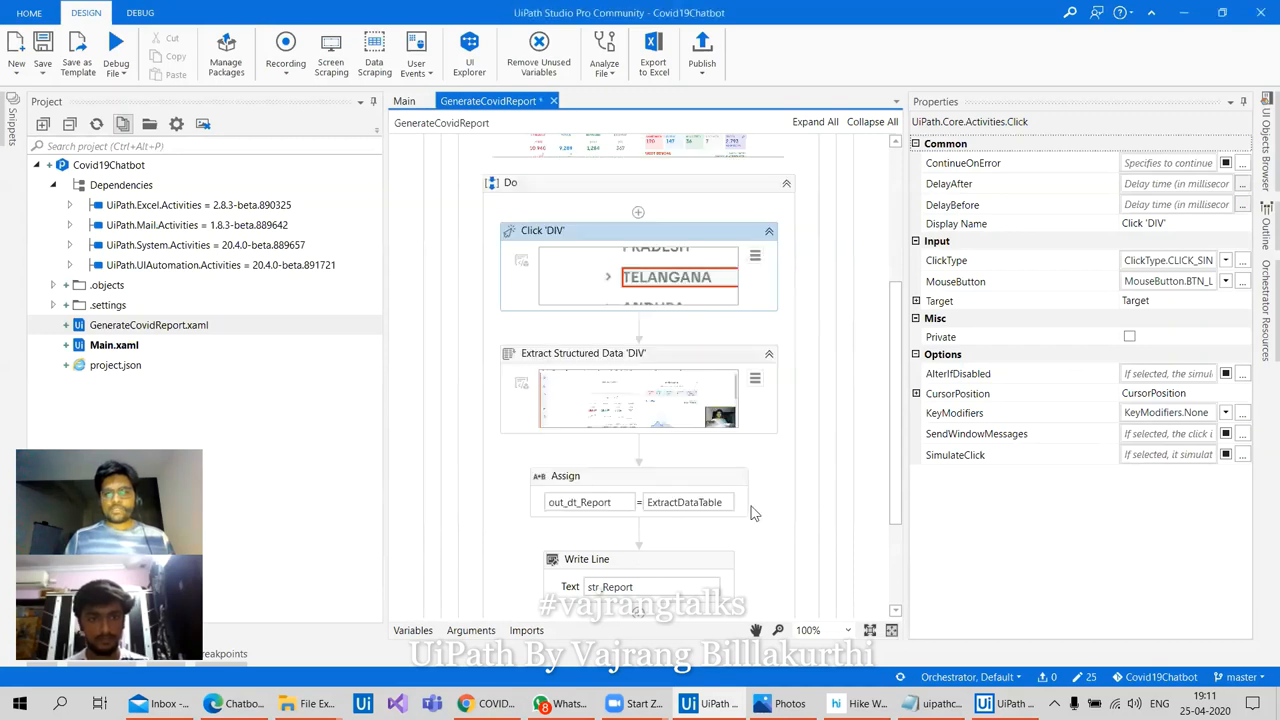
left_click(470, 630)
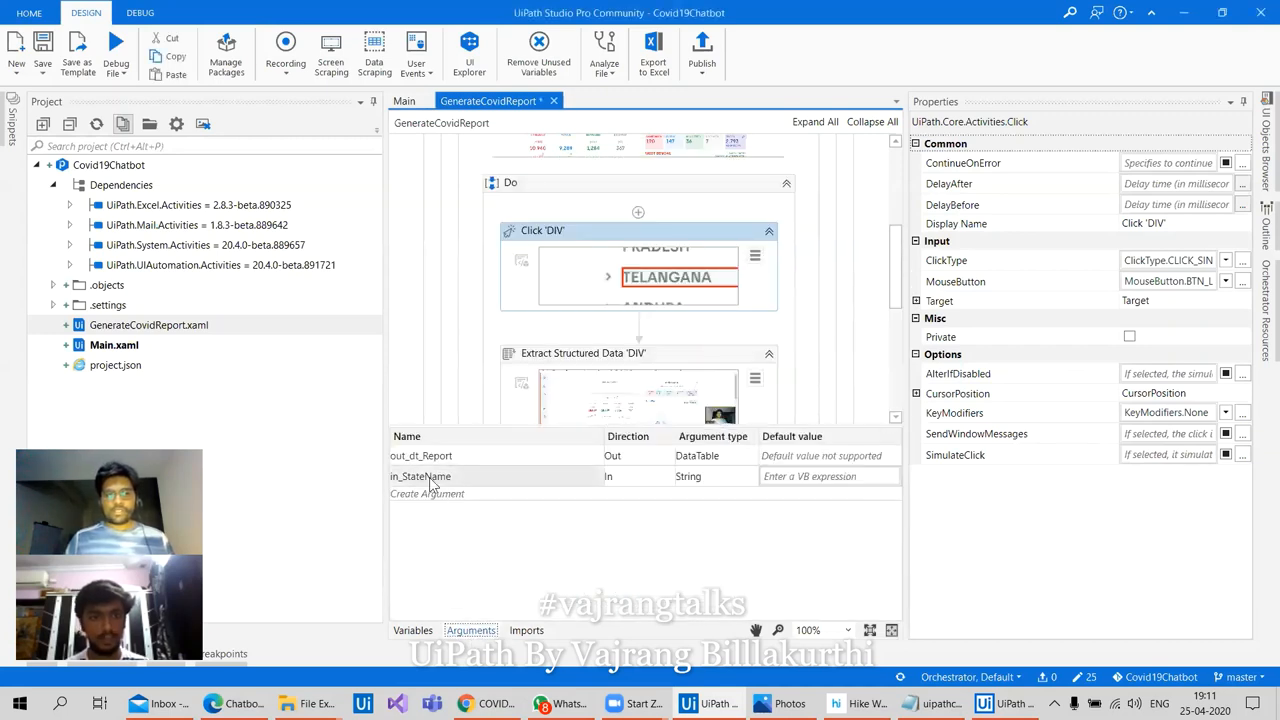
Complete the selector as {{in_StateName}} and give in_StateName the default value "Delhi"
left_click(424, 475)
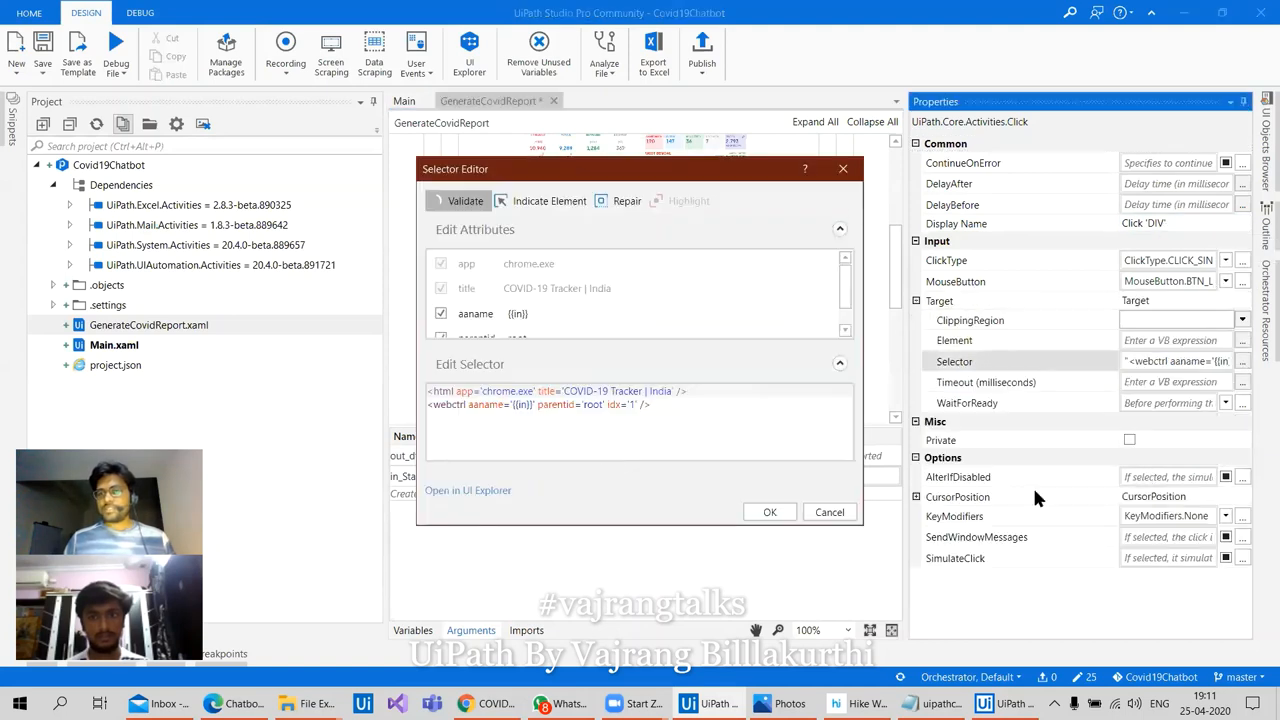
type("_StateName")
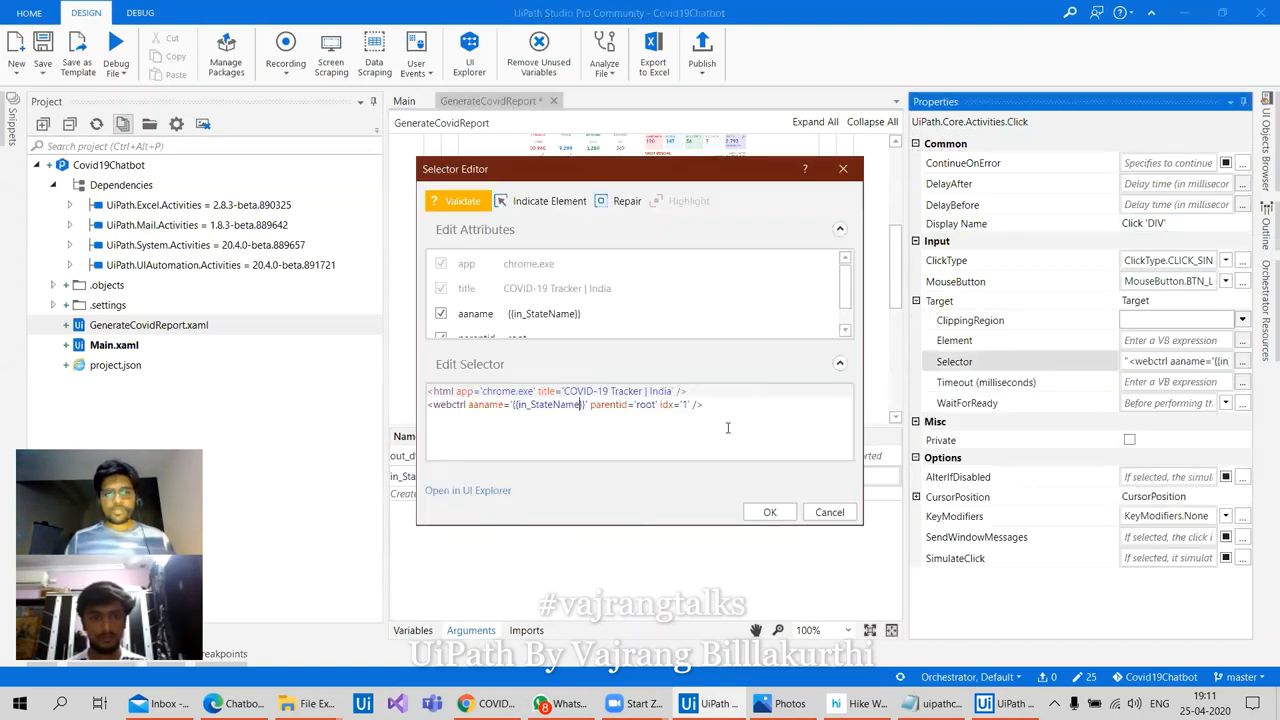
left_click(462, 200)
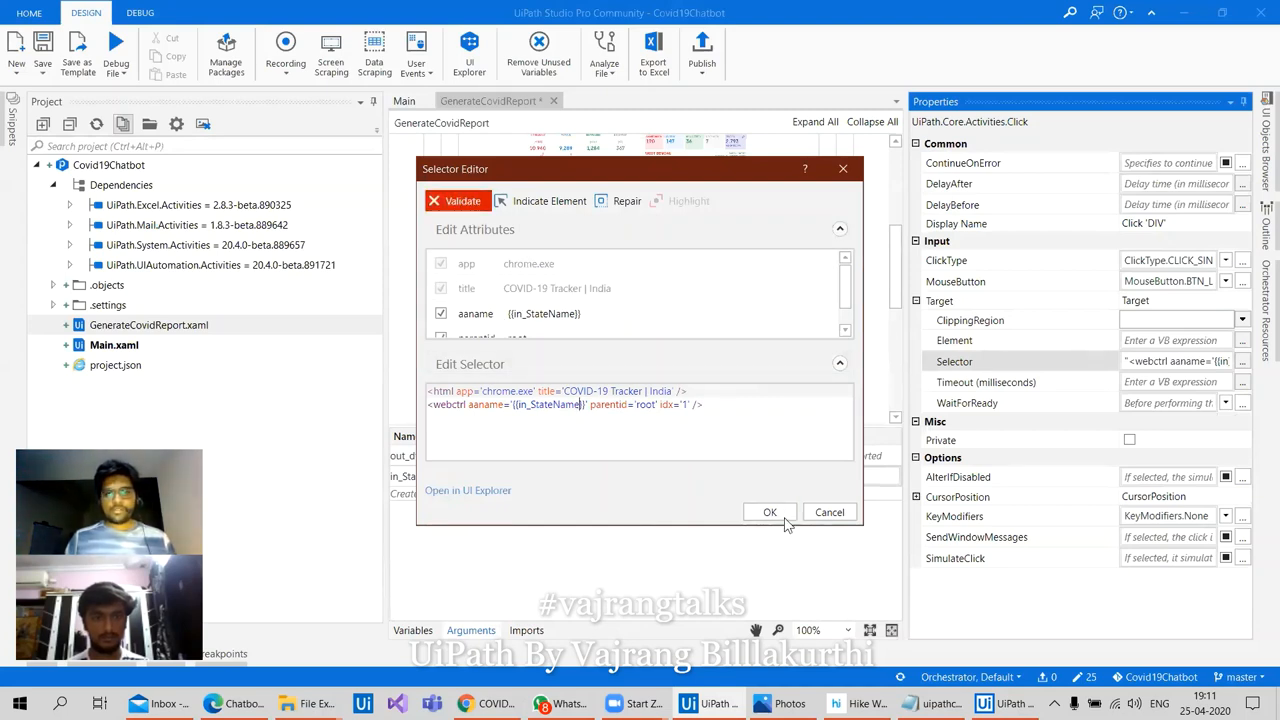
left_click(769, 512)
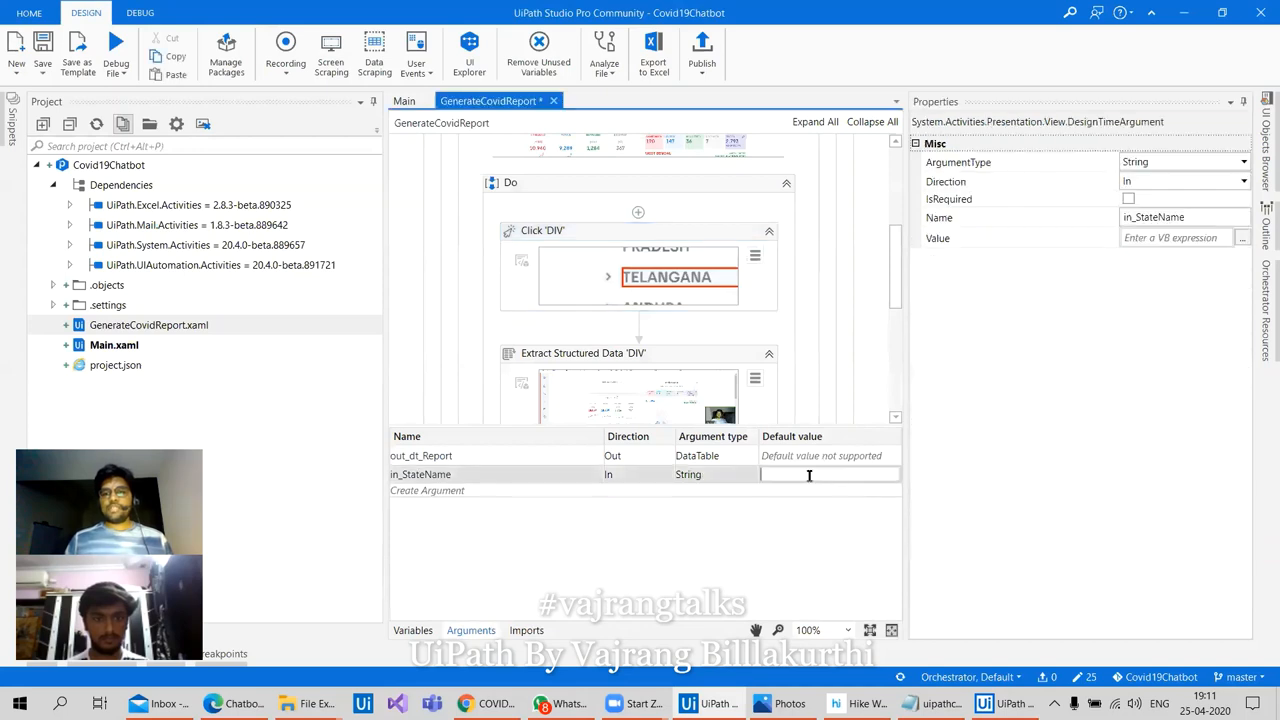
type("\"Del")
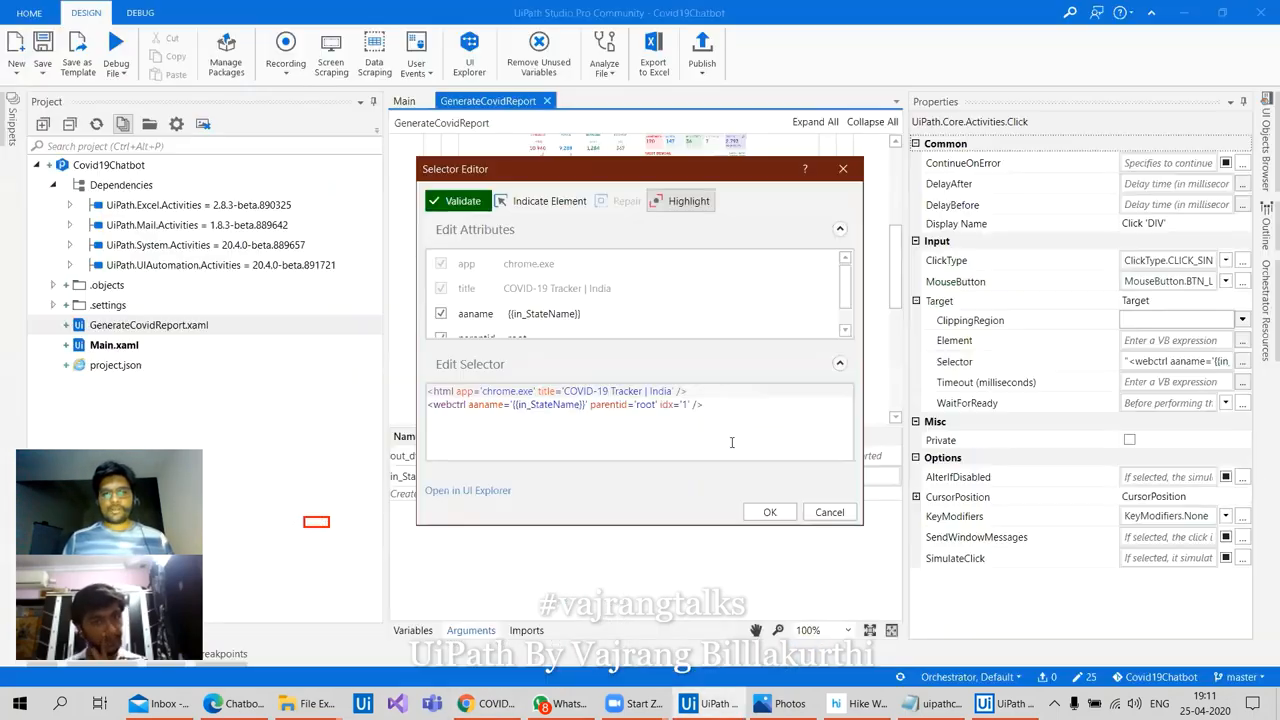
left_click(769, 512)
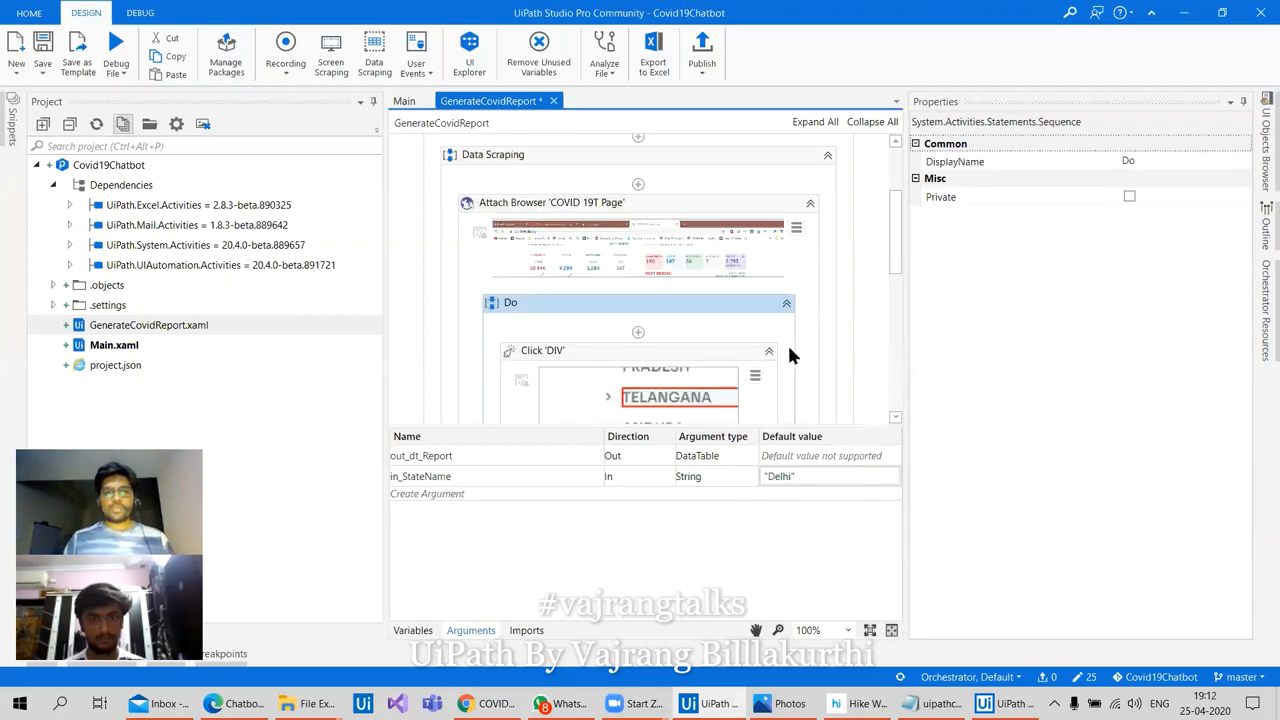
In Main, add outCovidReport to the final Message Box text
left_click(404, 100)
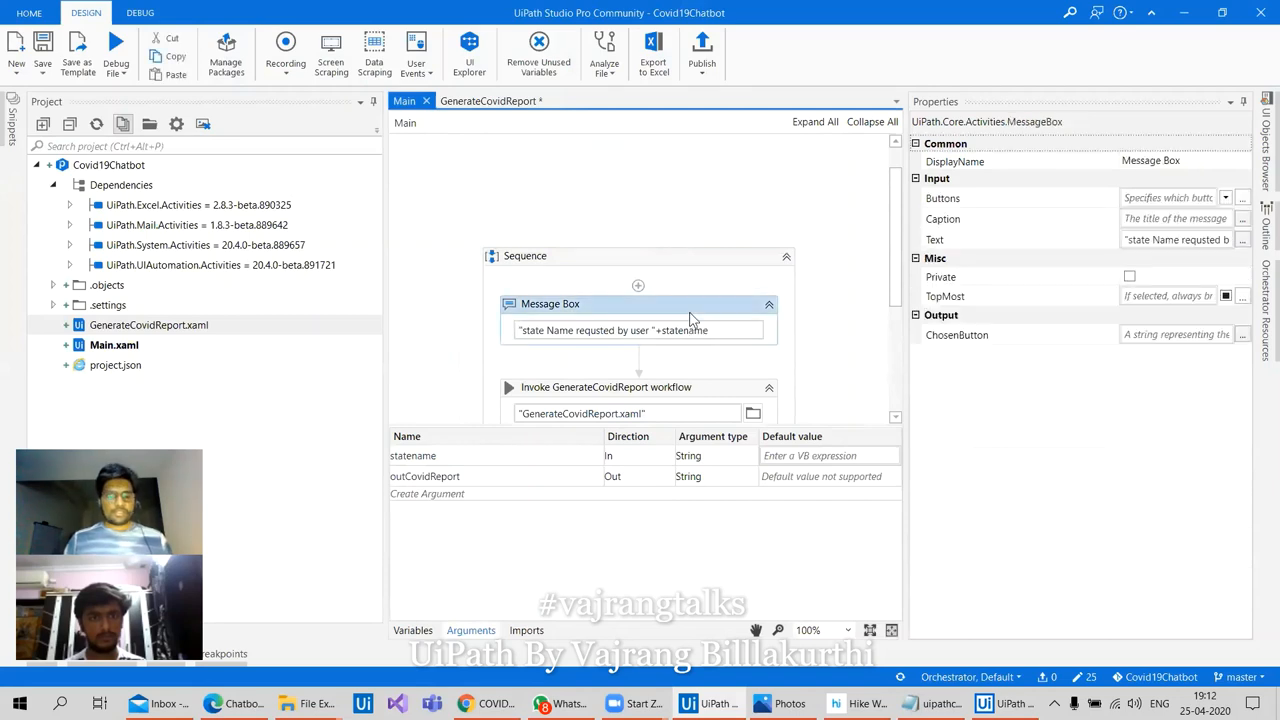
scroll("down", 3)
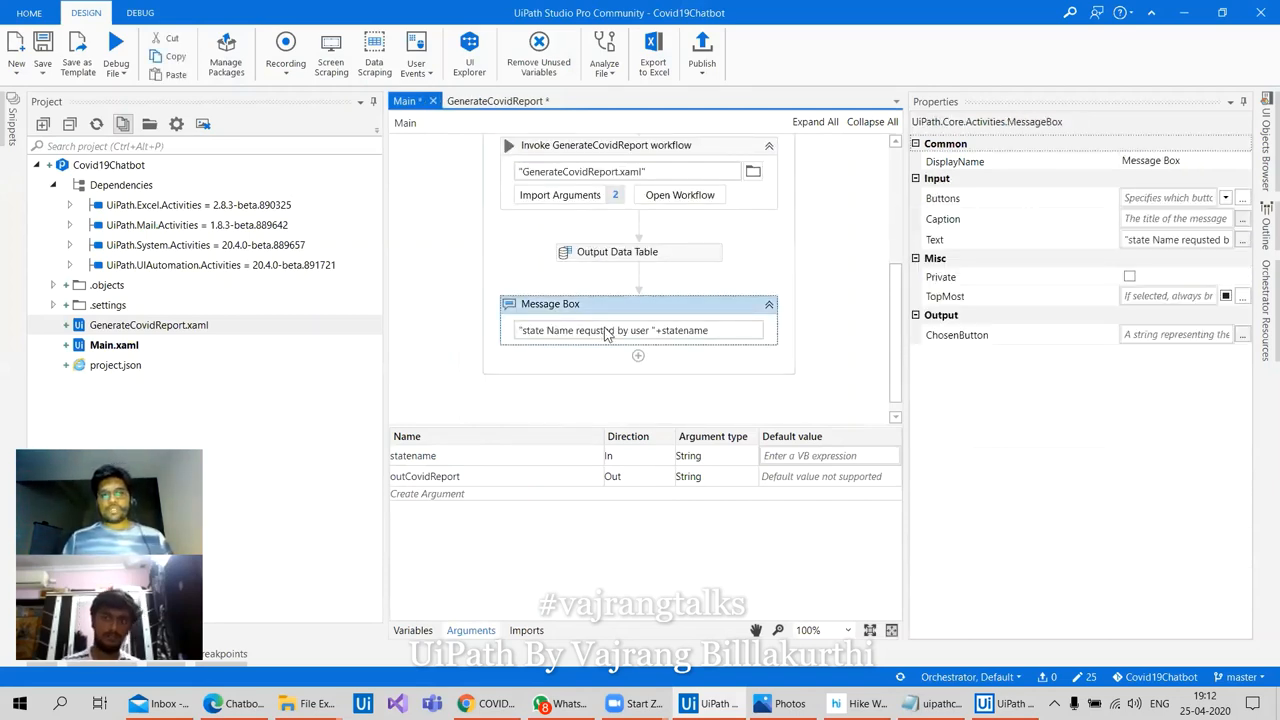
left_click(638, 329)
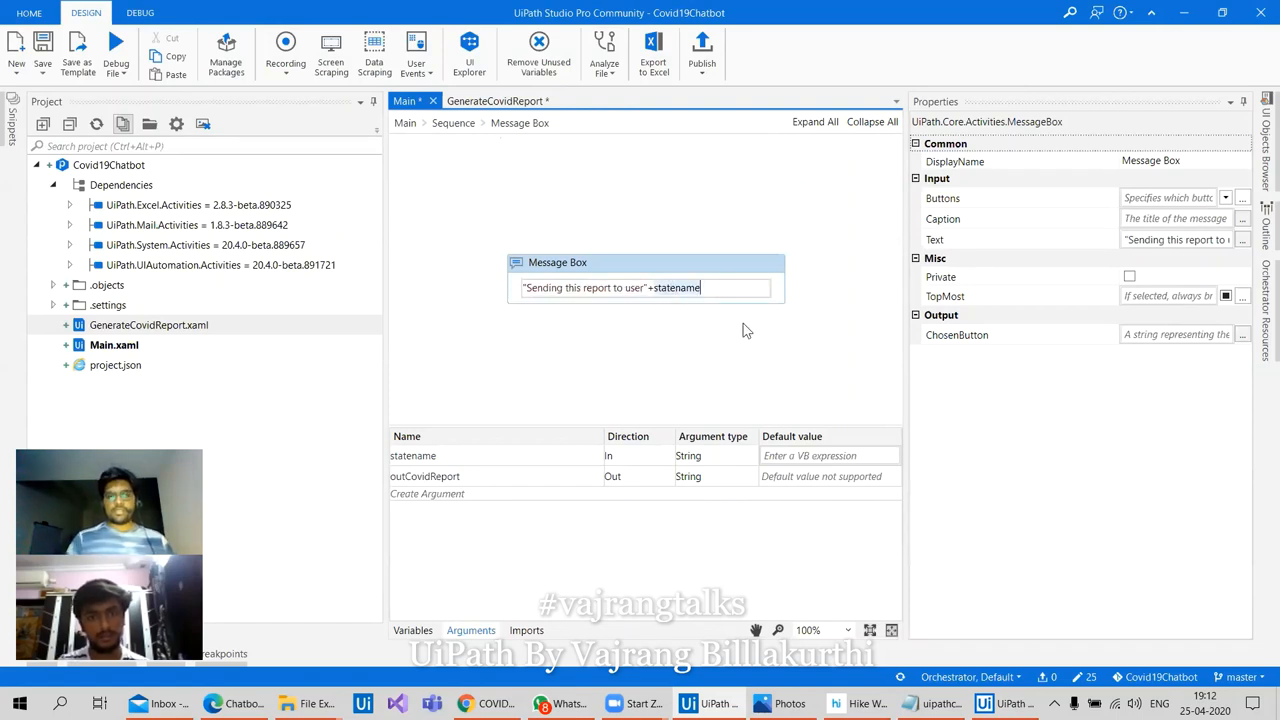
type("outCovidReport")
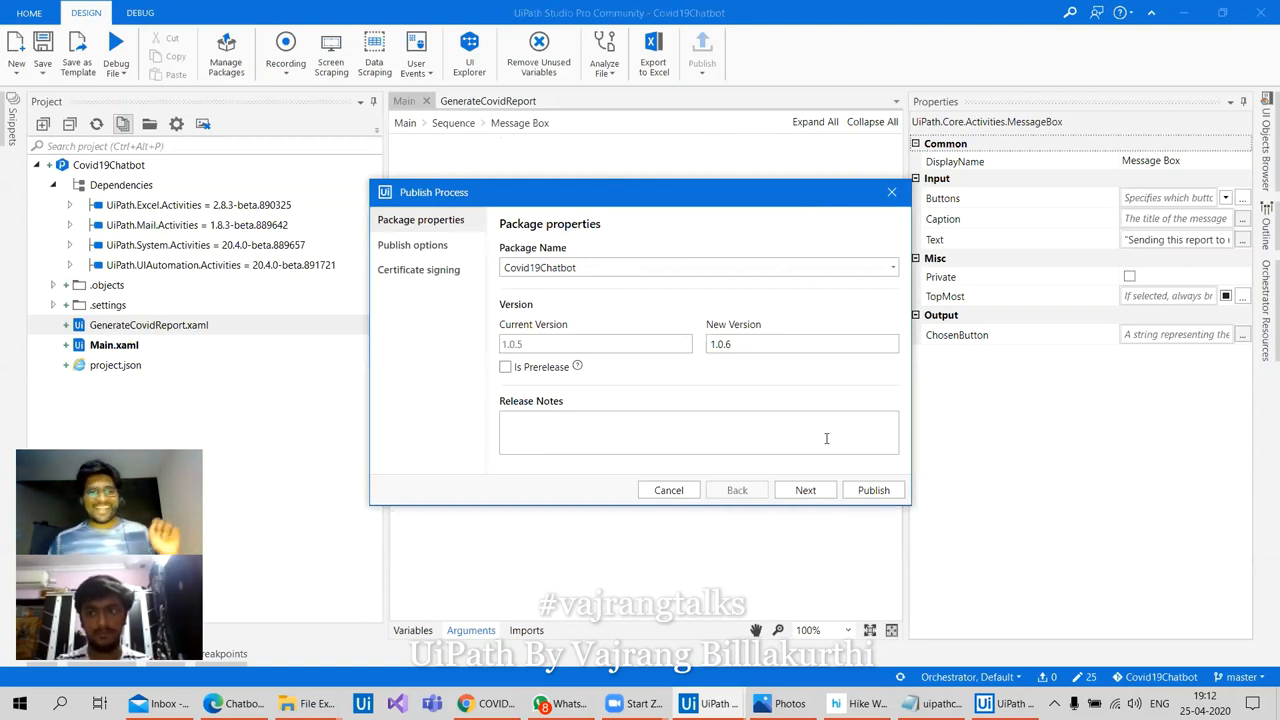
Publish Covid19Chatbot version 1.0.6 and dismiss the success message
left_click(873, 490)
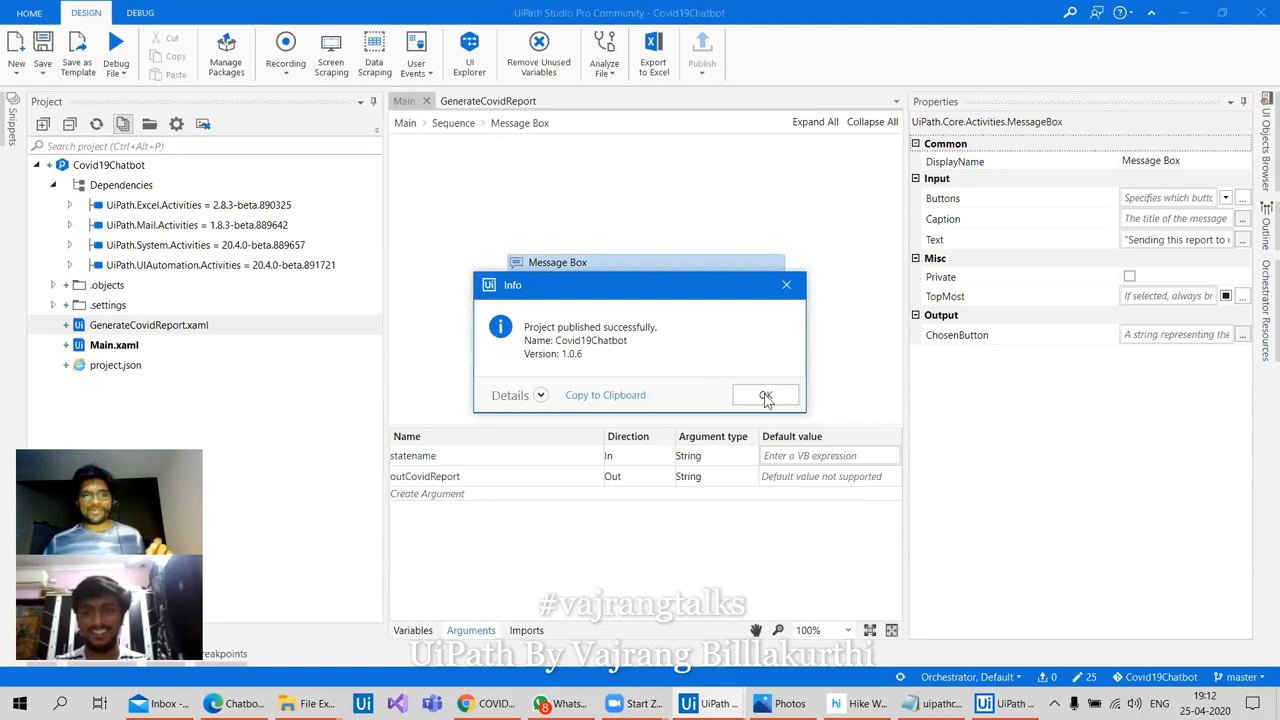
left_click(765, 395)
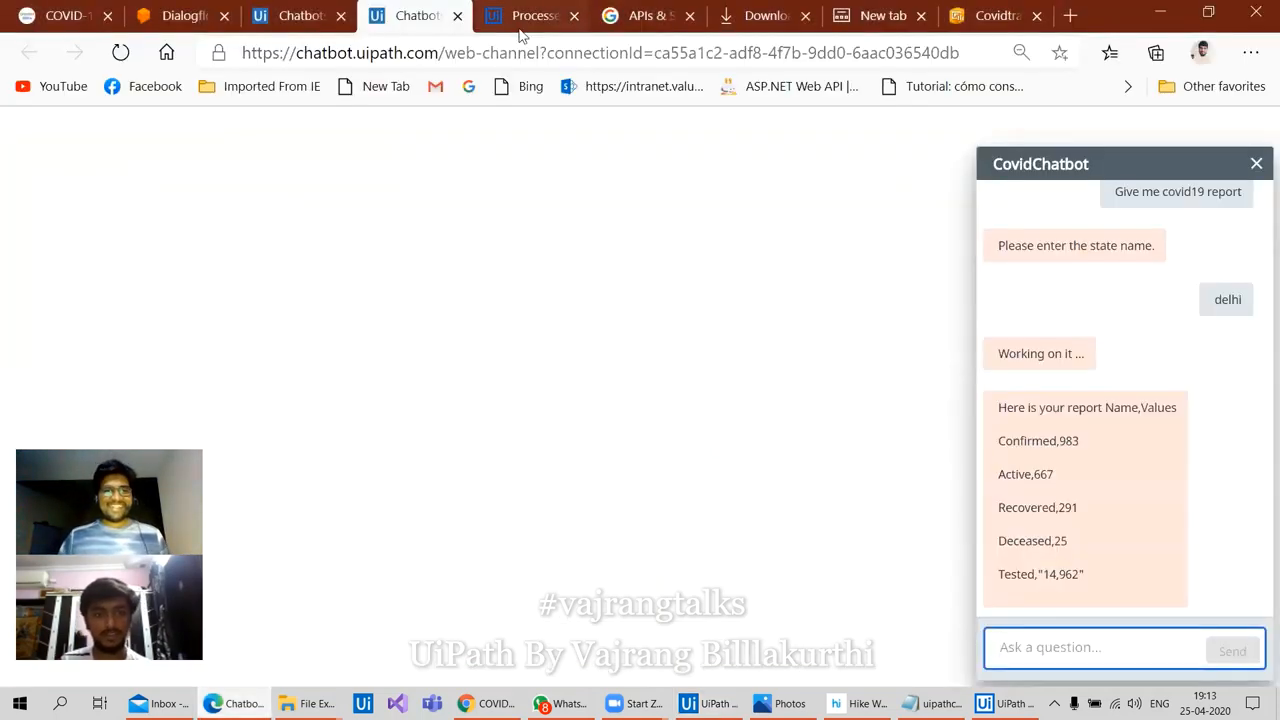
Update Covid19Chatbot_Dev to version 1.0.6 in Orchestrator and close version management
left_click(532, 15)
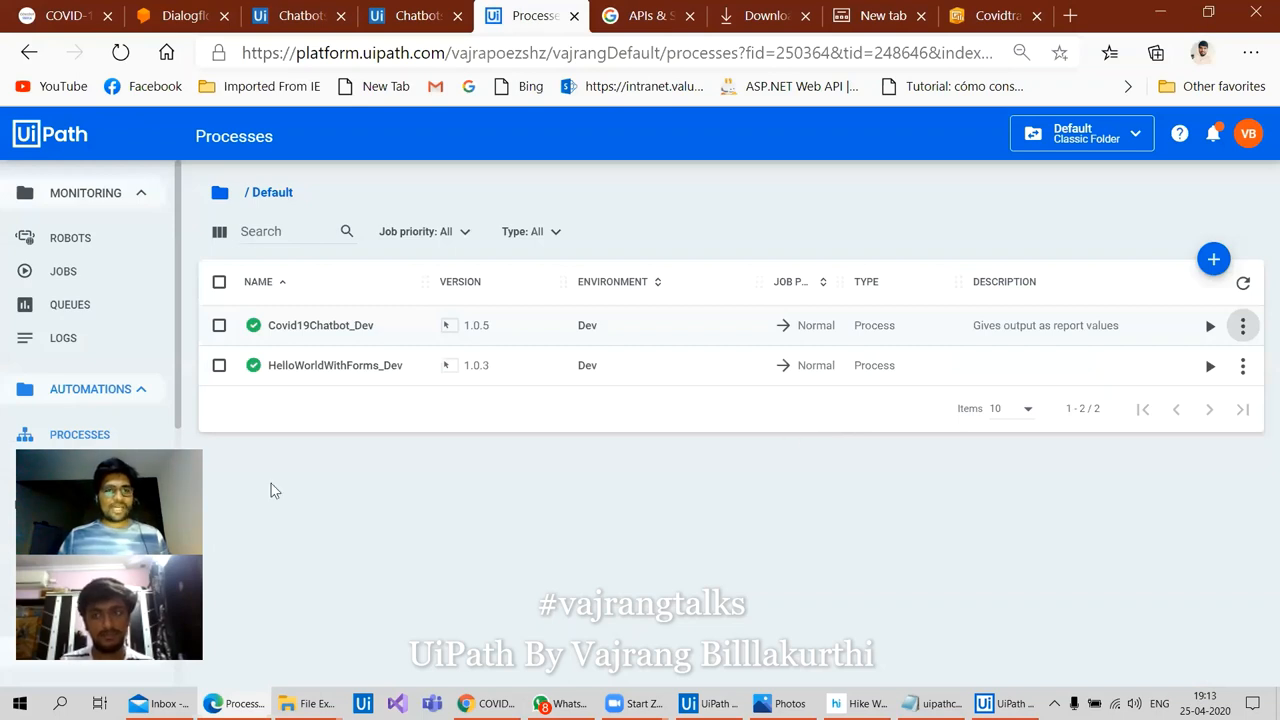
mouse_move(809, 506)
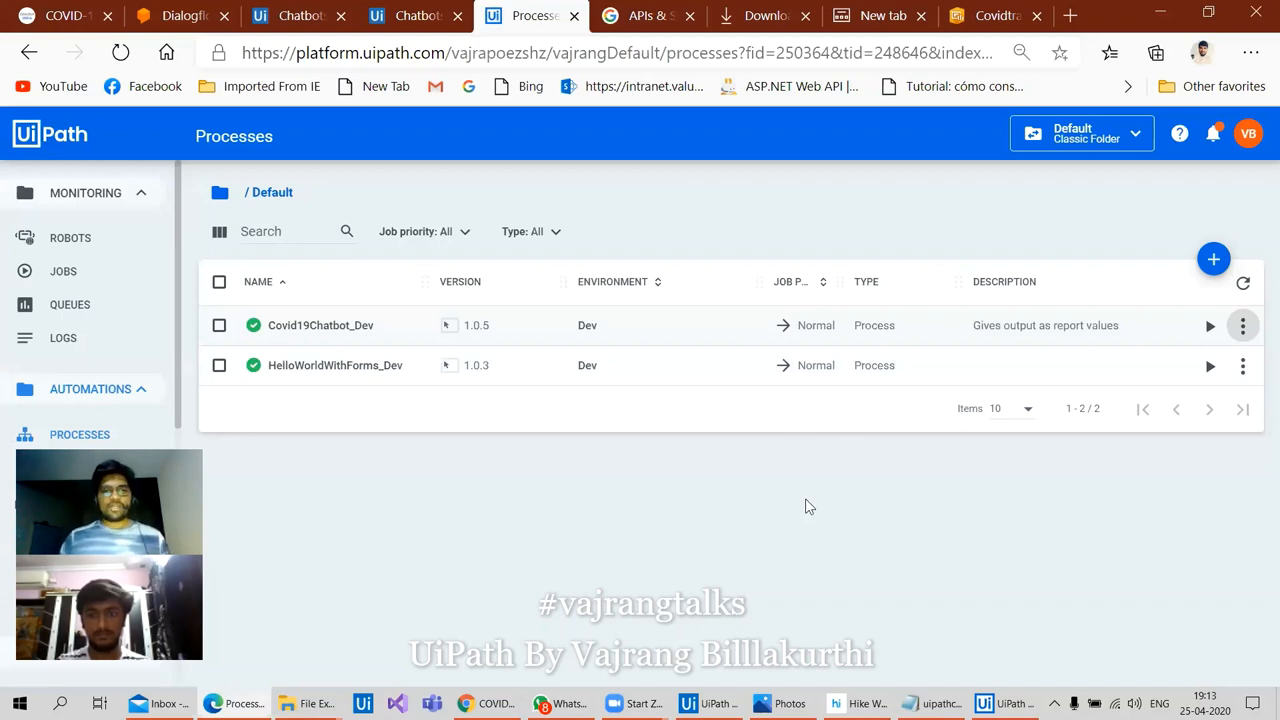
left_click(648, 15)
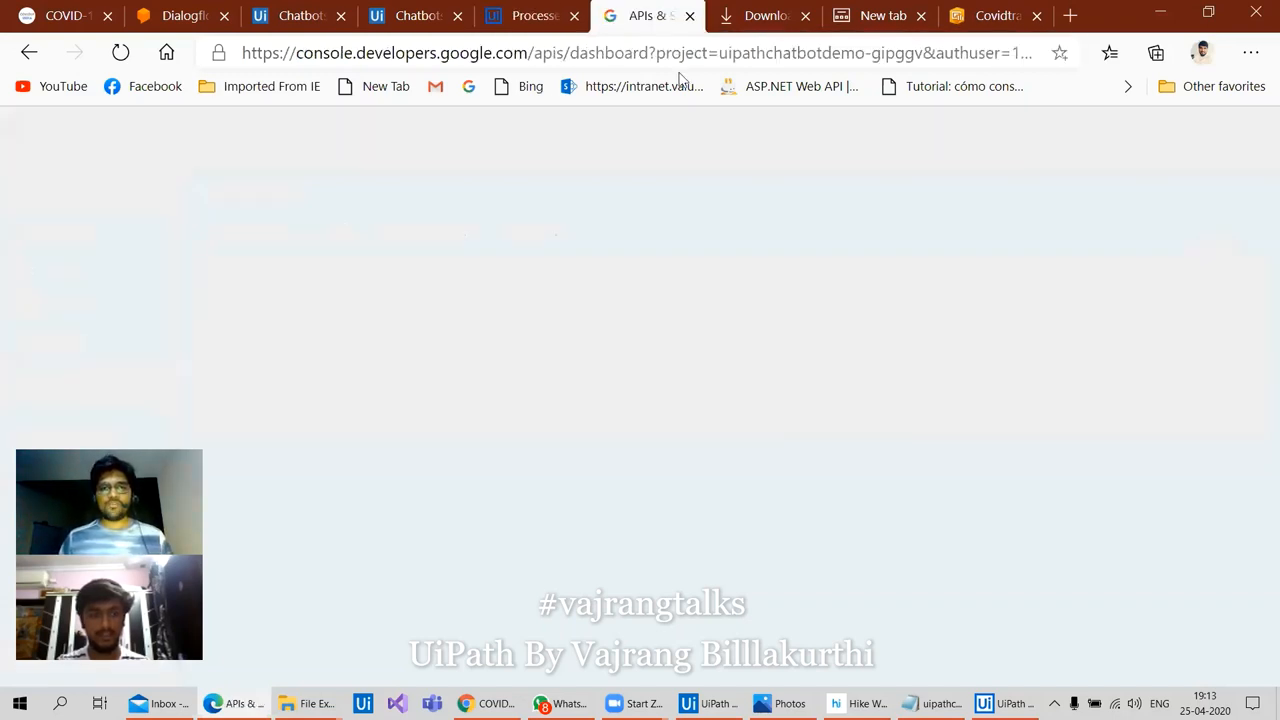
left_click(530, 15)
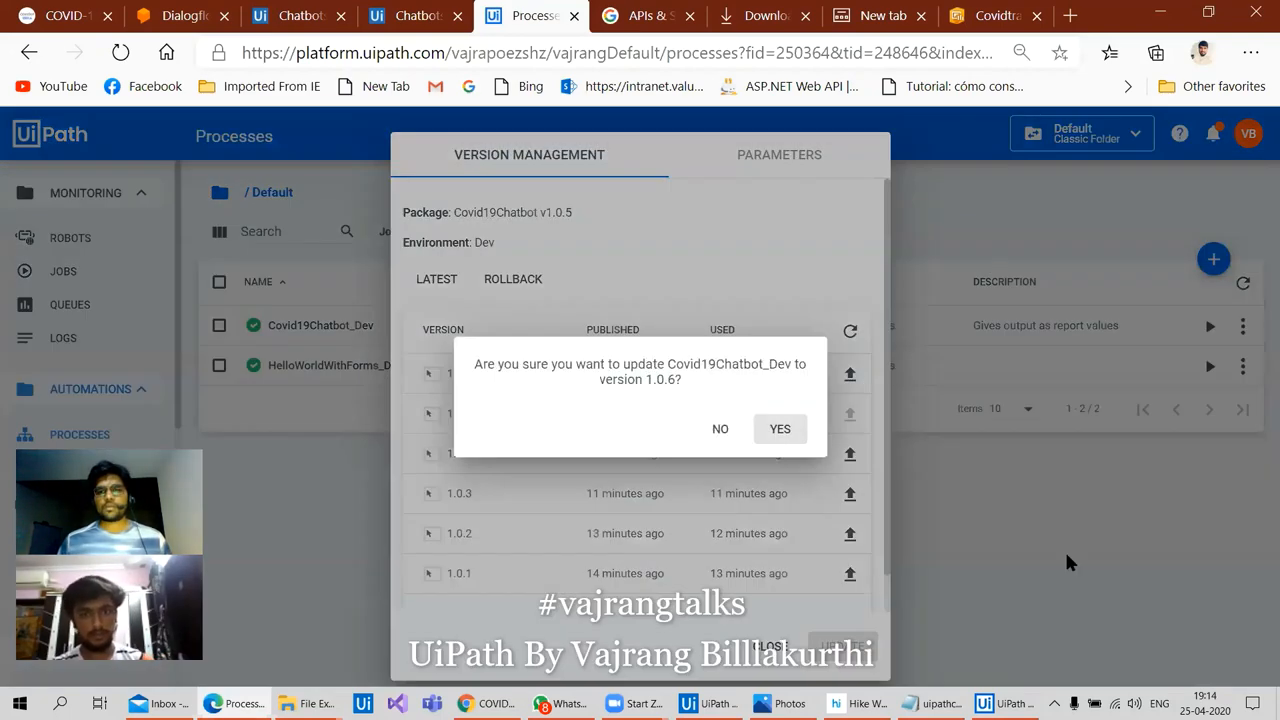
left_click(779, 428)
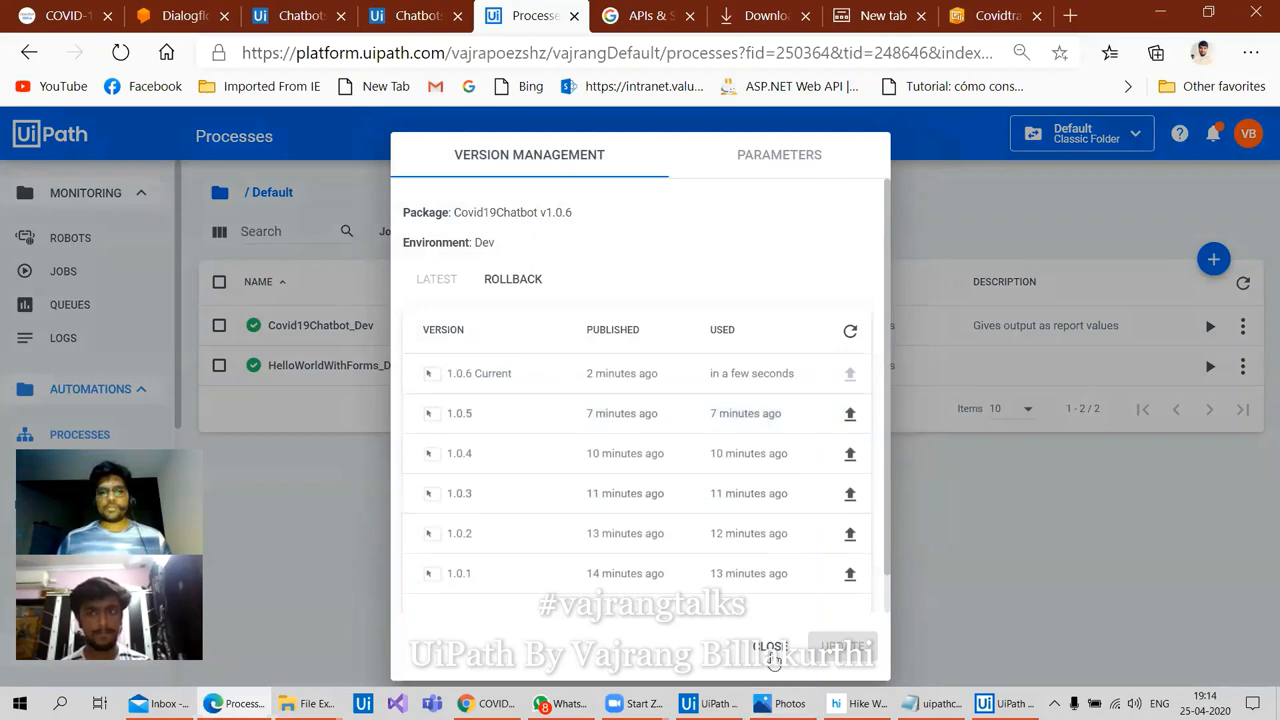
left_click(768, 646)
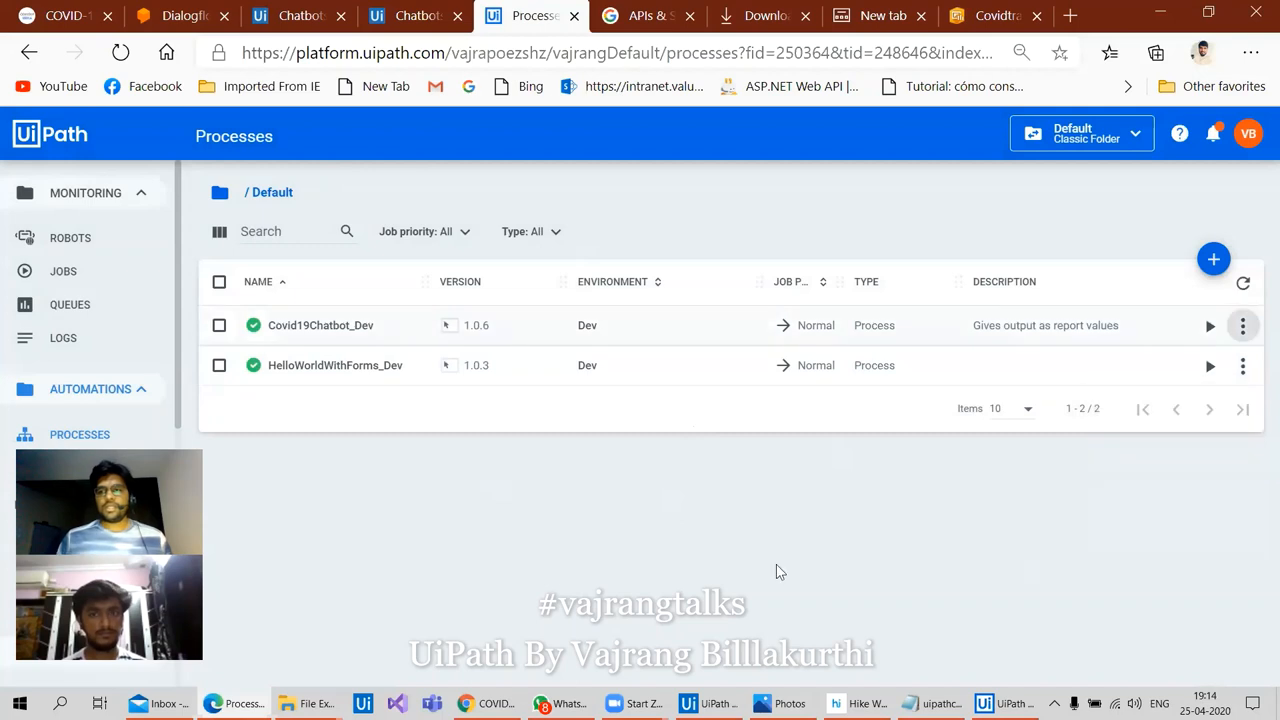
Move from the chatbot web chat to the Dialogflow agent
left_click(1243, 325)
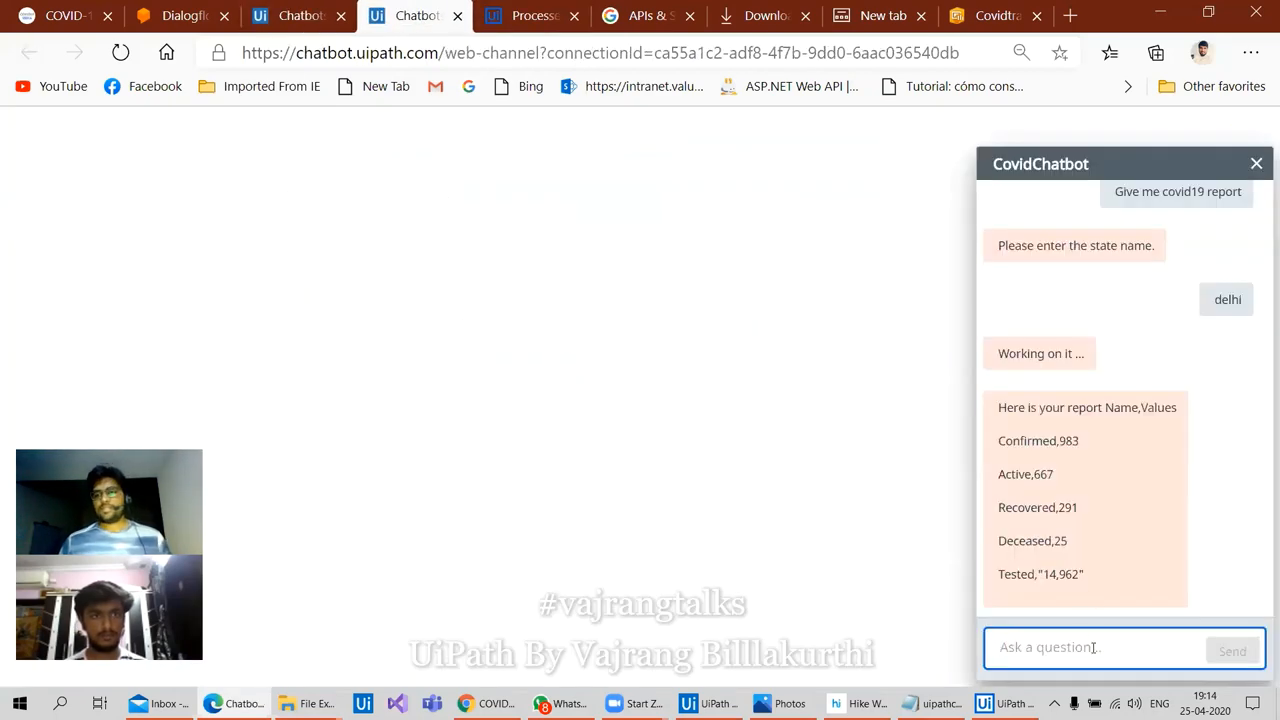
left_click(180, 15)
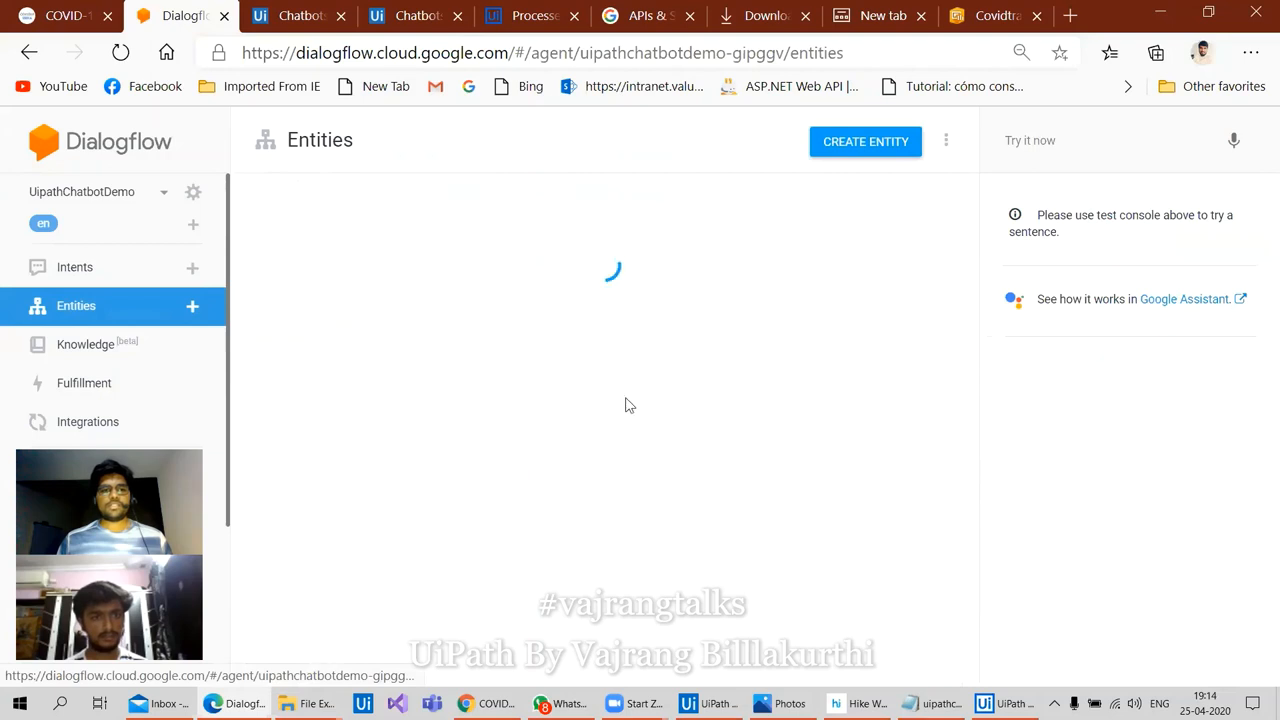
left_click(865, 141)
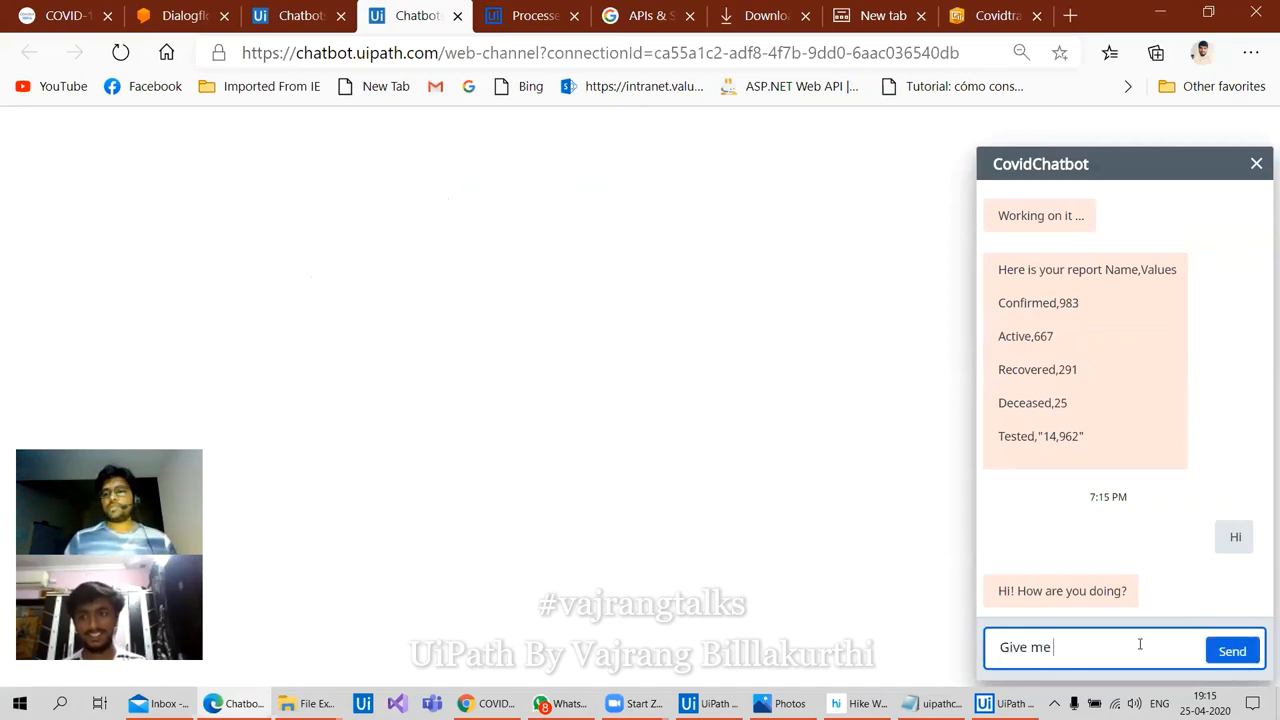
Send 'Give me covid report for Gujarat' in the web chat and dismiss the robot's state message
type("covid report for")
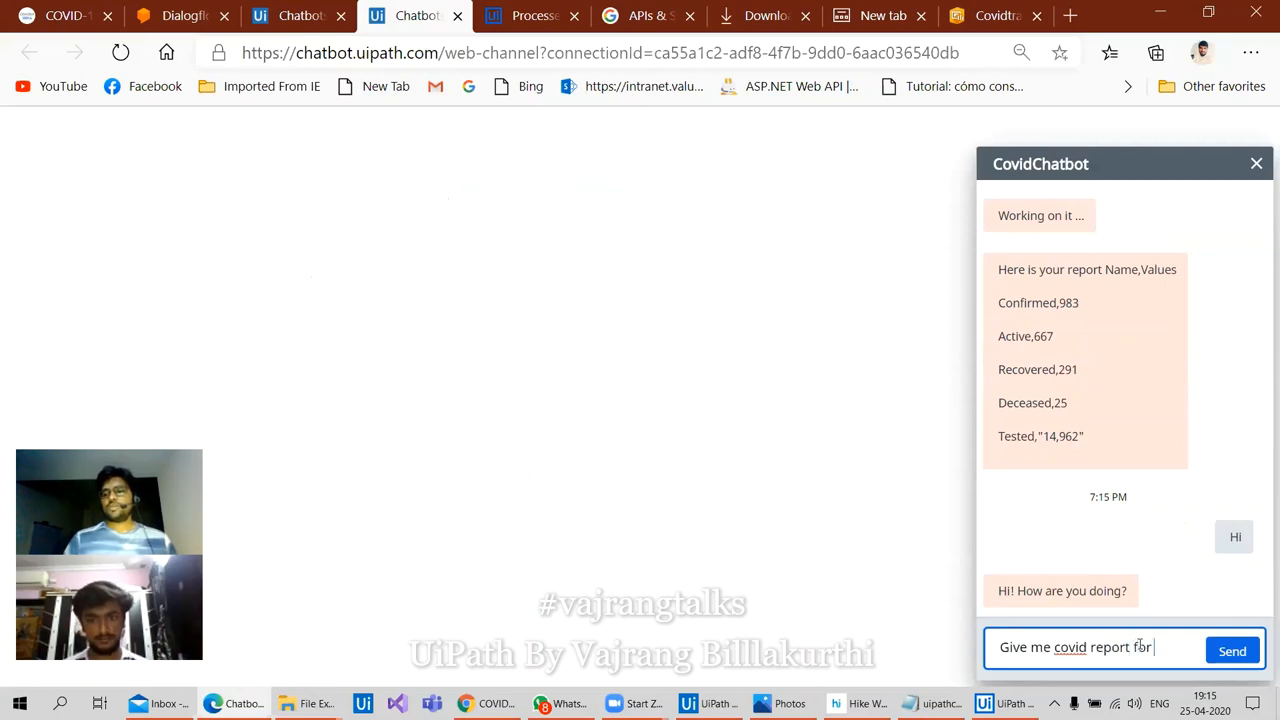
type("Gujarath")
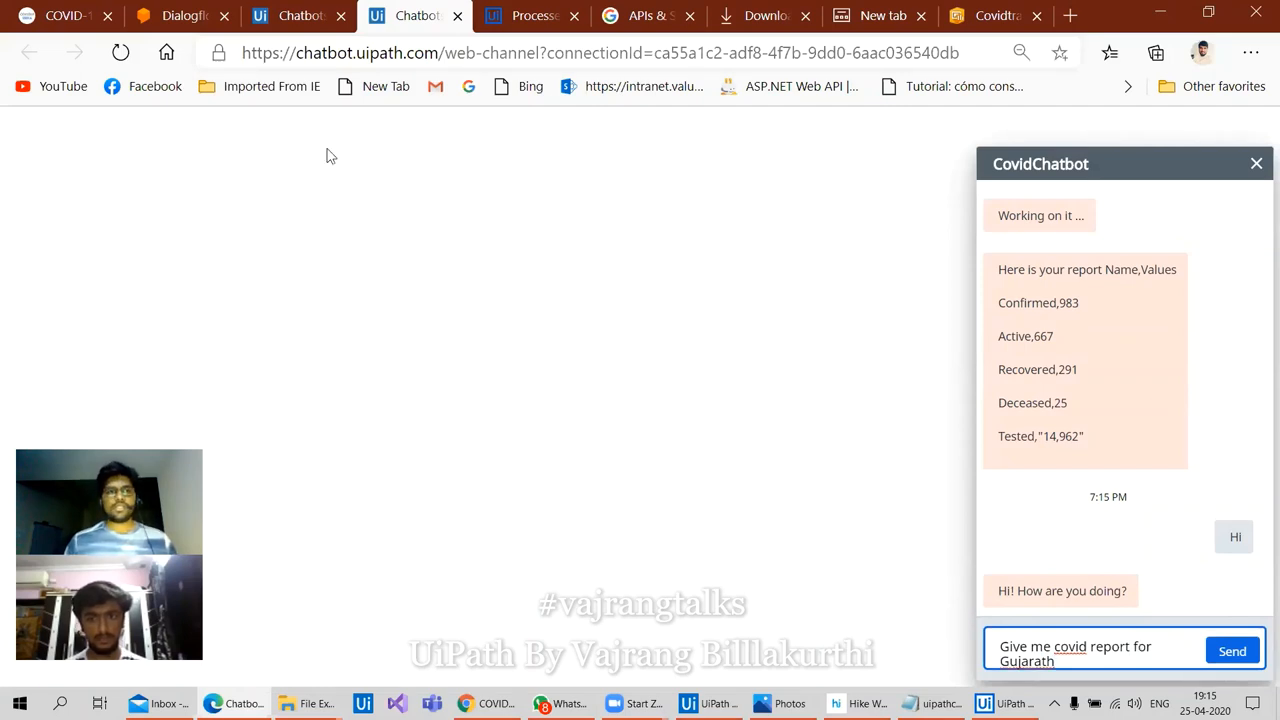
left_click(180, 15)
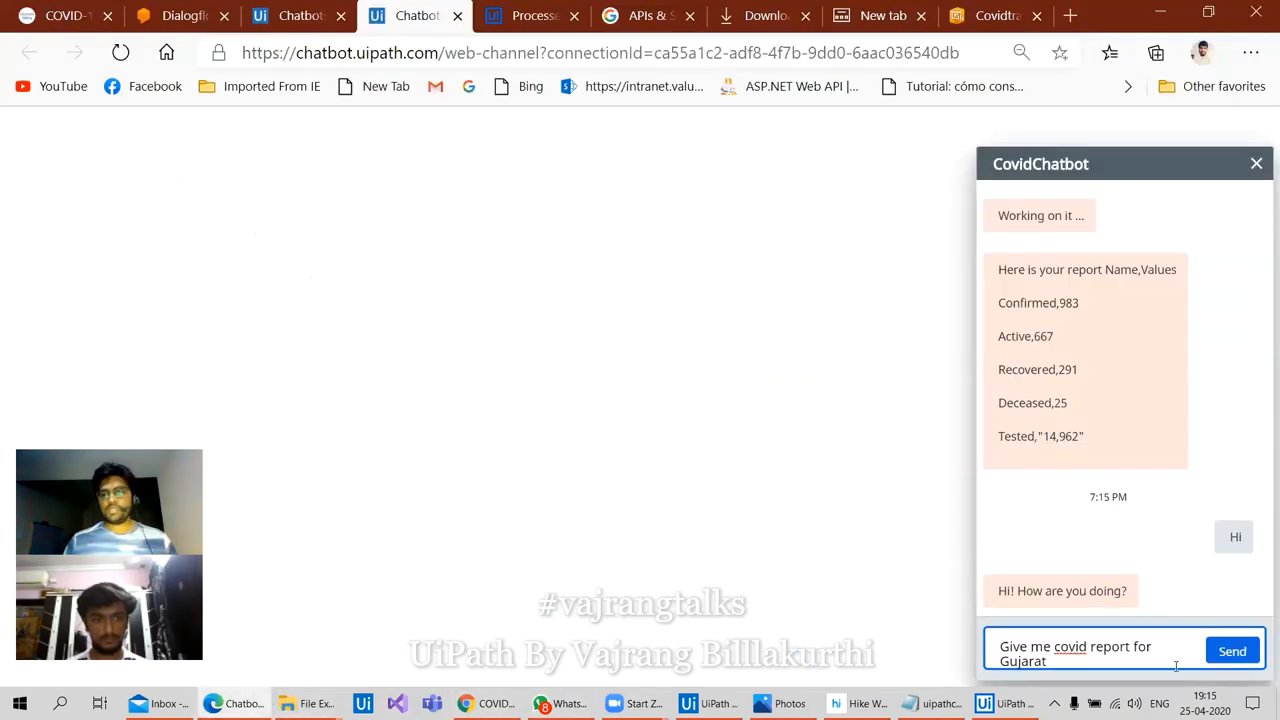
left_click(1232, 650)
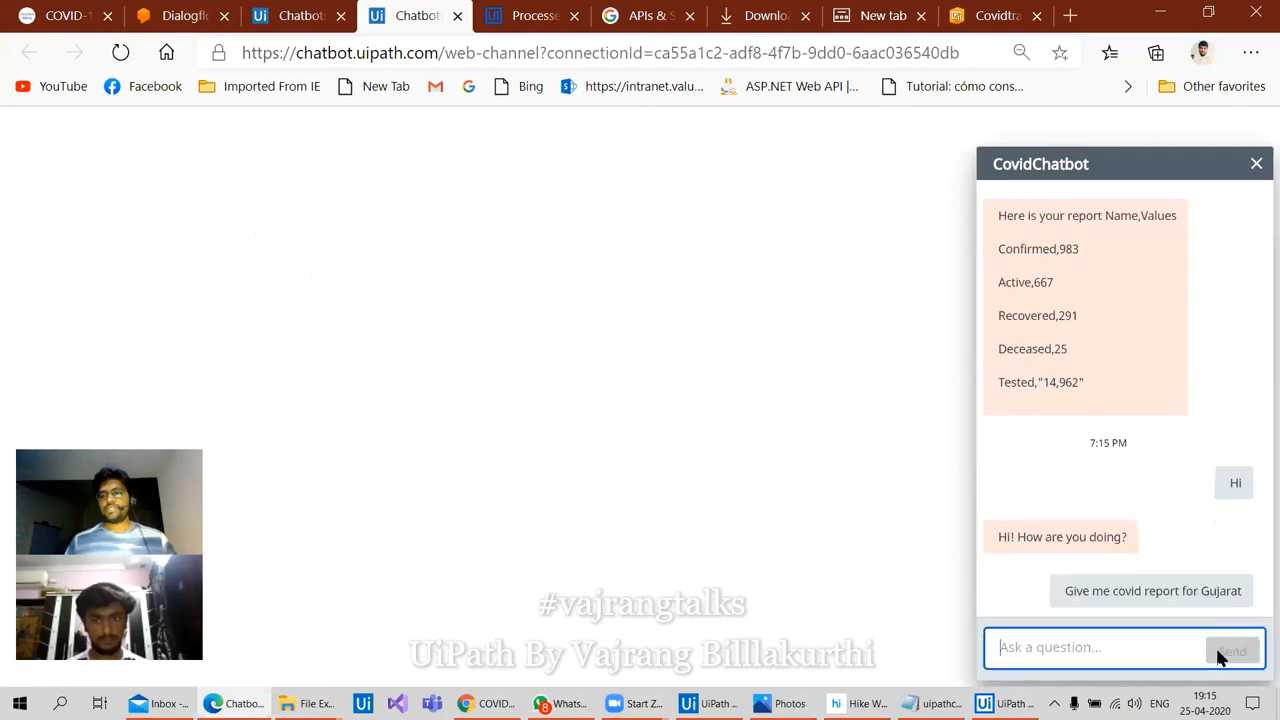
left_click(1152, 590)
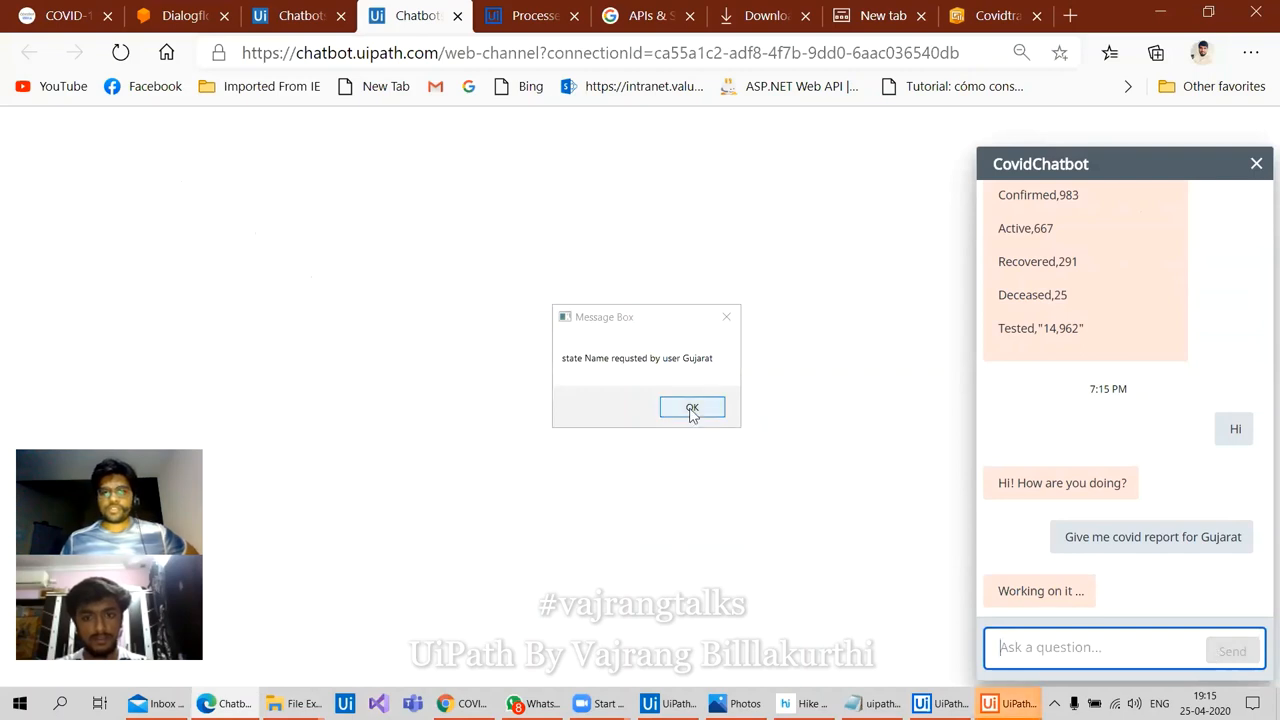
left_click(691, 408)
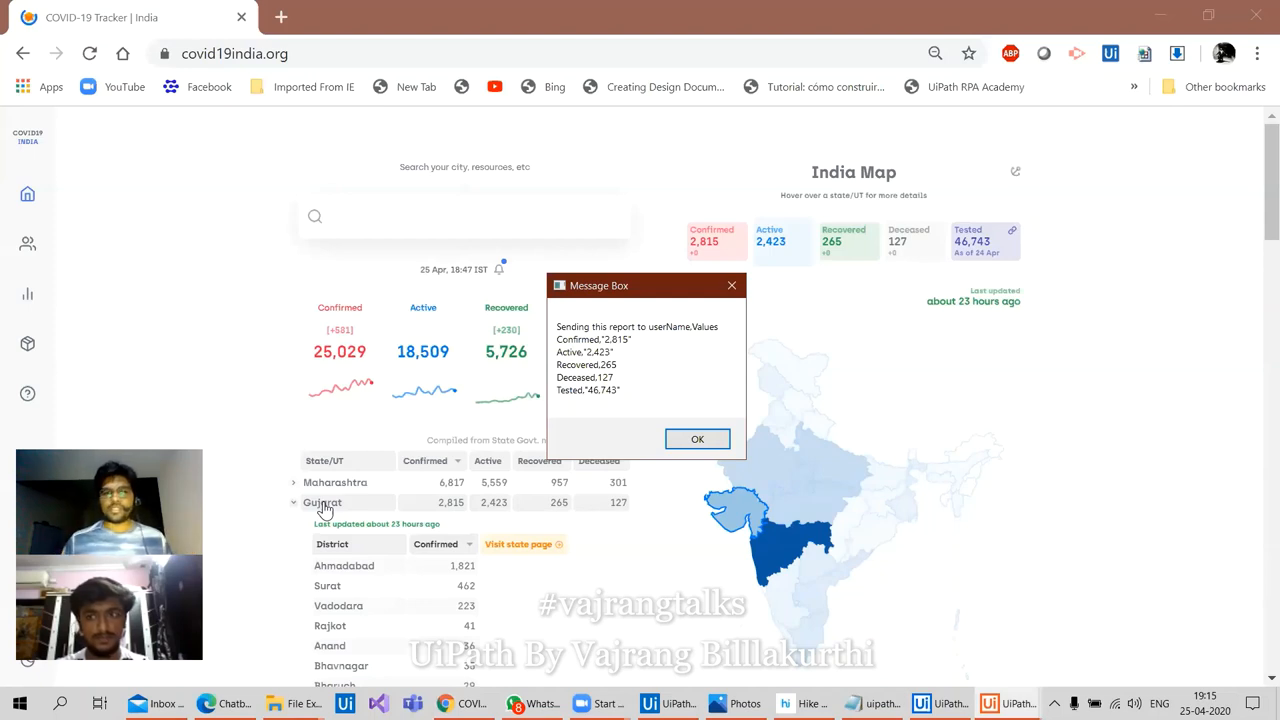
Acknowledge the robot's 'Sending this report' message so Gujarat's report posts to the chat
left_click(697, 439)
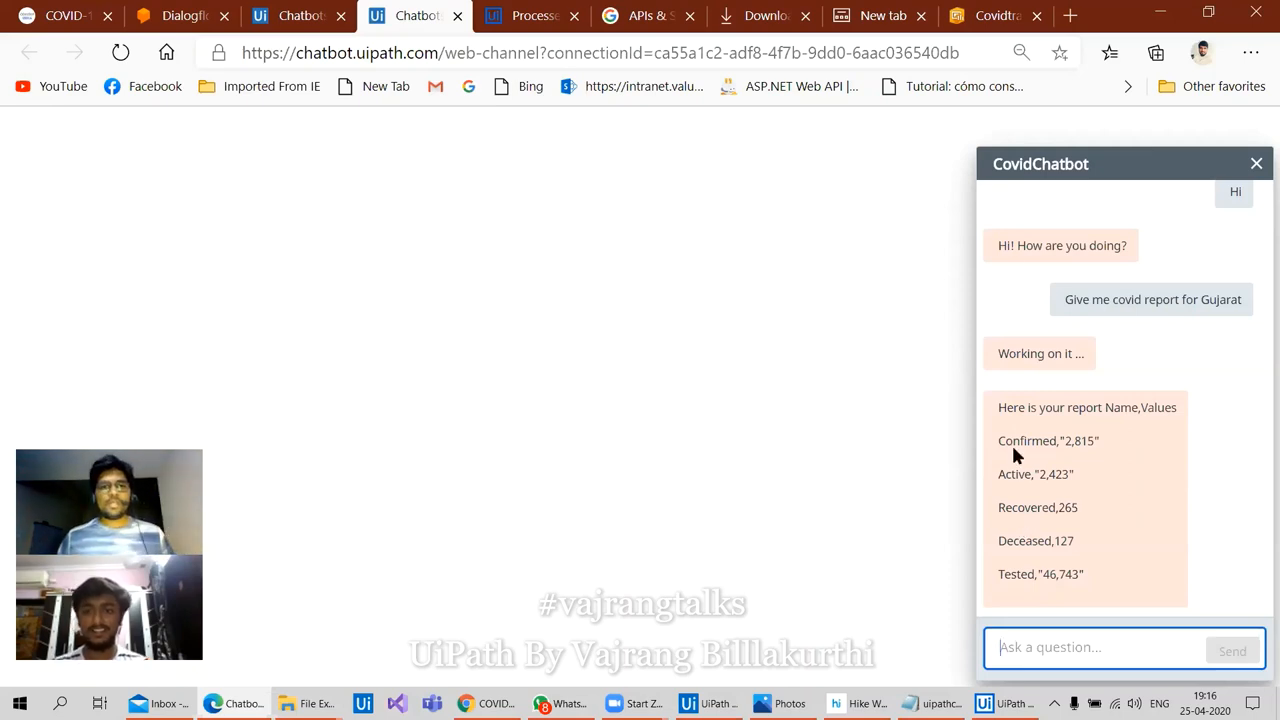
Open the Web channel settings on the Launch page and copy the chatbot's HTML embed code
left_click(600, 53)
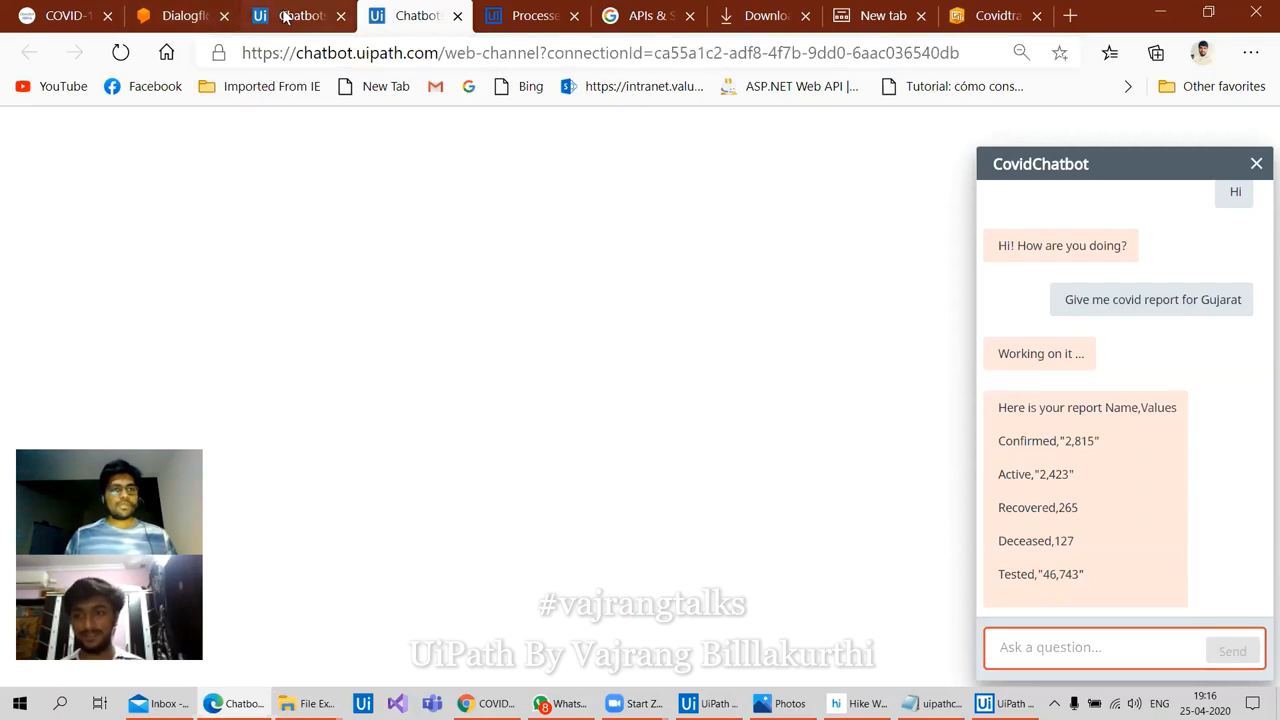
left_click(300, 15)
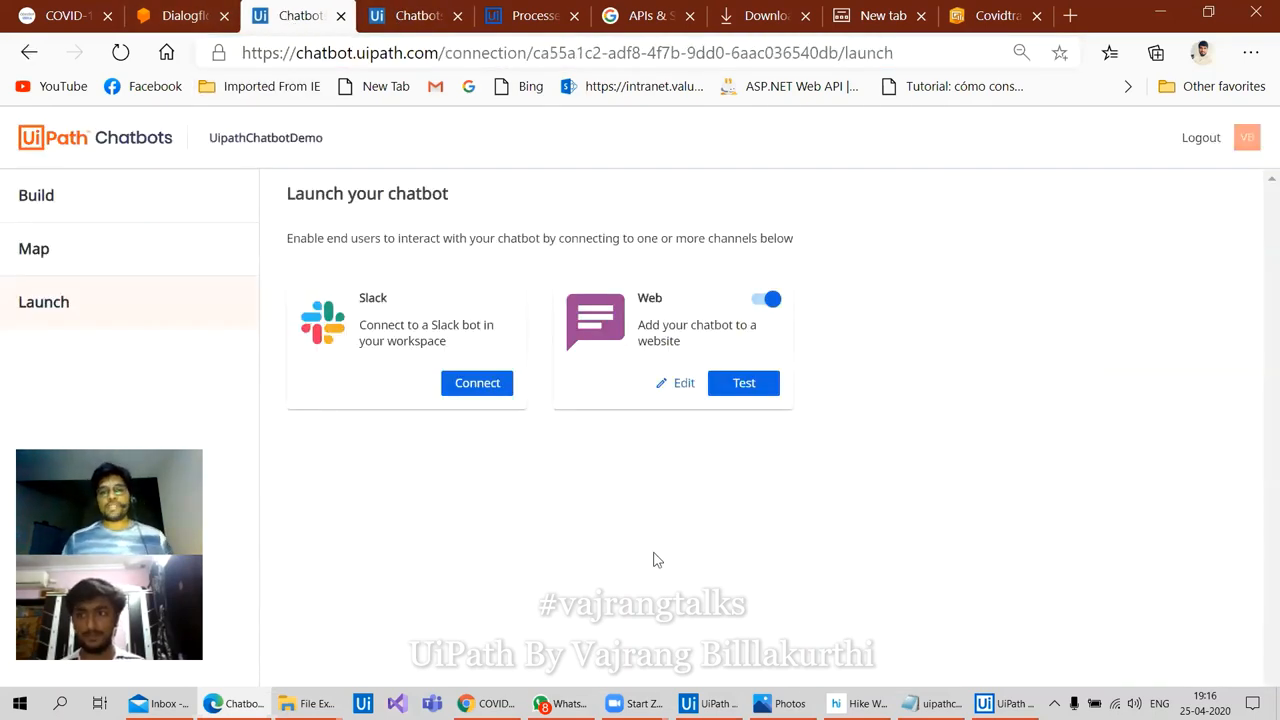
left_click(683, 382)
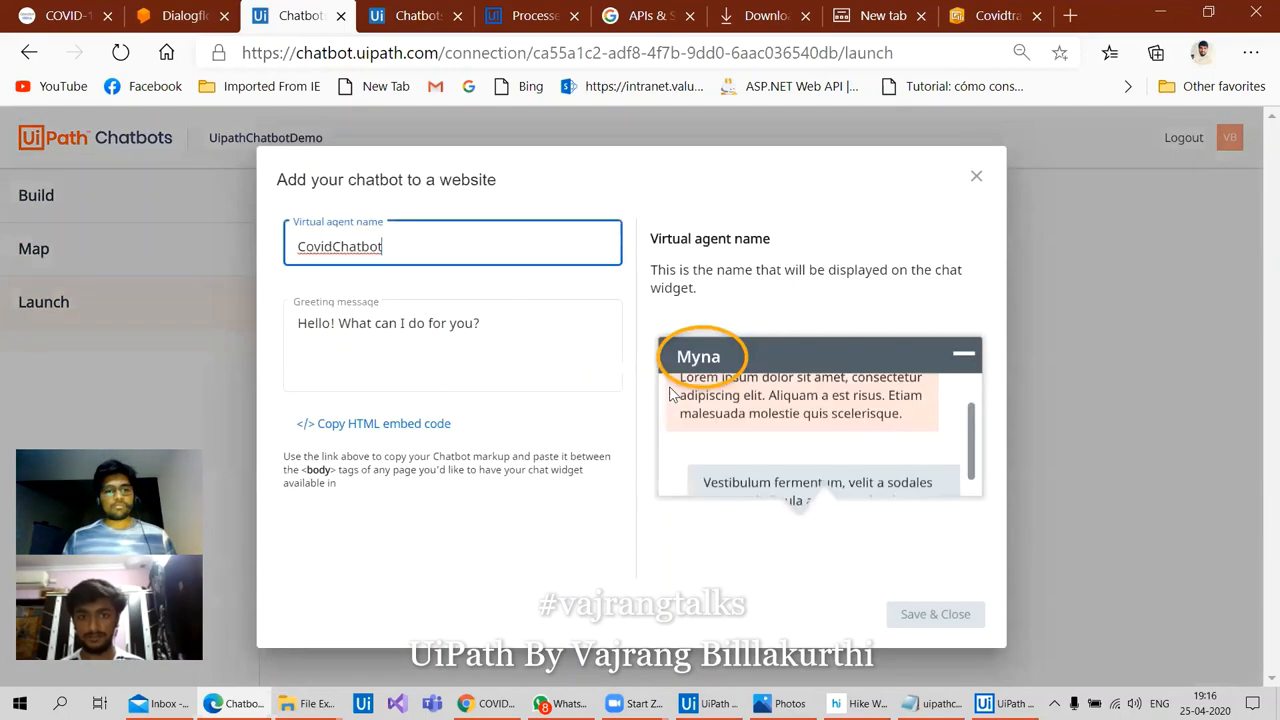
left_click(373, 423)
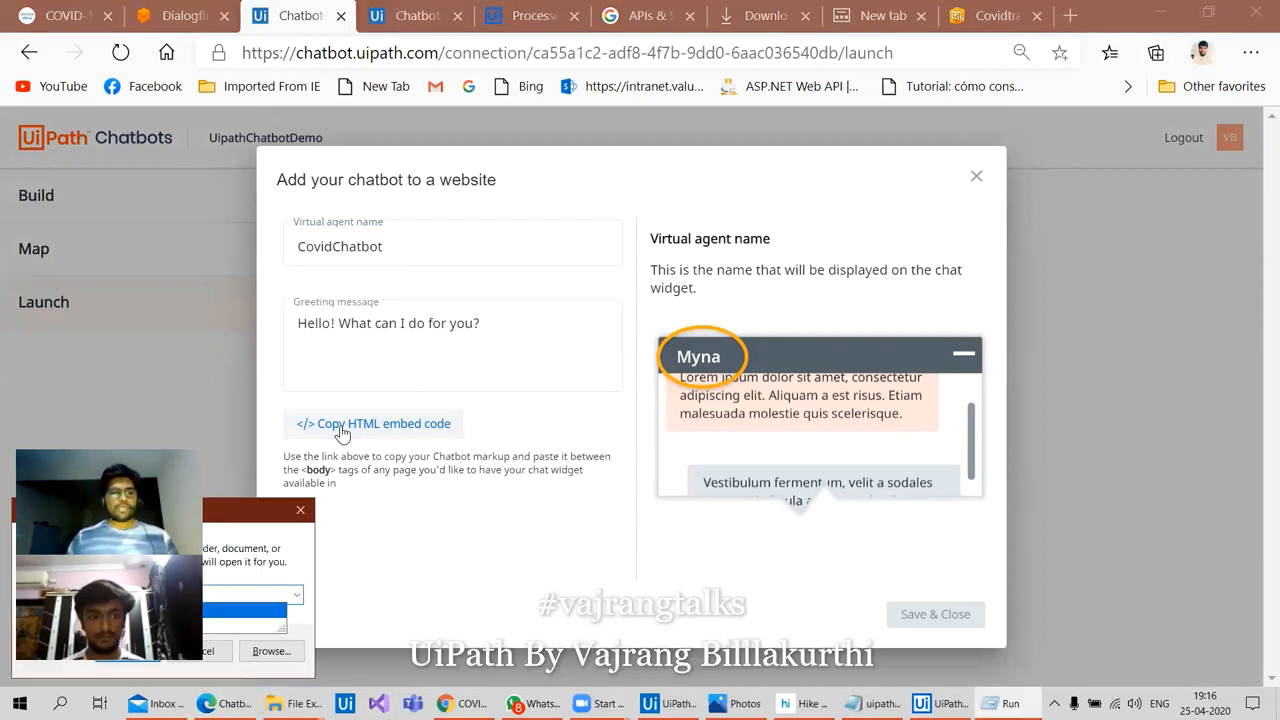
left_click(375, 423)
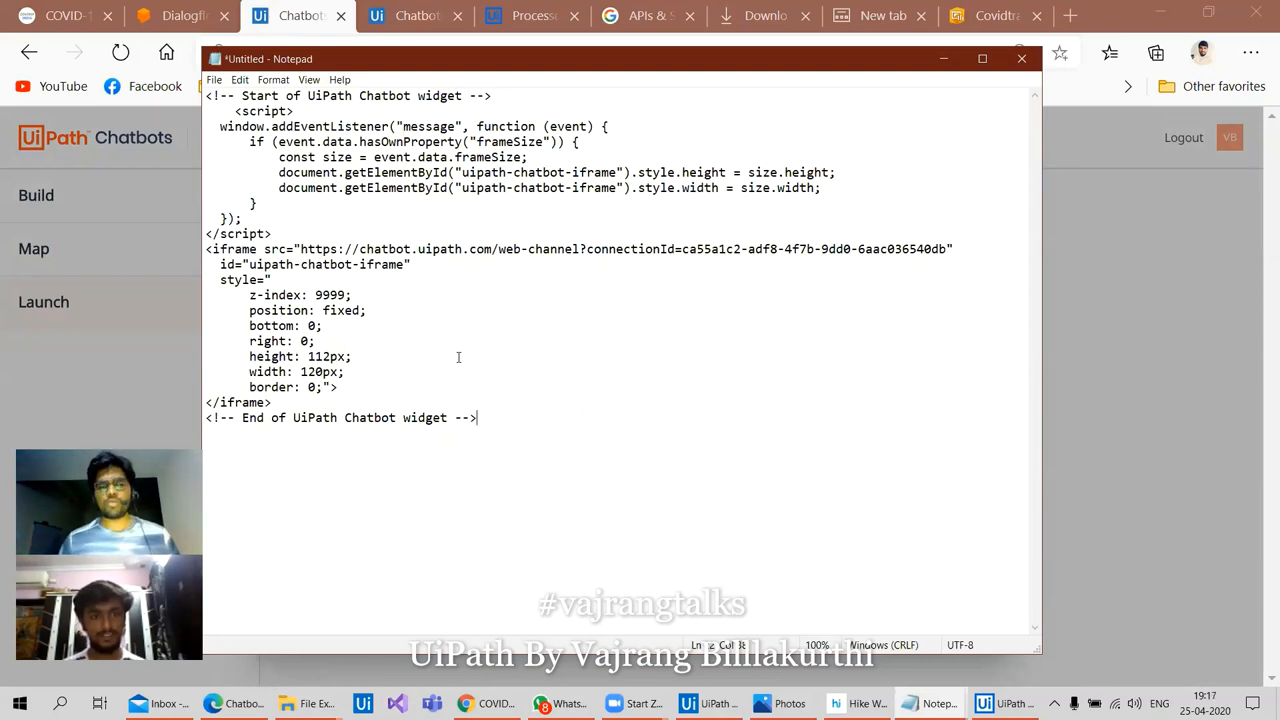
Close Notepad without saving and Save & Close the web channel settings
left_click(1021, 58)
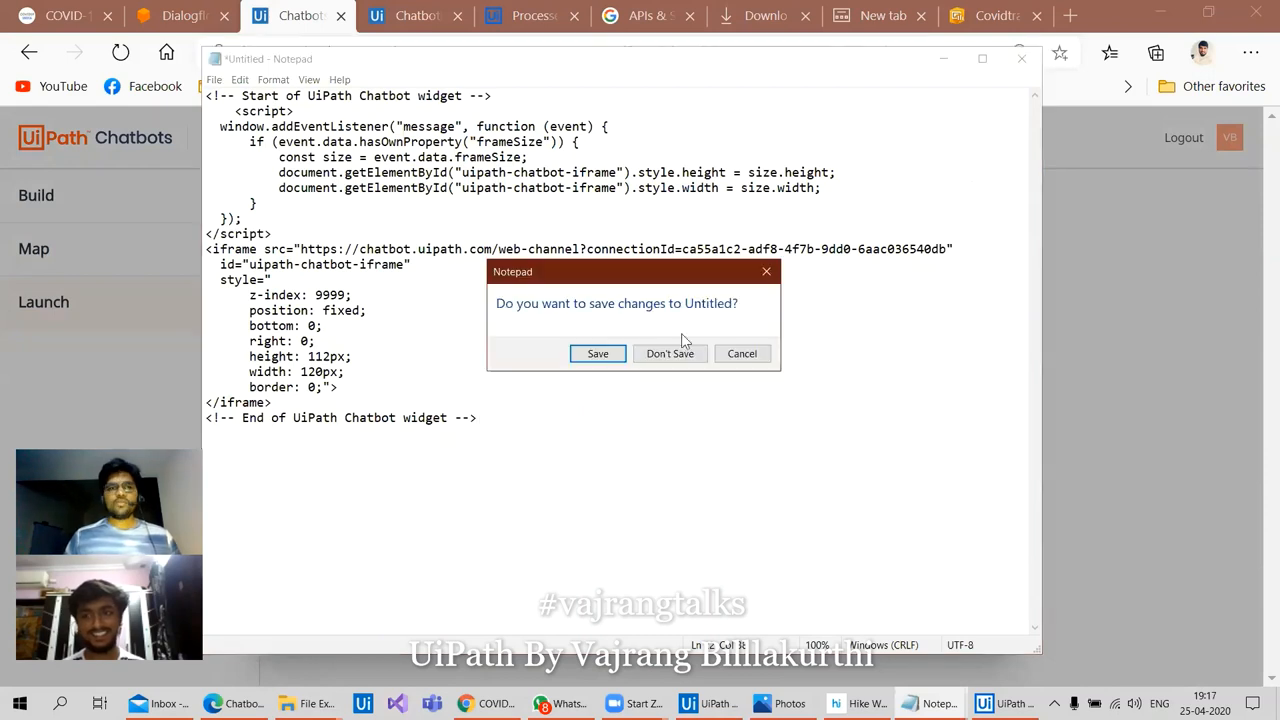
left_click(670, 353)
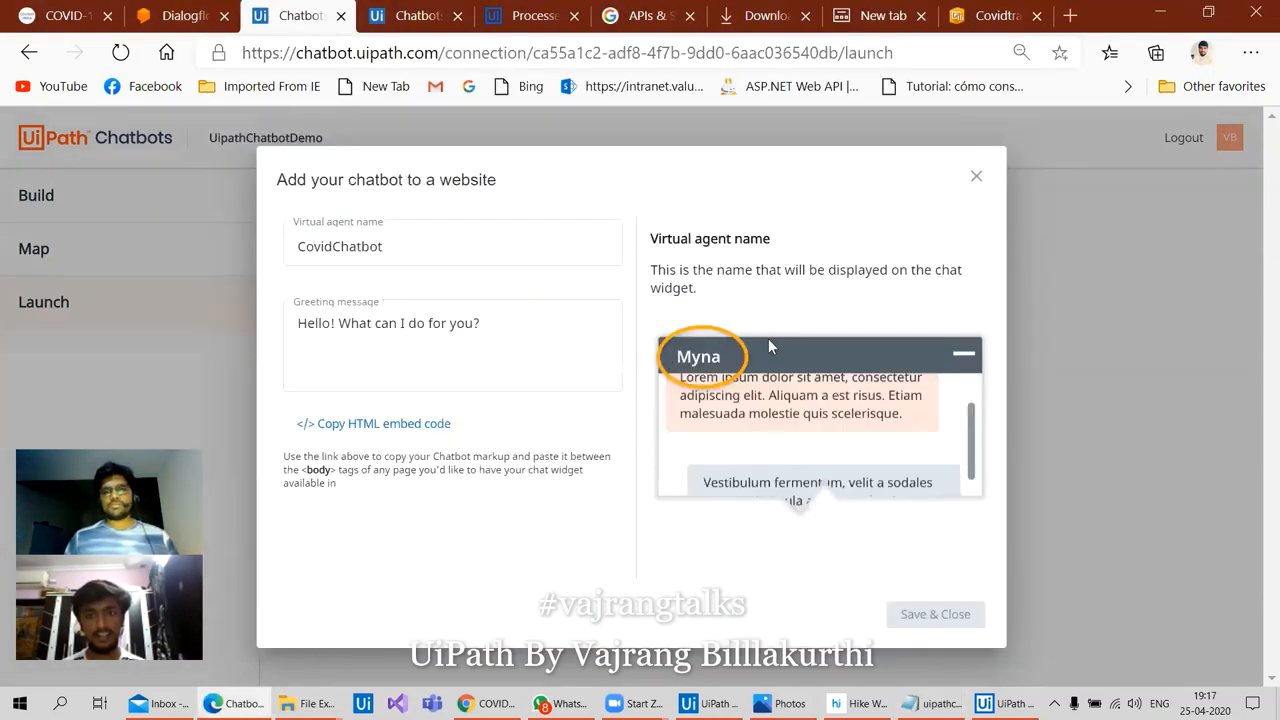
left_click(976, 176)
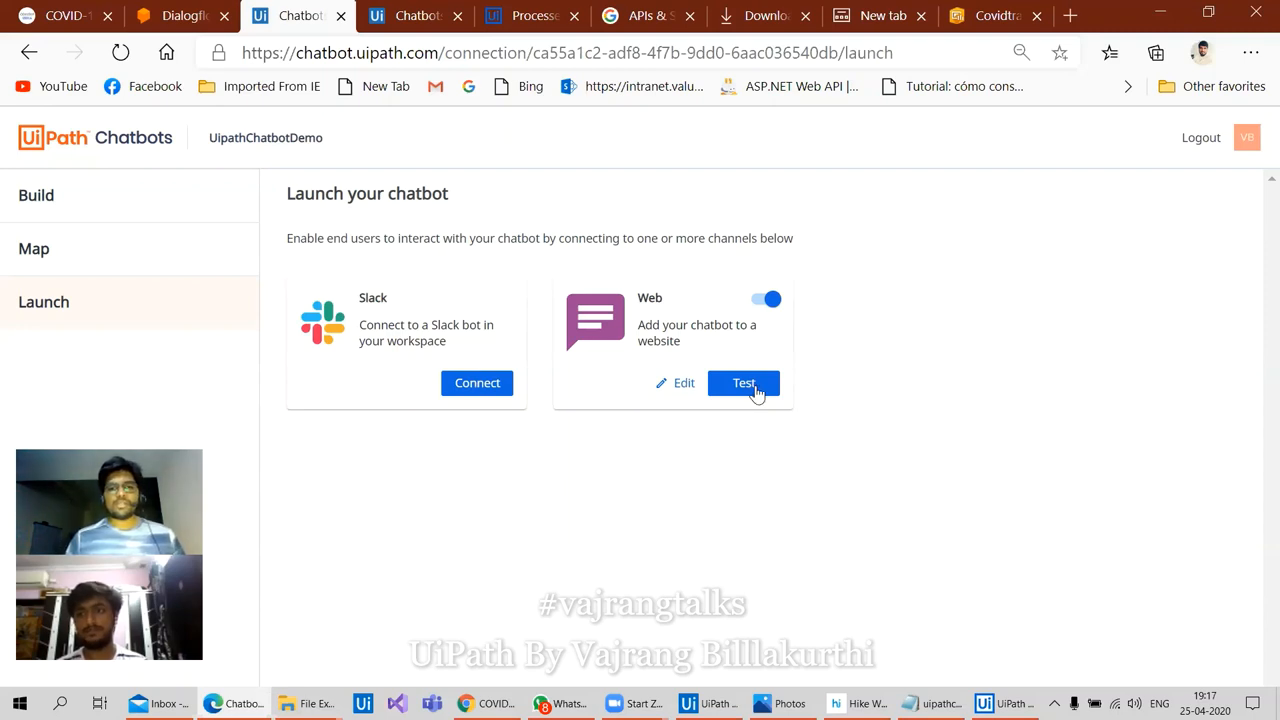
Launch the Web channel test chat and send 'Give me covid...'
left_click(744, 383)
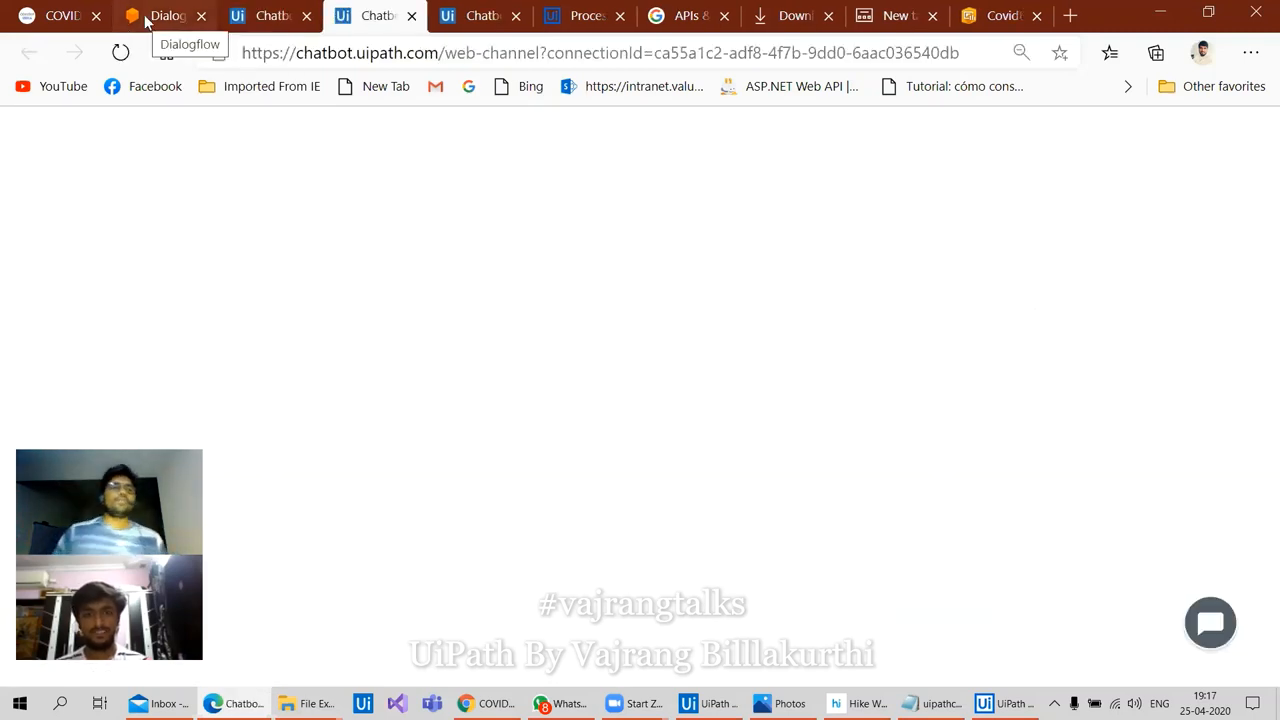
left_click(165, 15)
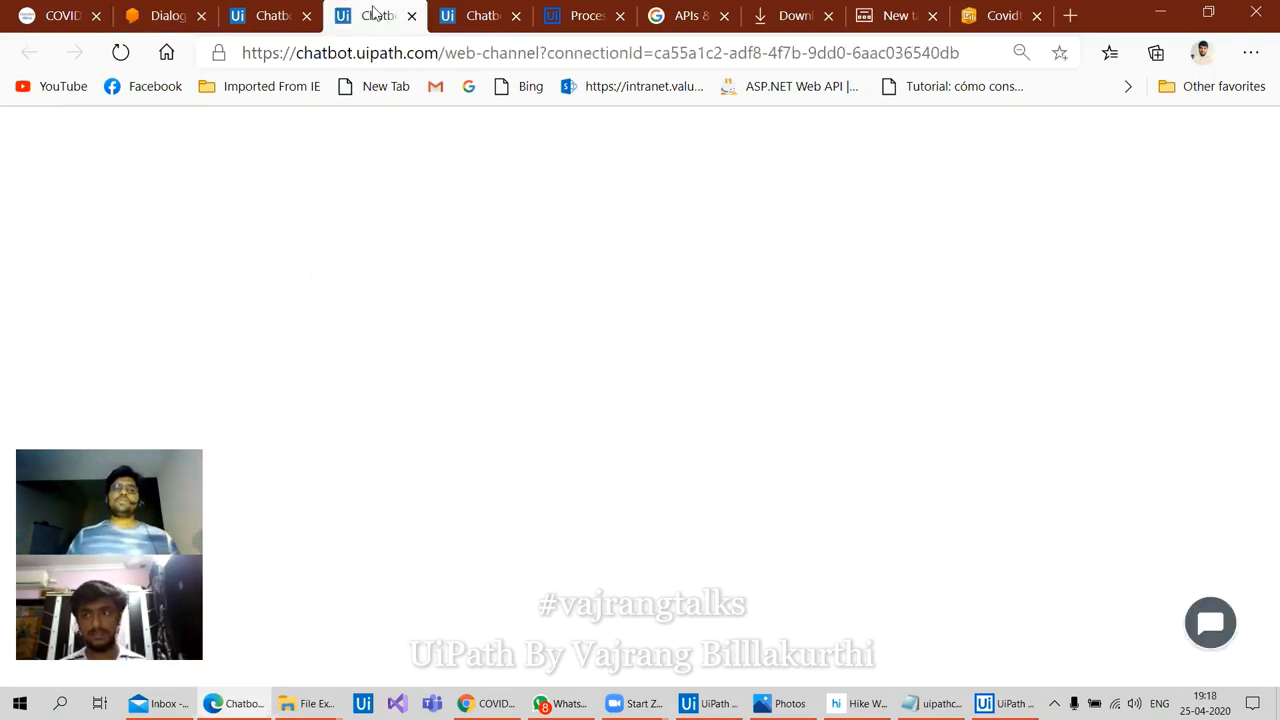
left_click(1210, 622)
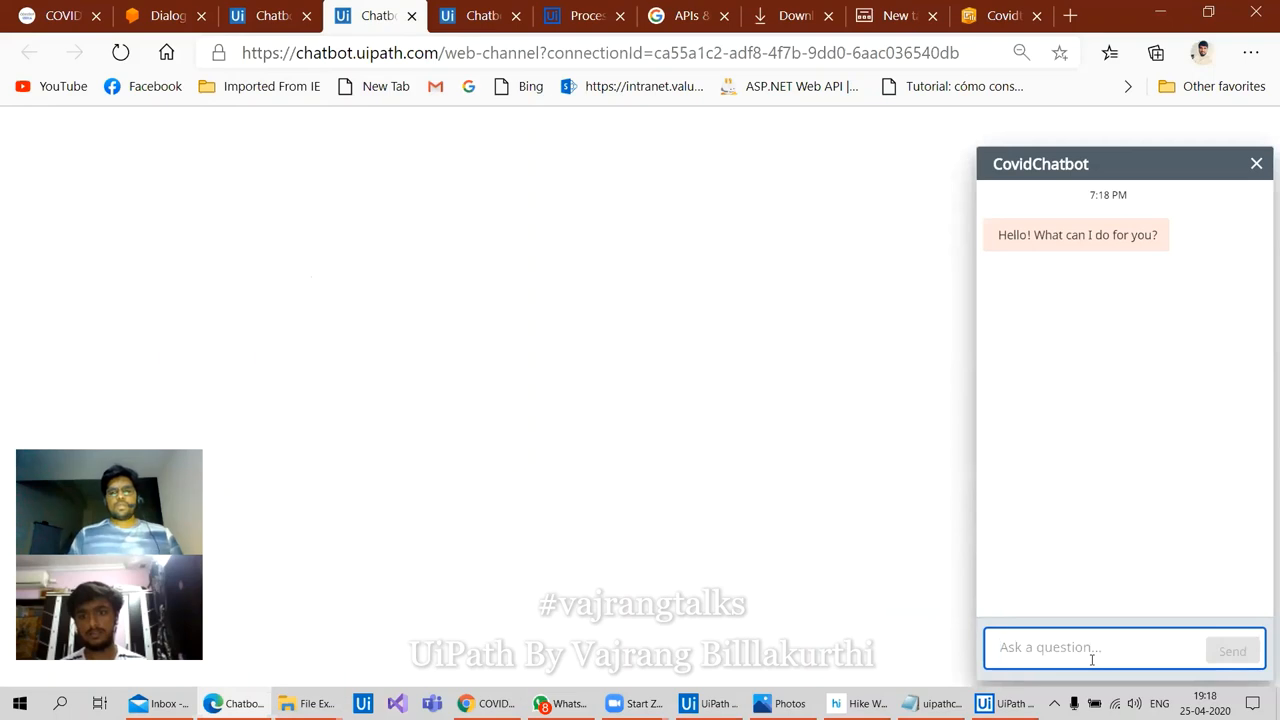
type("Give")
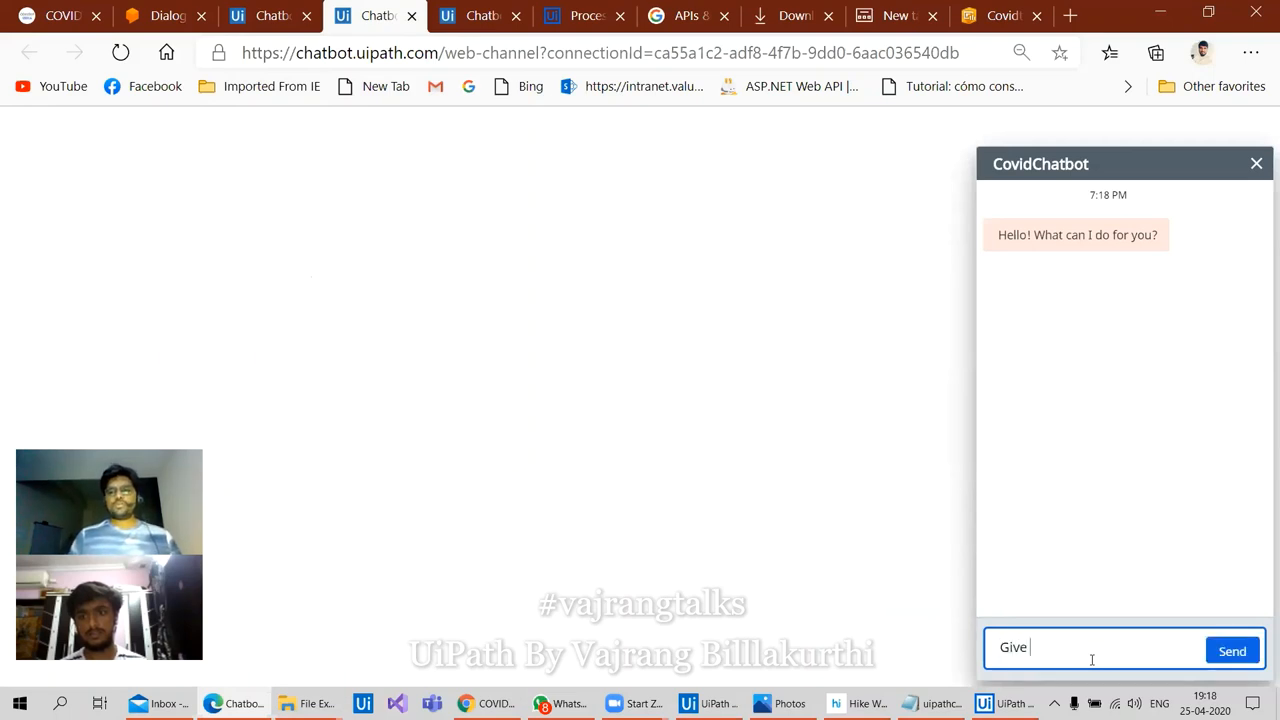
type("me covid")
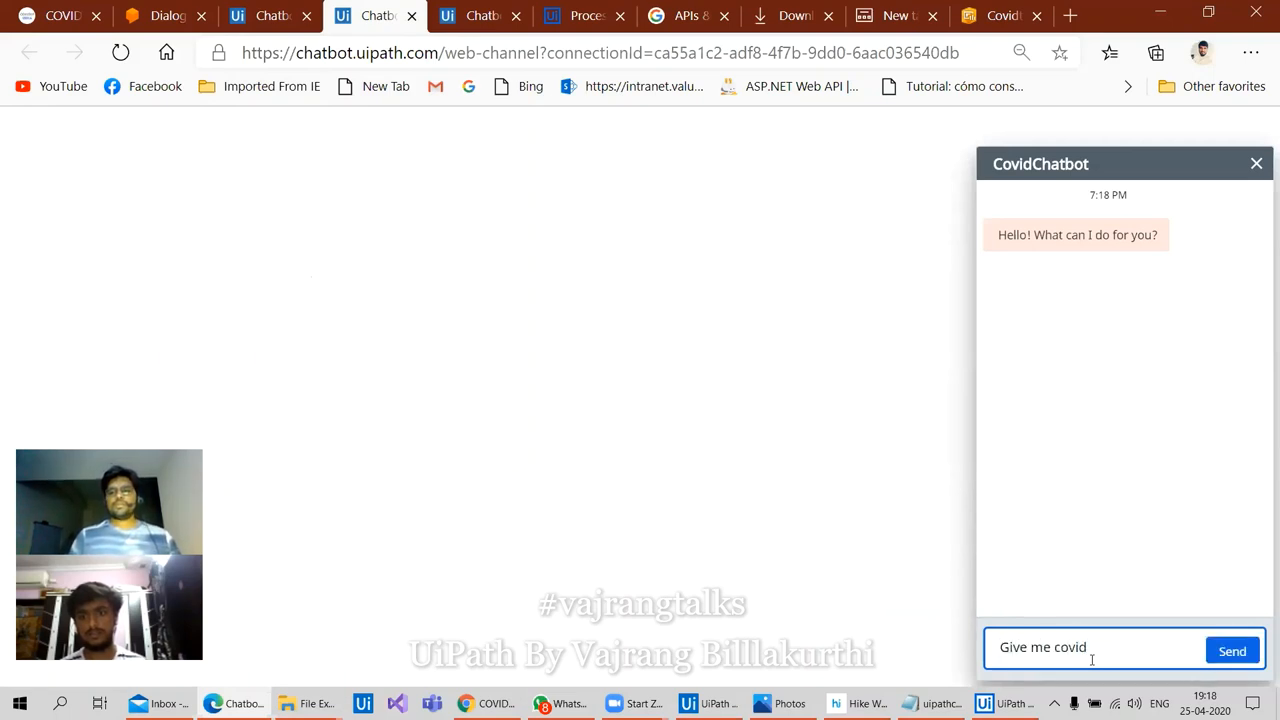
left_click(1232, 650)
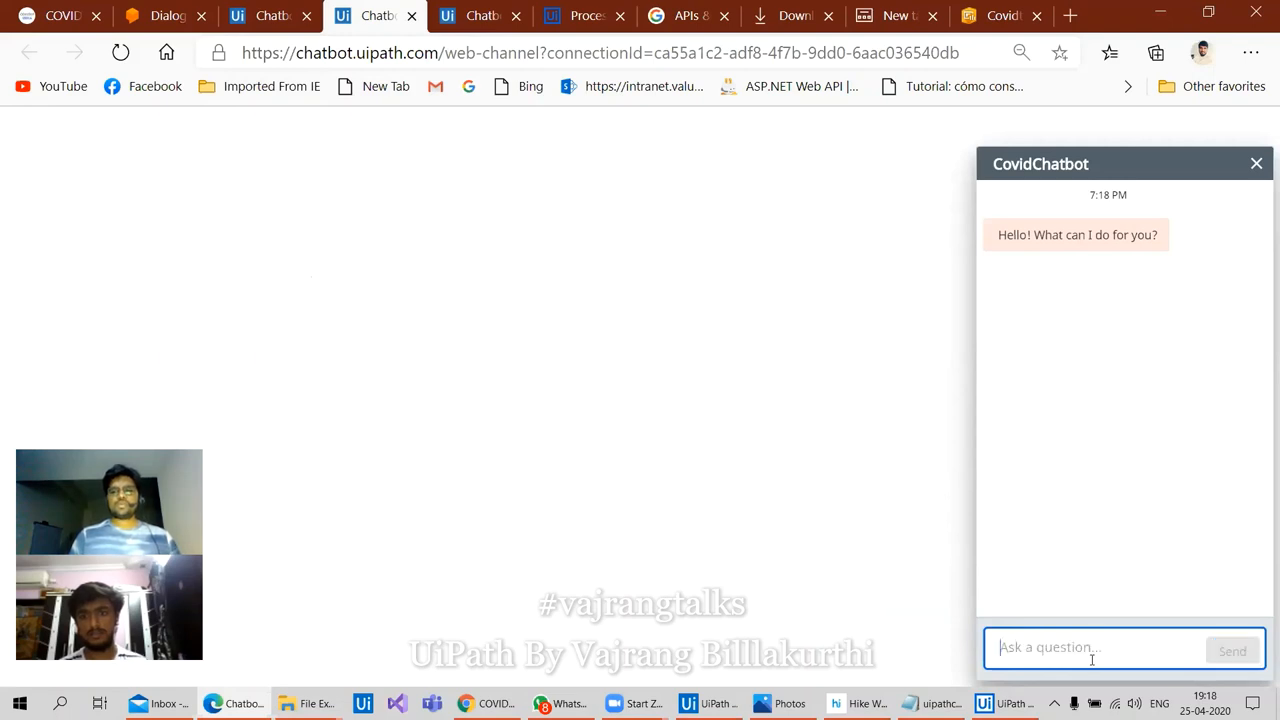
Send covidreport and covid19 so the bot asks for a state name
type("covidr")
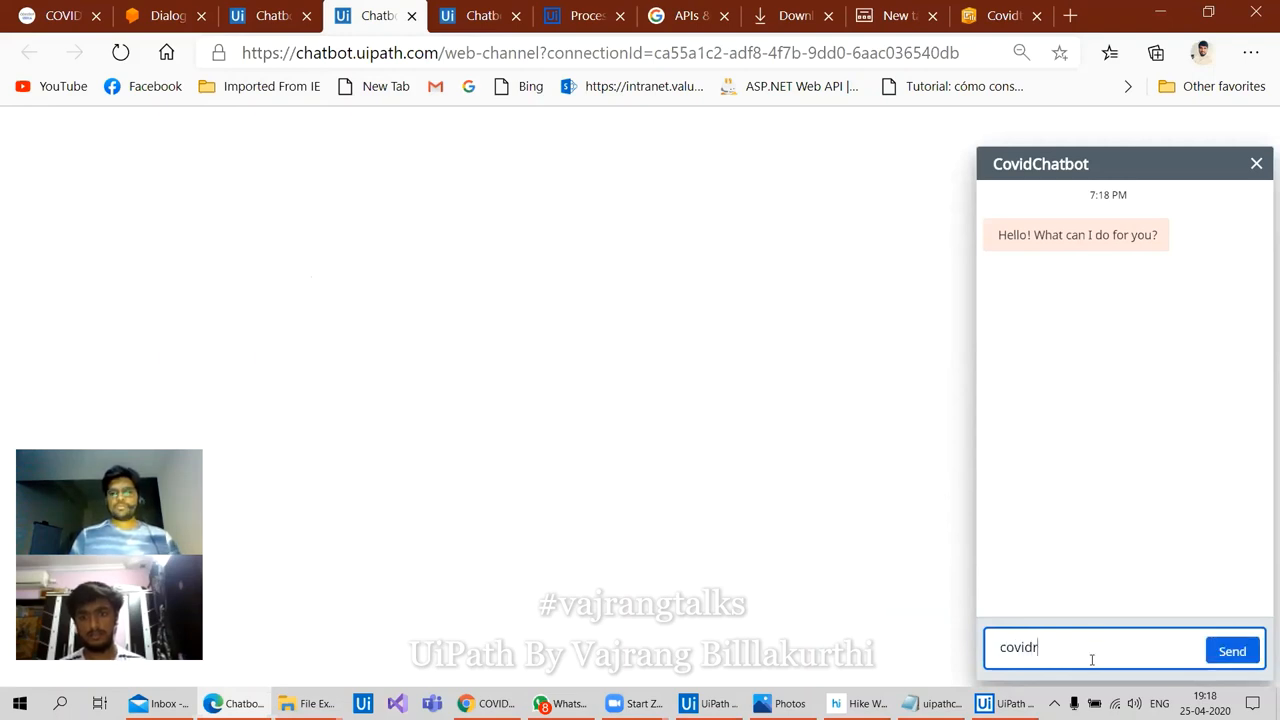
left_click(1232, 650)
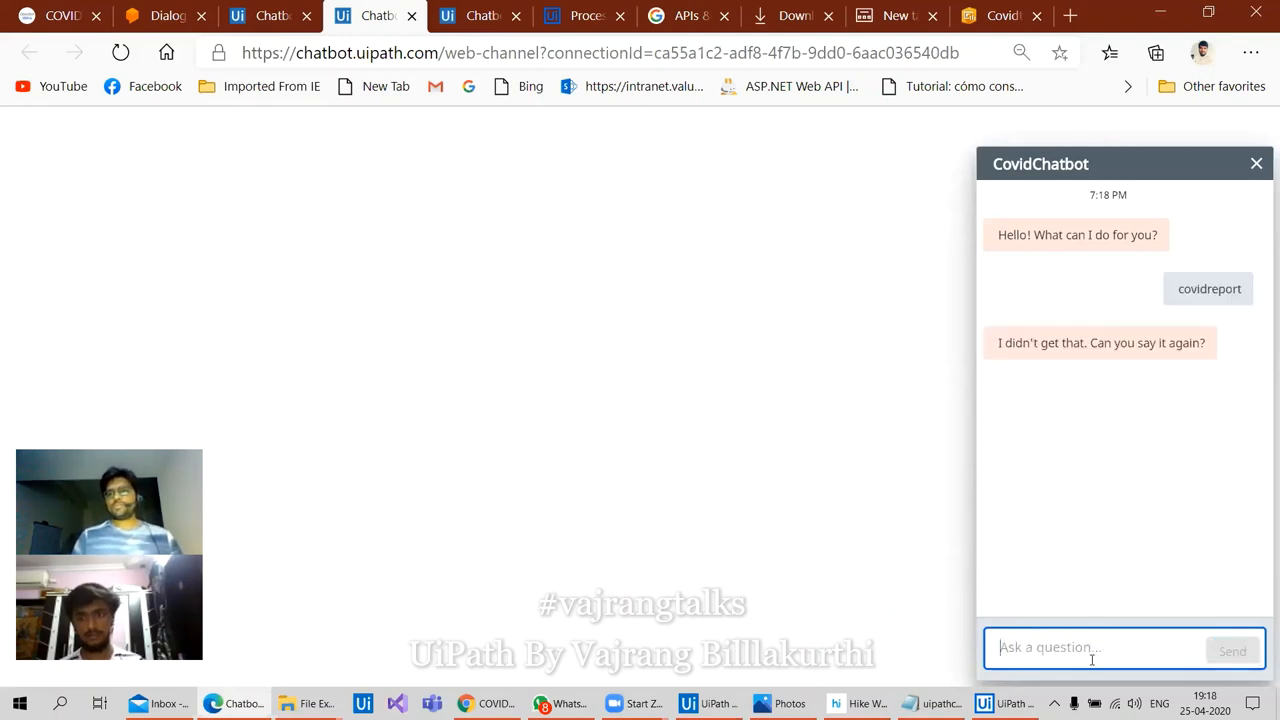
type("covi")
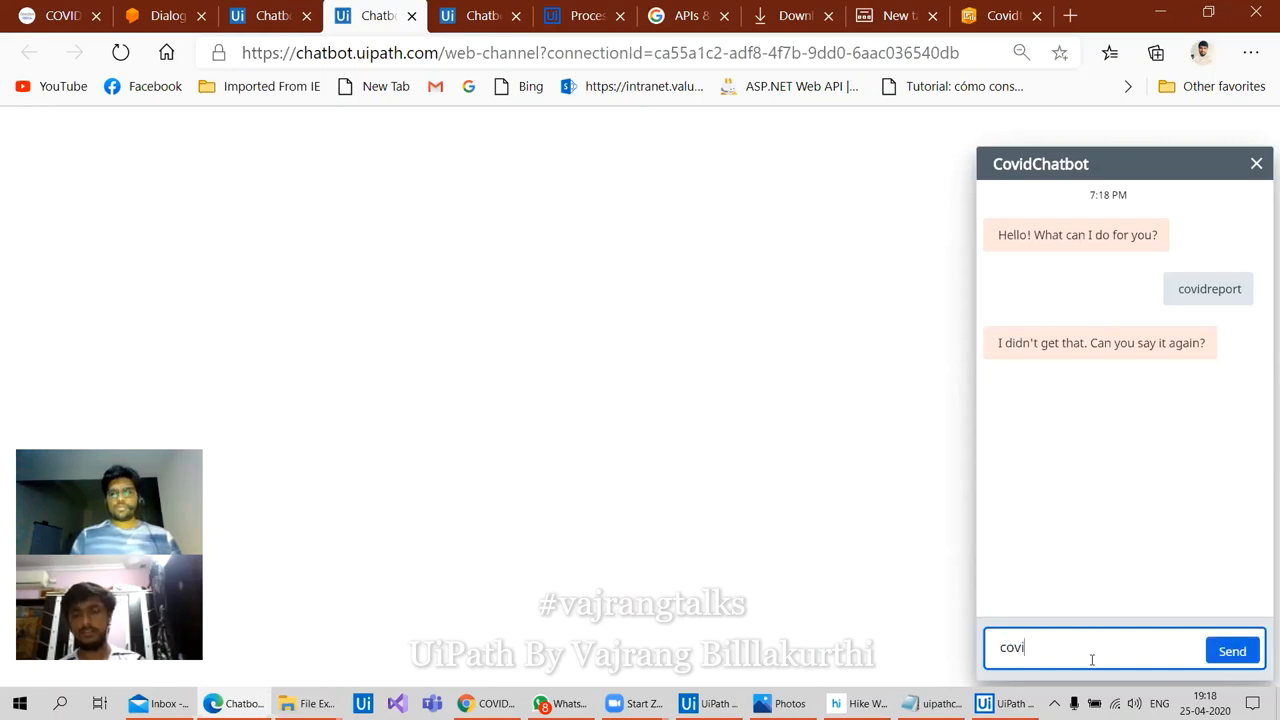
left_click(1232, 650)
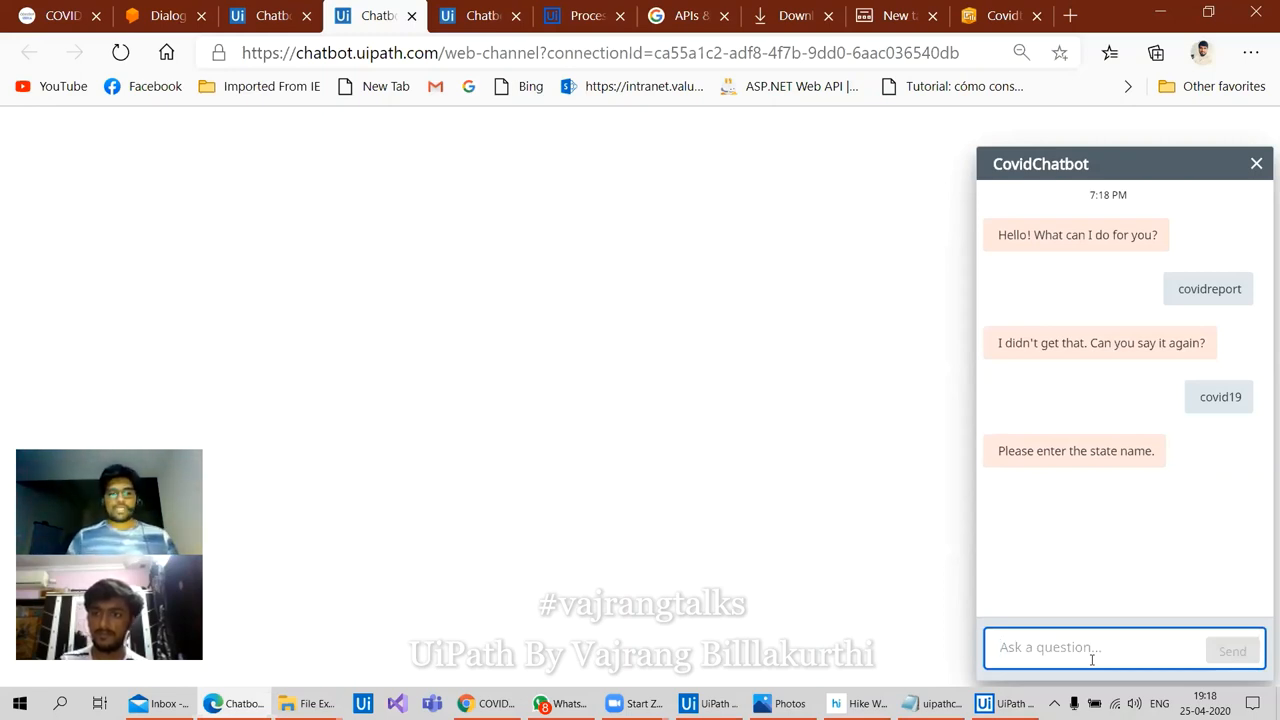
Reply with Telangana and Maharastra, which the bot rejects, then check Dialogflow's StateName entity
type("Telangan")
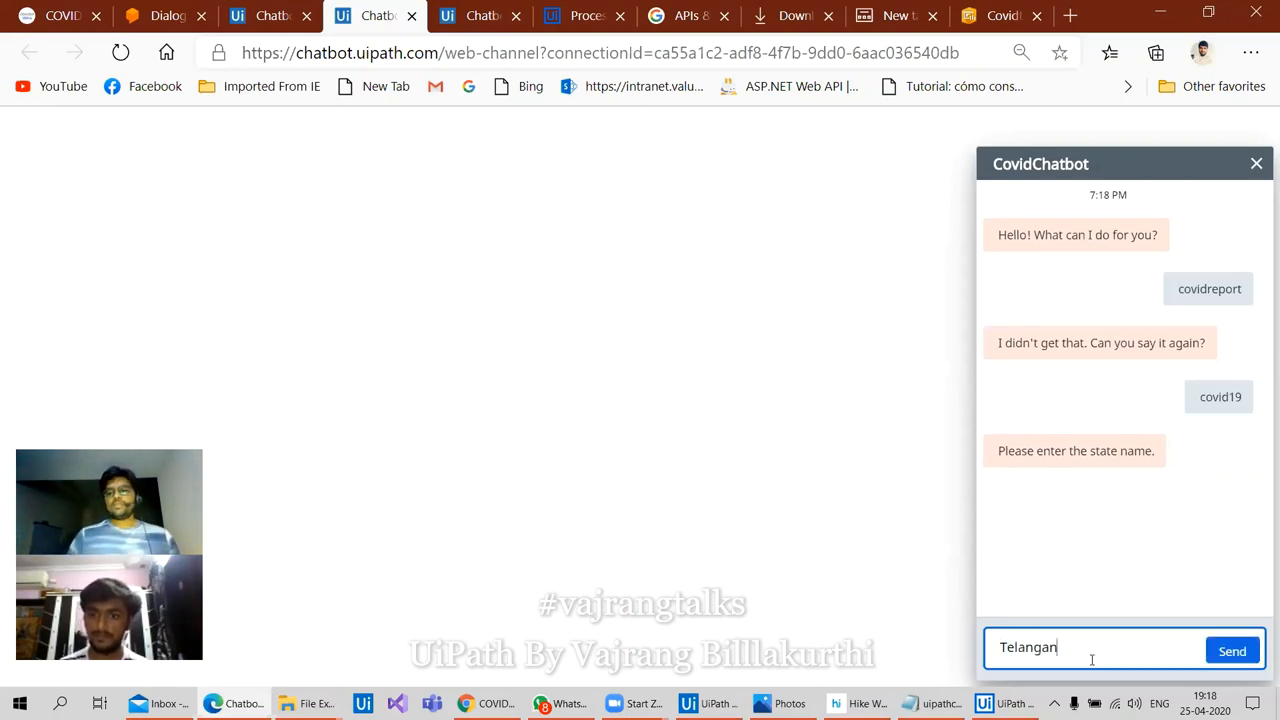
left_click(1232, 651)
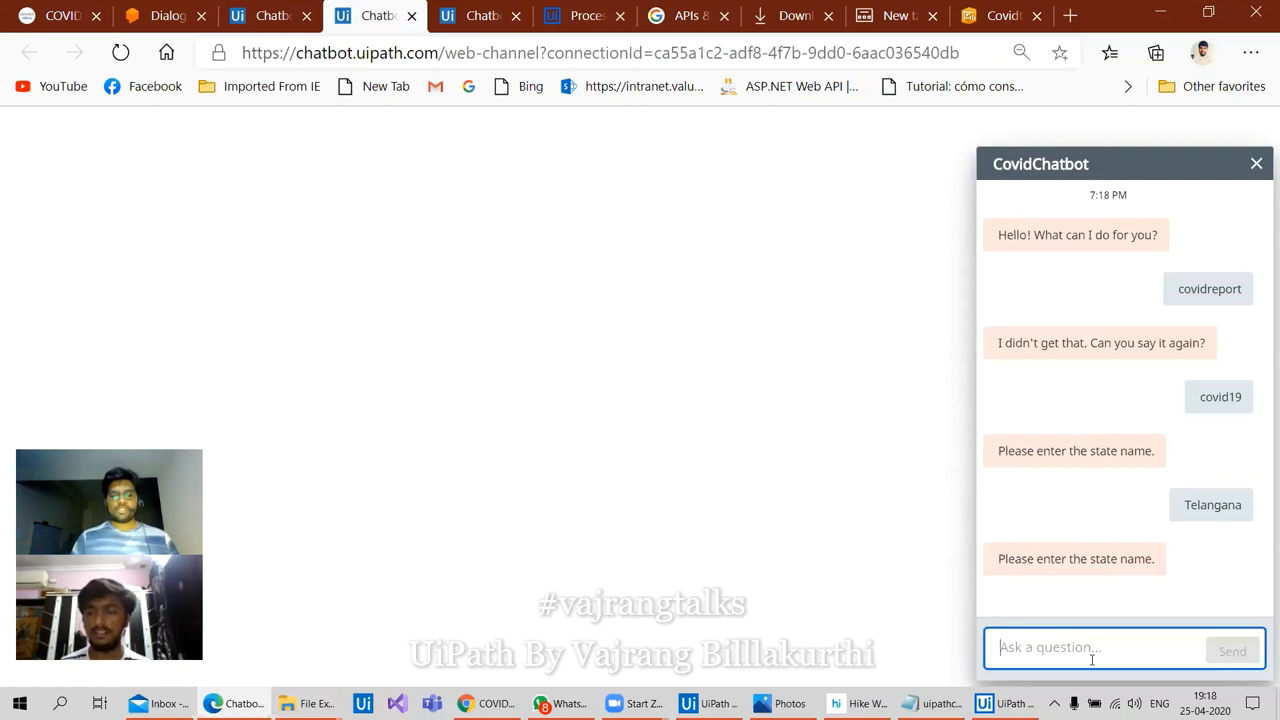
type("Maharastra")
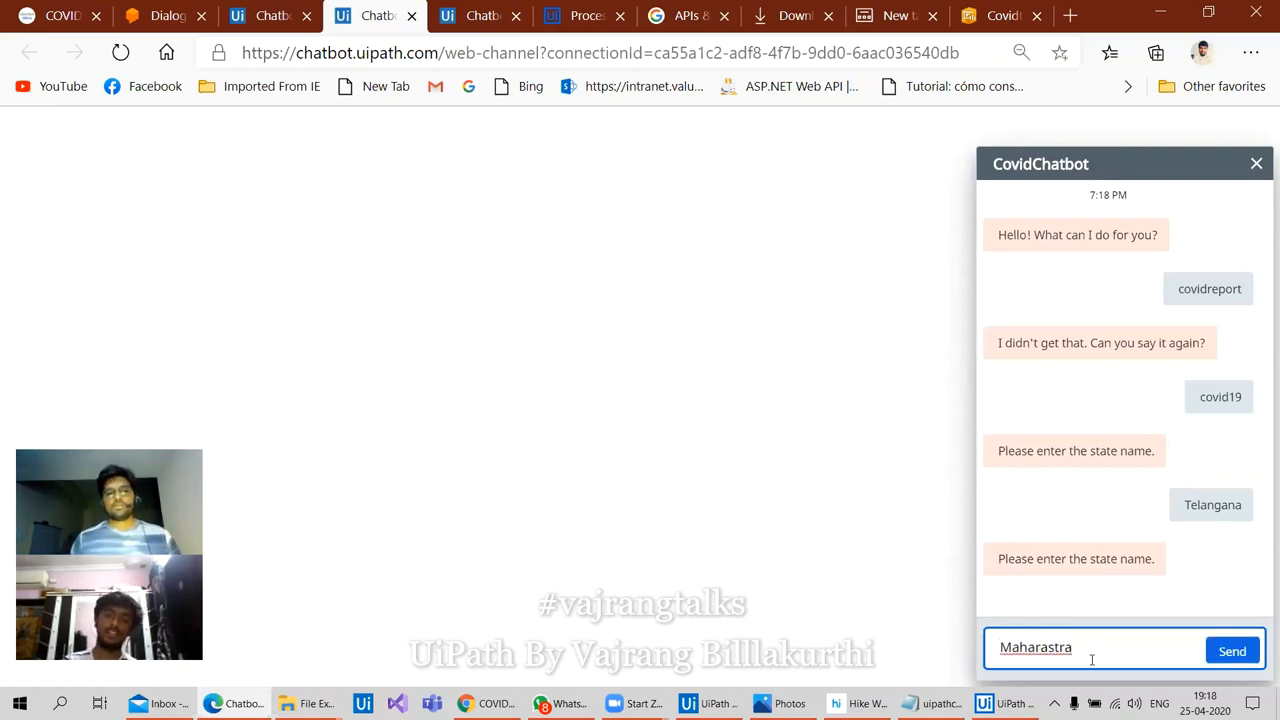
left_click(1232, 650)
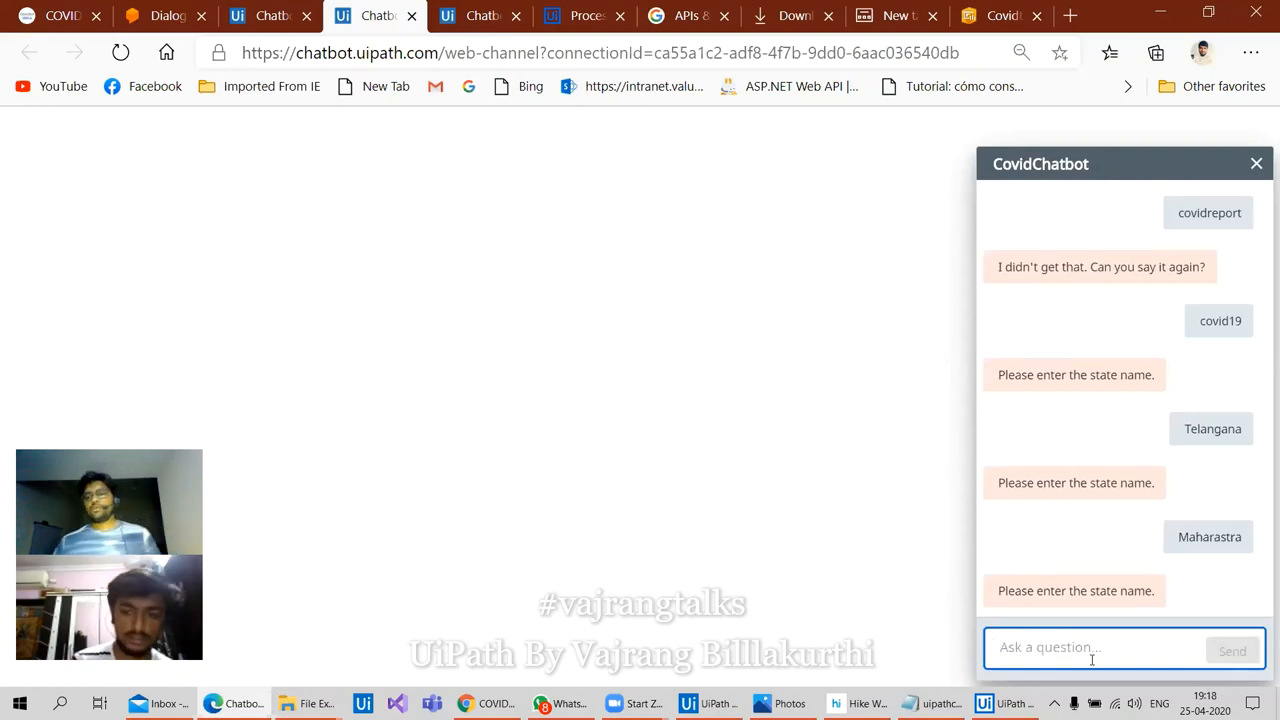
mouse_move(1010, 222)
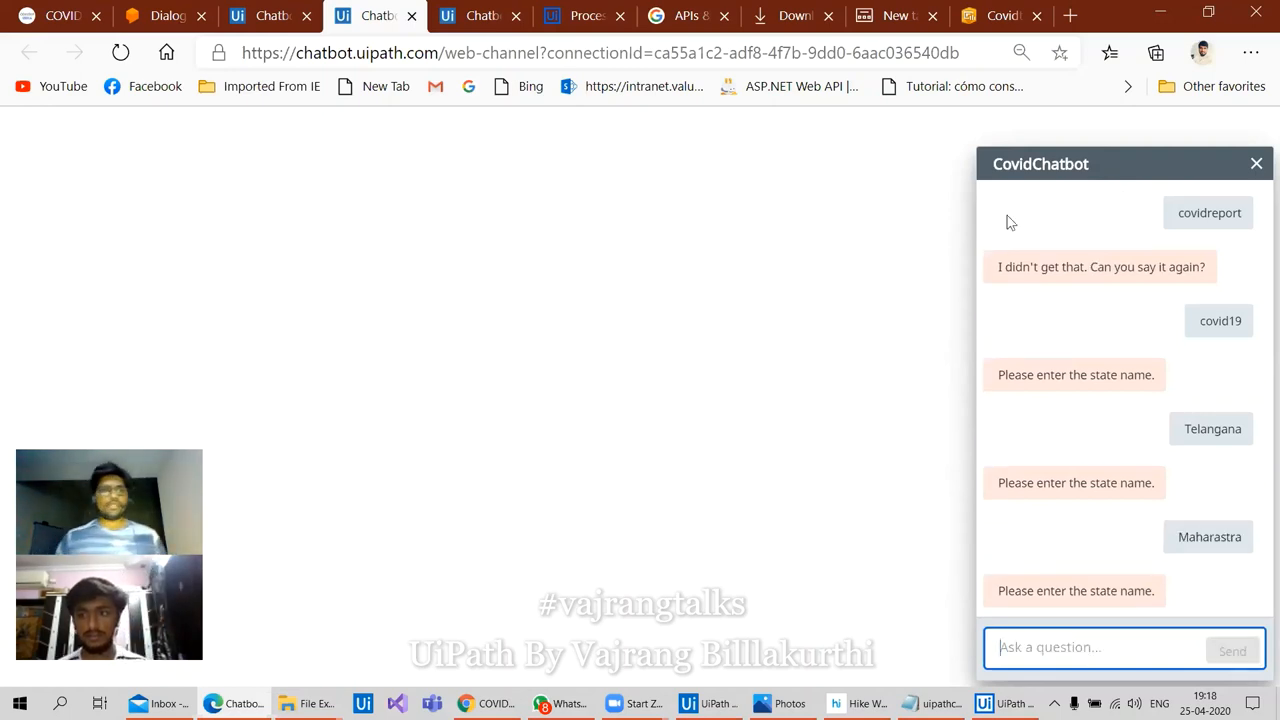
left_click(160, 15)
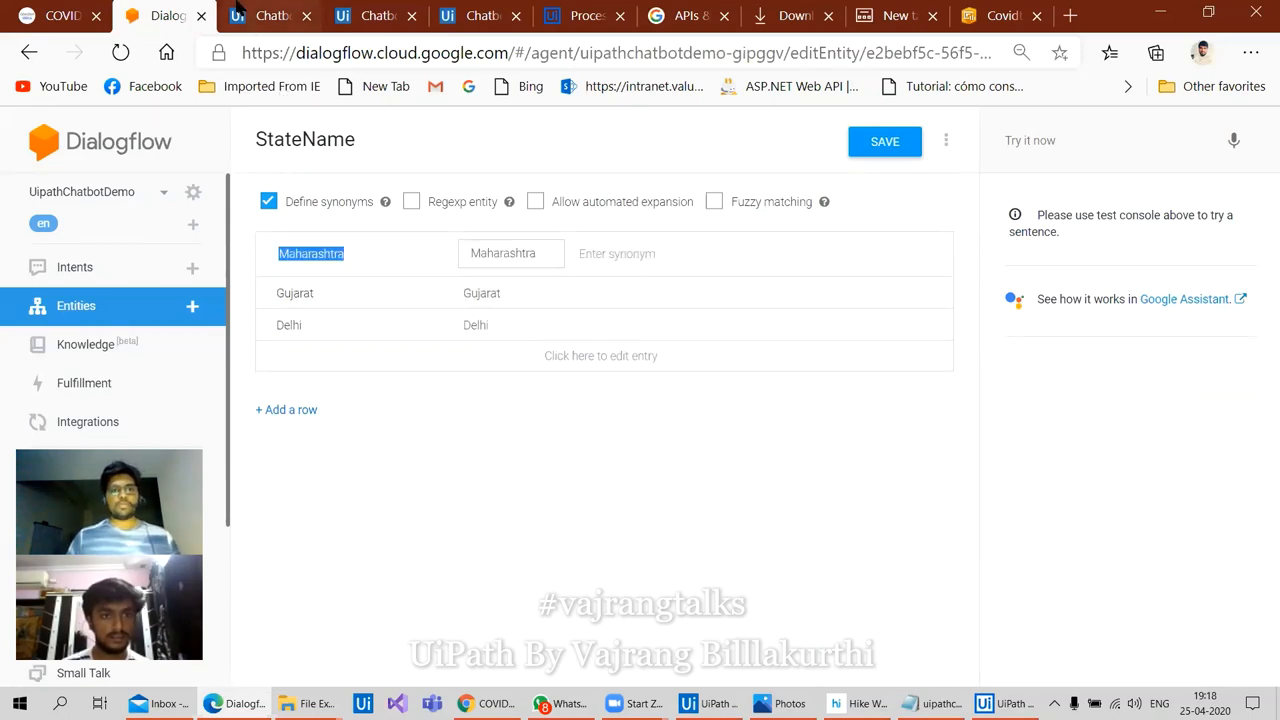
Back in the chatbot tab, send Maharashtra using the entity's spelling
left_click(375, 15)
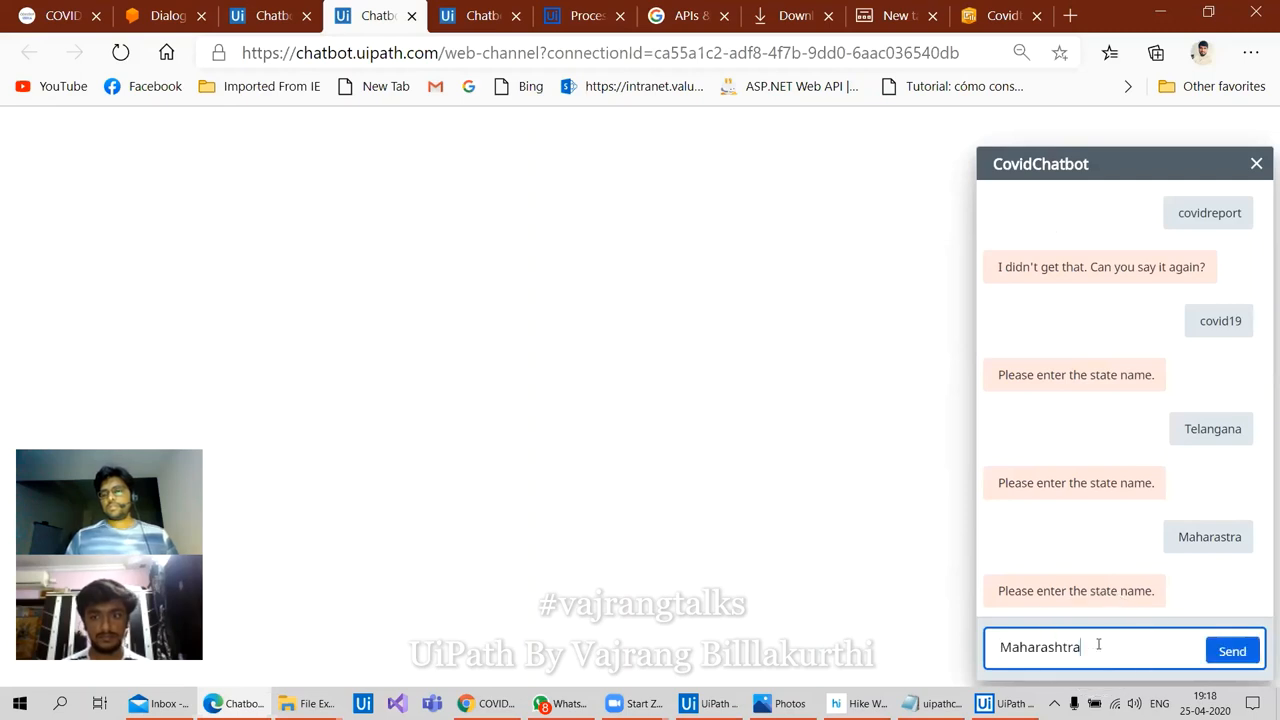
left_click(1232, 650)
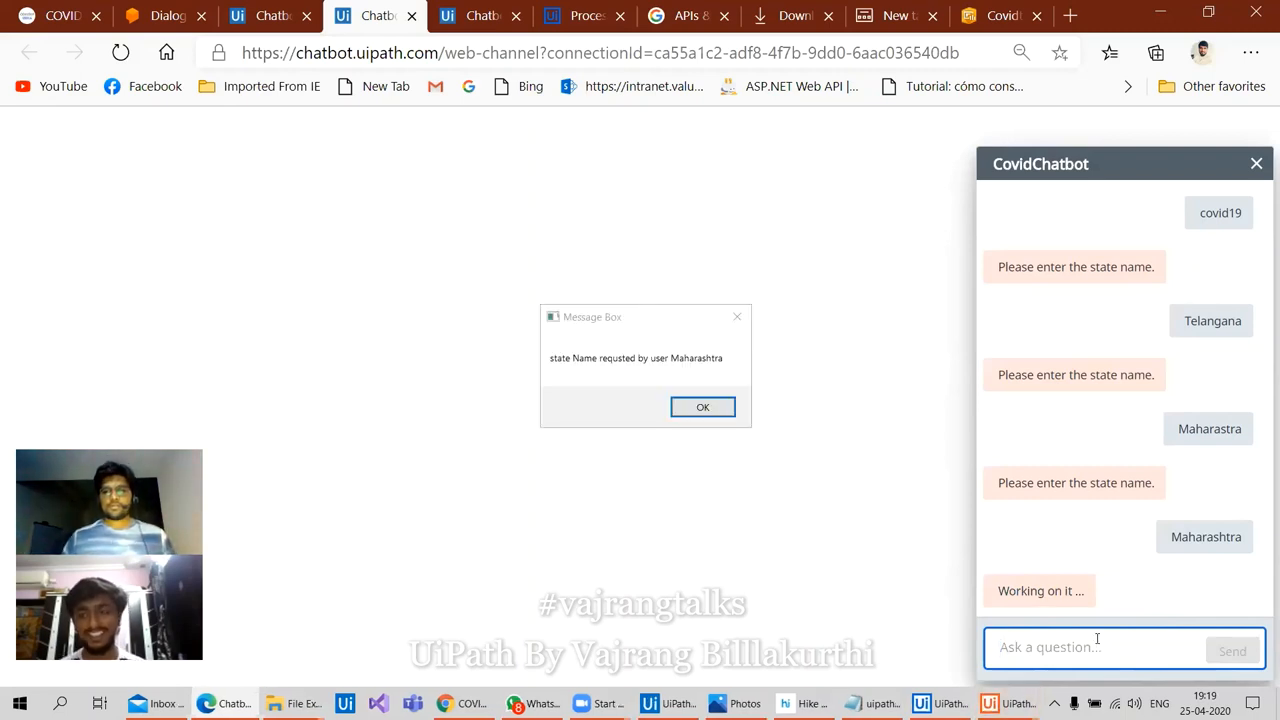
Acknowledge the robot's state-name and report message boxes so Maharashtra's report is posted
left_click(702, 407)
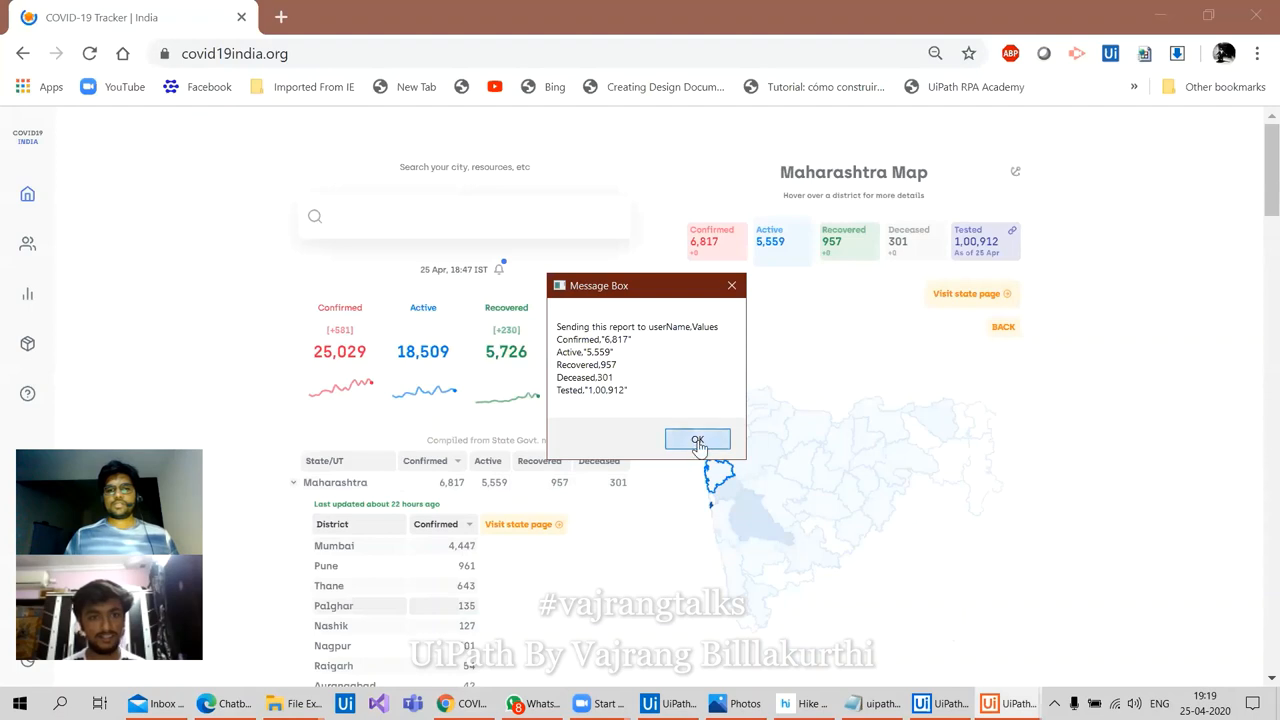
left_click(697, 440)
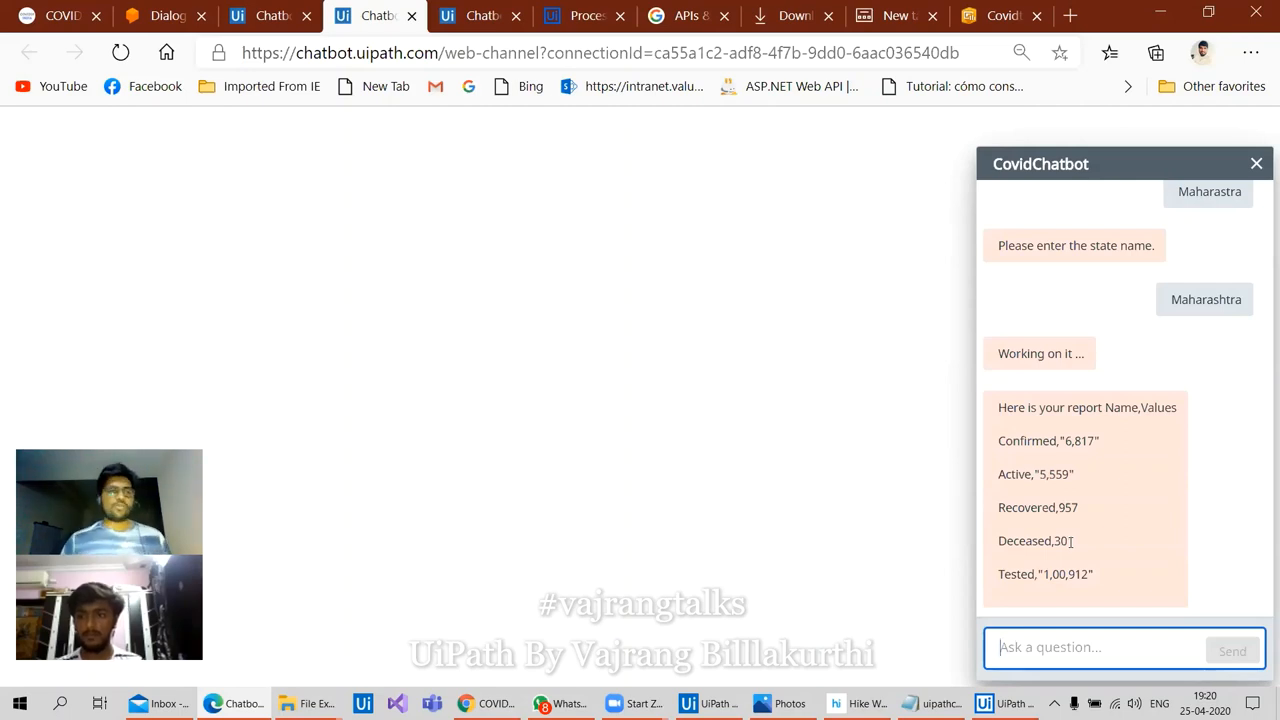
Return to Dialogflow and open Entities to list CovidQuestion and StateName
left_click(165, 15)
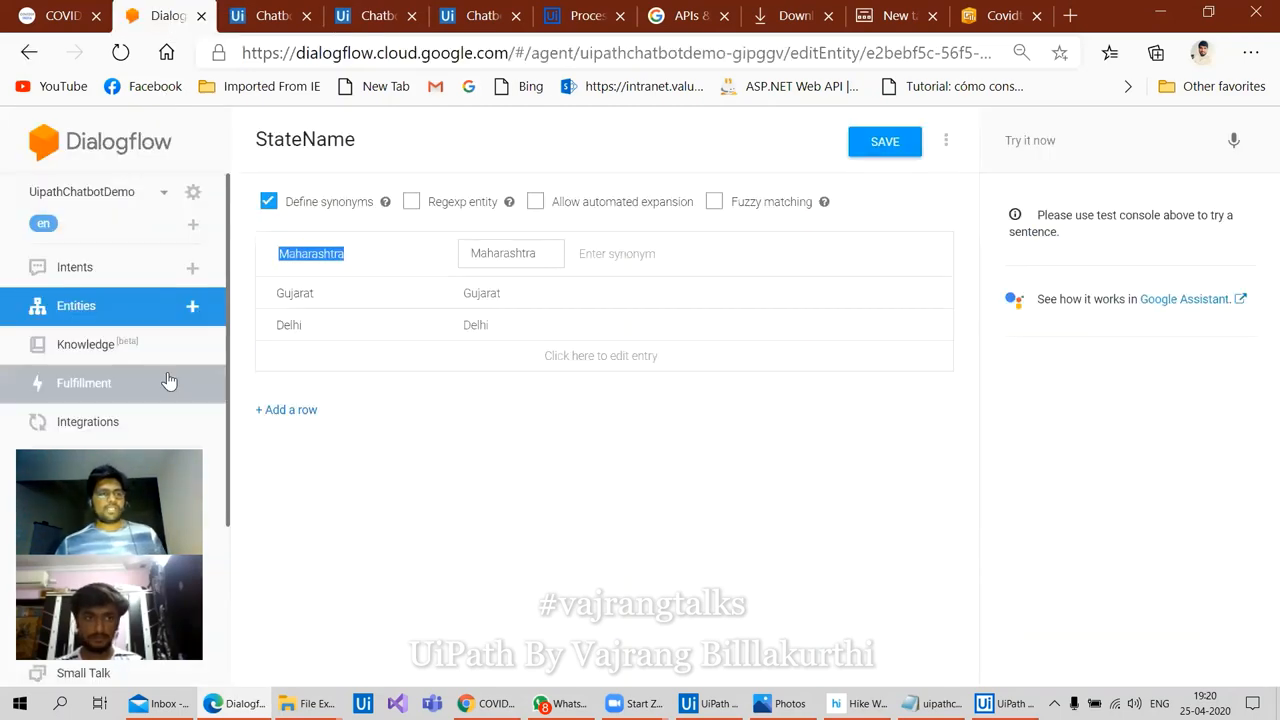
left_click(75, 267)
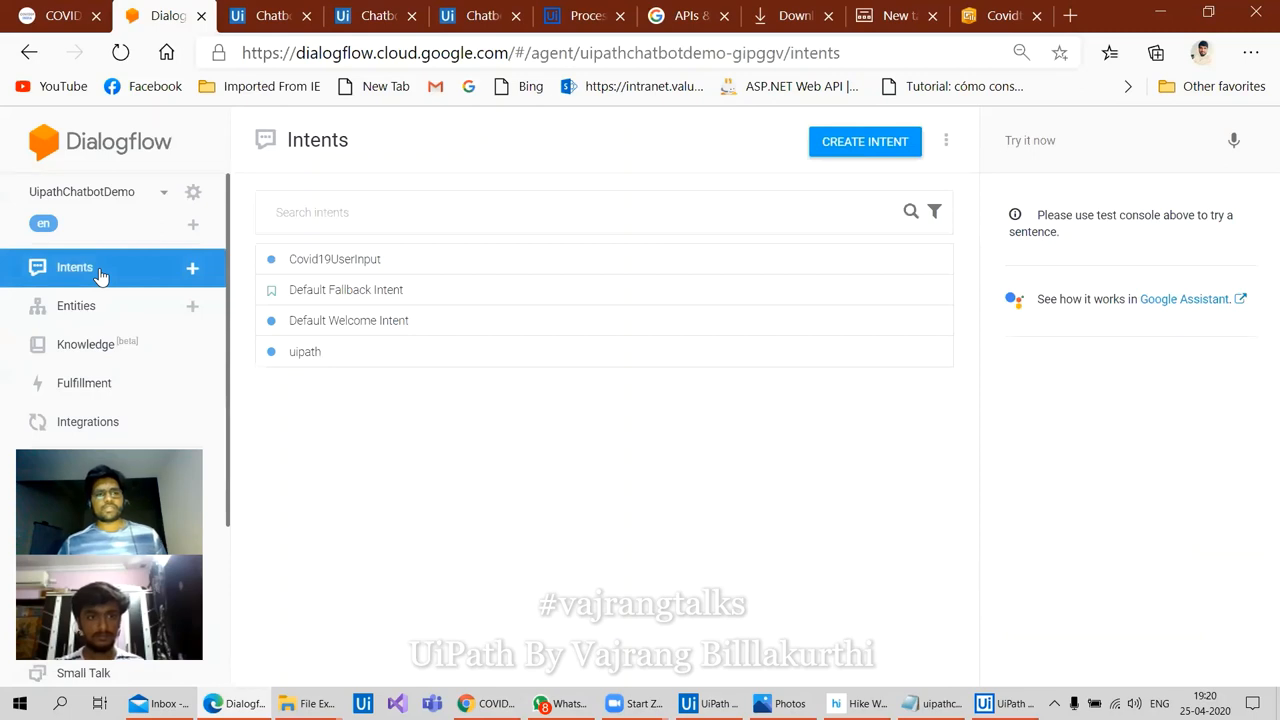
left_click(76, 305)
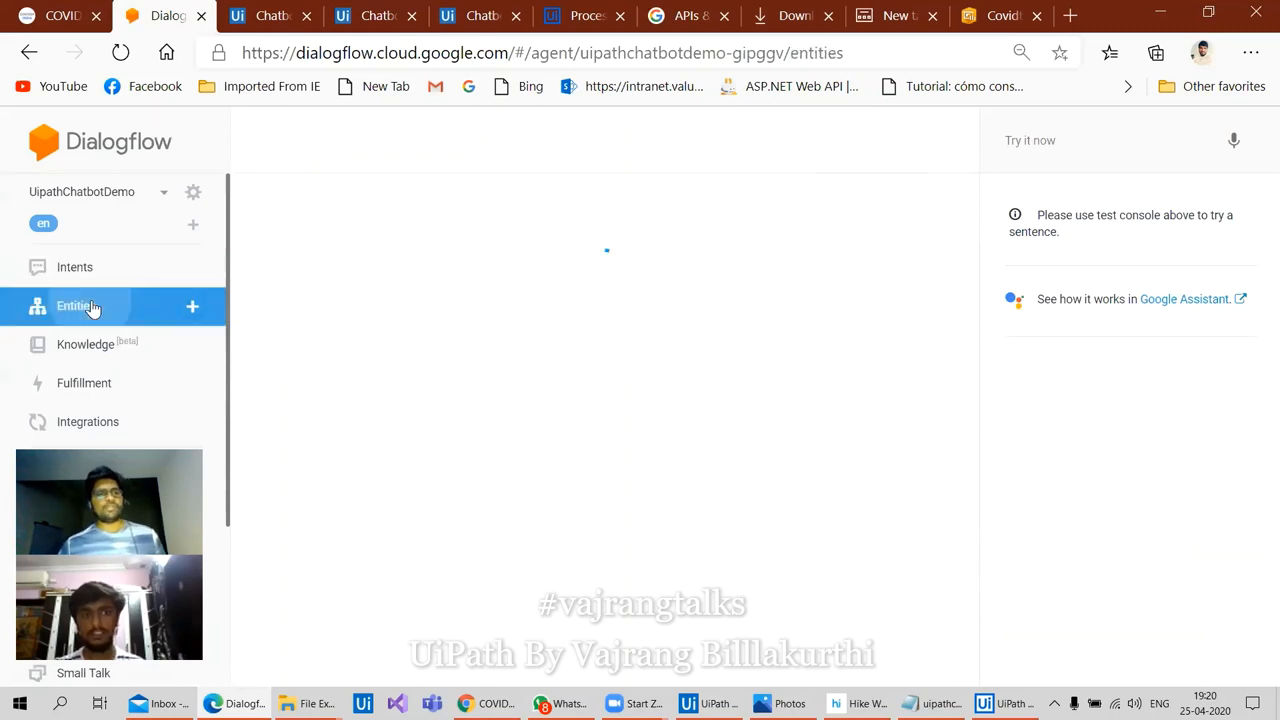
left_click(75, 306)
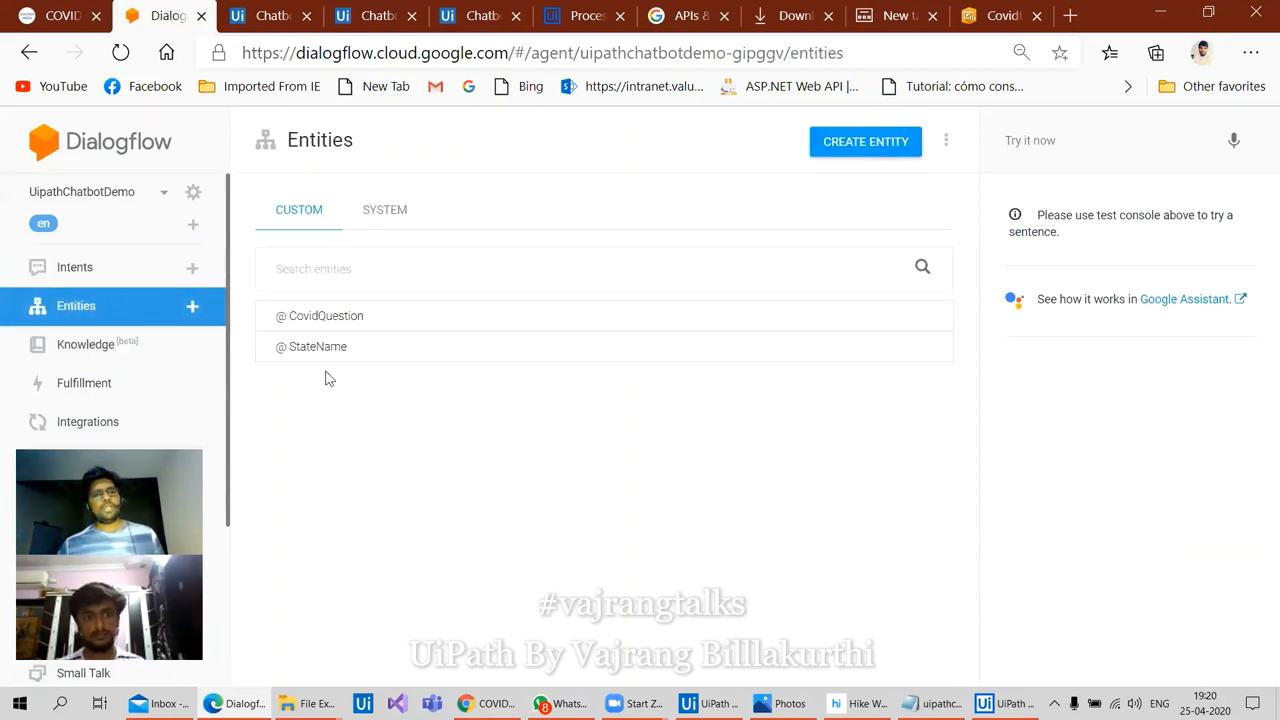